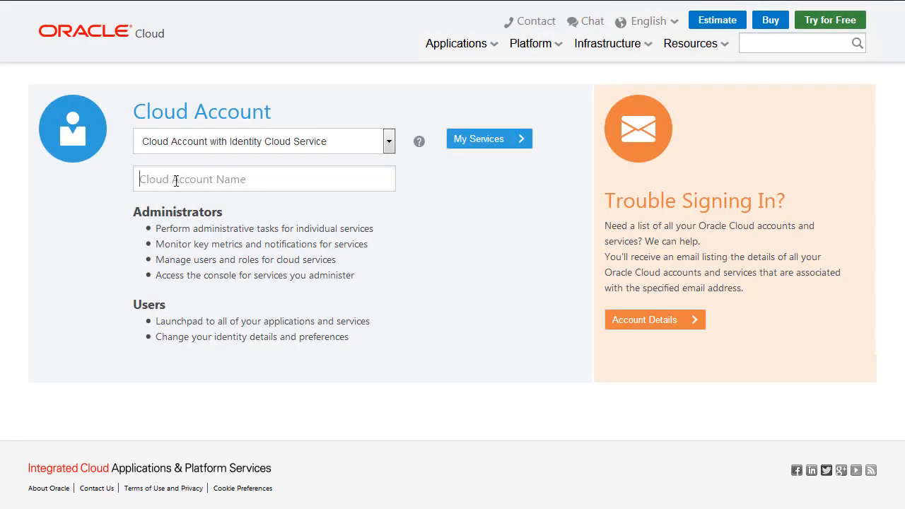
Enter the cloud account name, continue to My Services and sign in with the filled credentials.
text(dqcam)
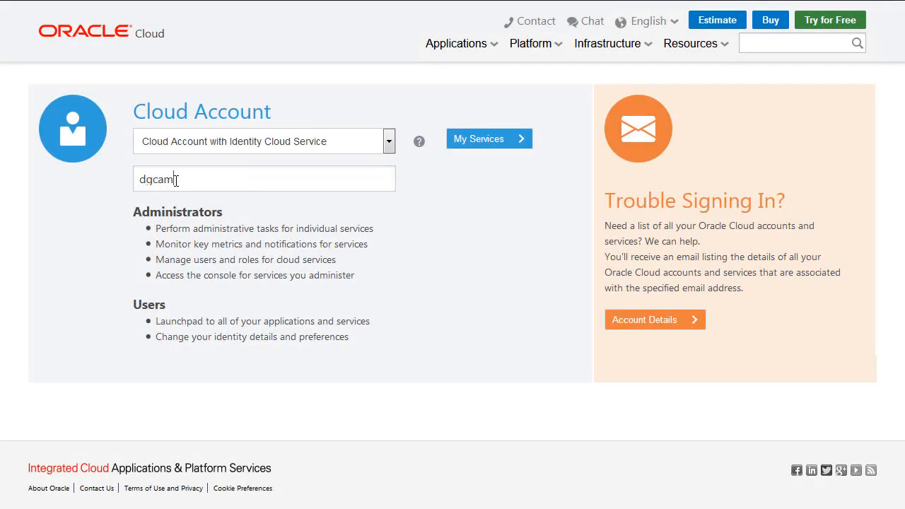
text(eron2)
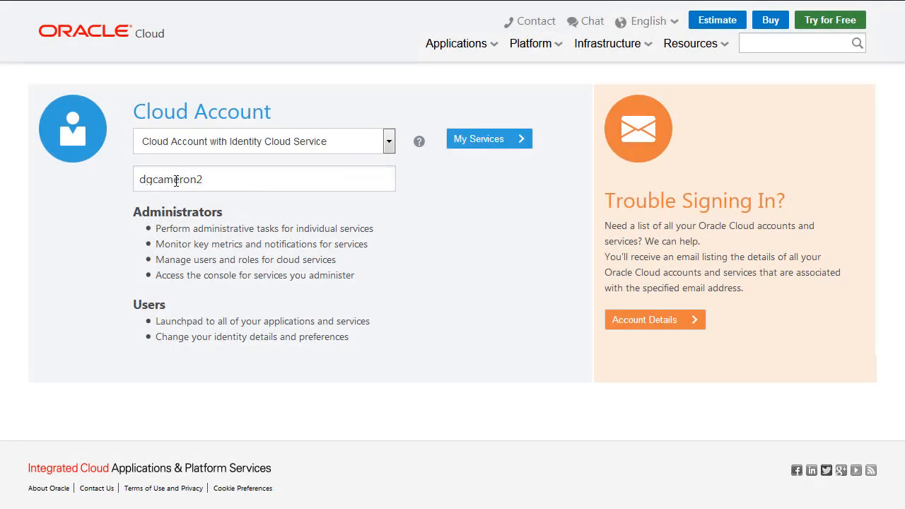
click(489, 138)
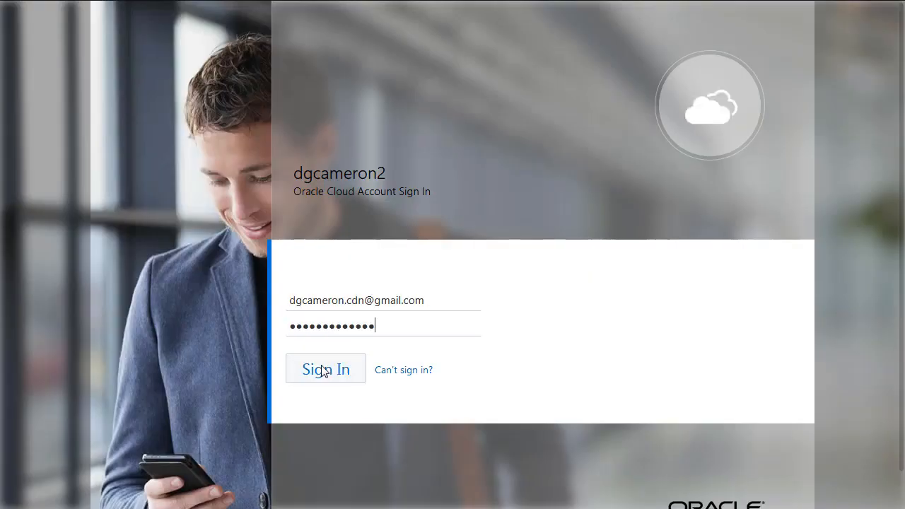
click(325, 369)
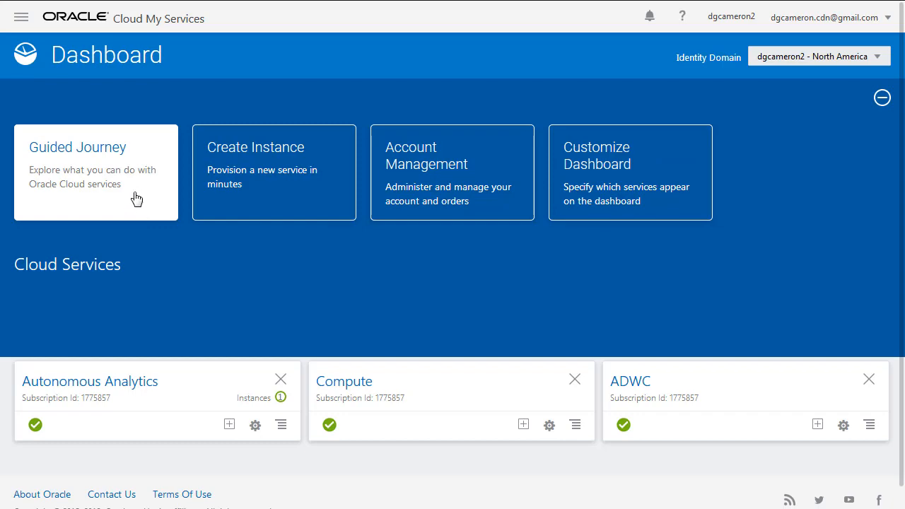
Go from the dashboard to the Infrastructure console's Identity > Compartments page.
click(21, 16)
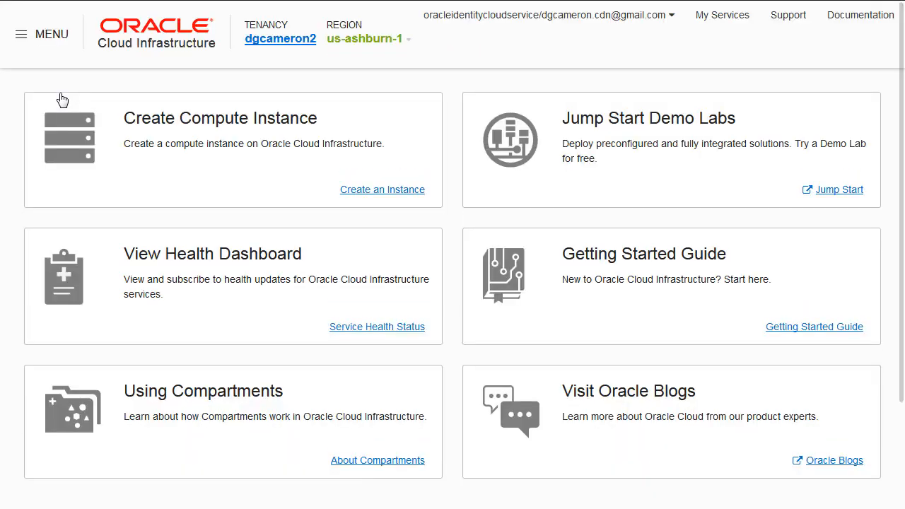
mouse_move(46, 70)
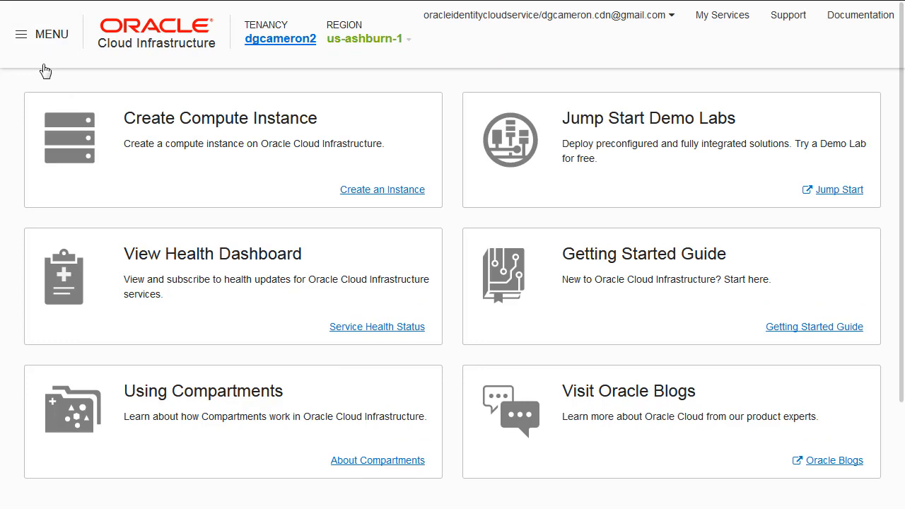
click(21, 34)
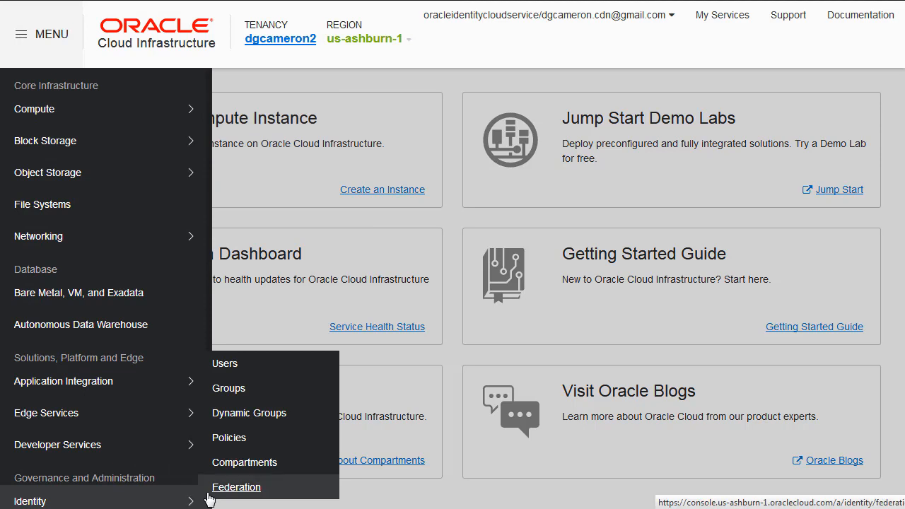
click(237, 487)
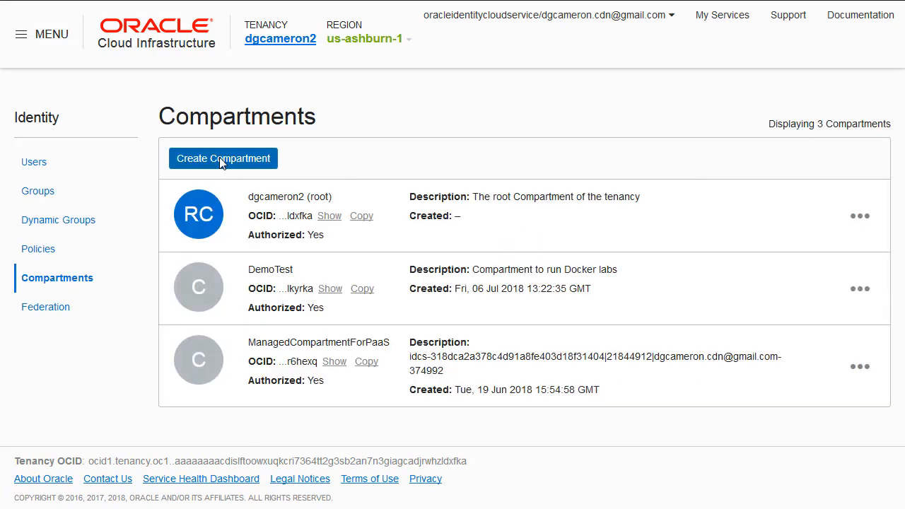
Create compartment Demo with description 'Compartment to run Docker Lab'.
click(223, 158)
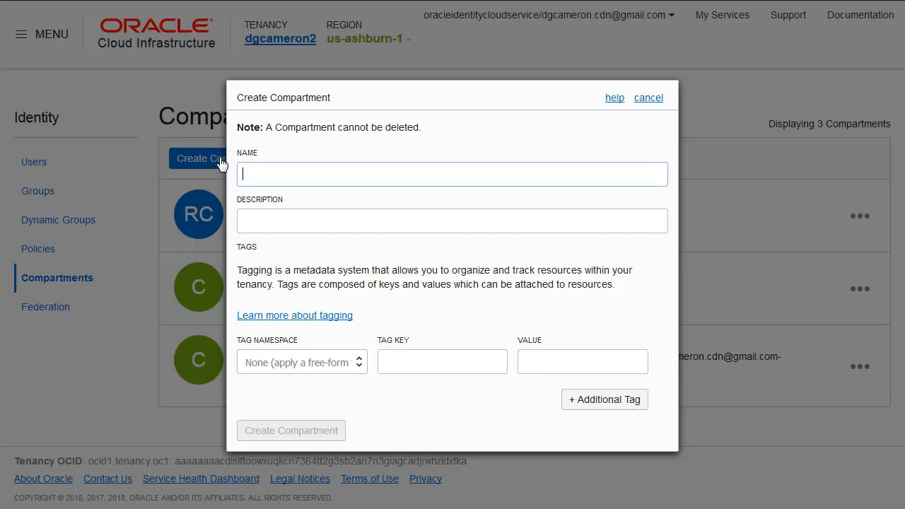
text(Demo)
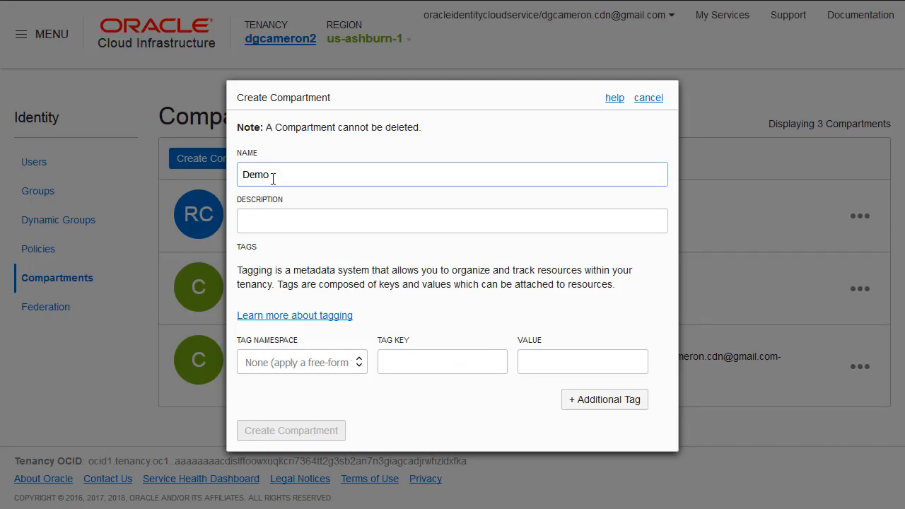
click(452, 220)
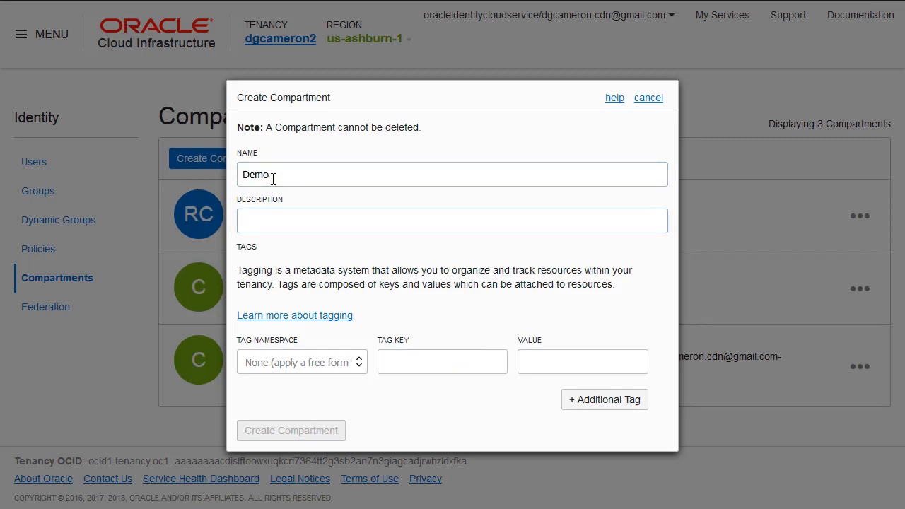
text(Compartment r)
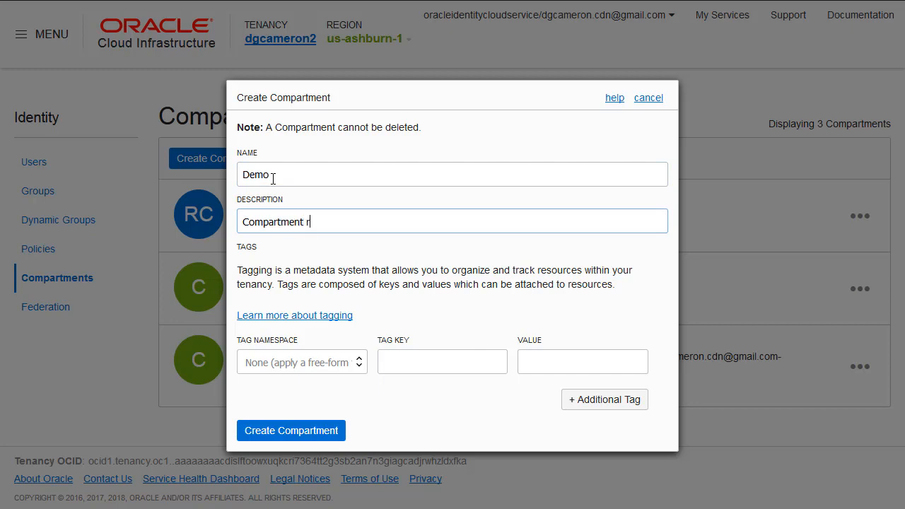
text(to ru)
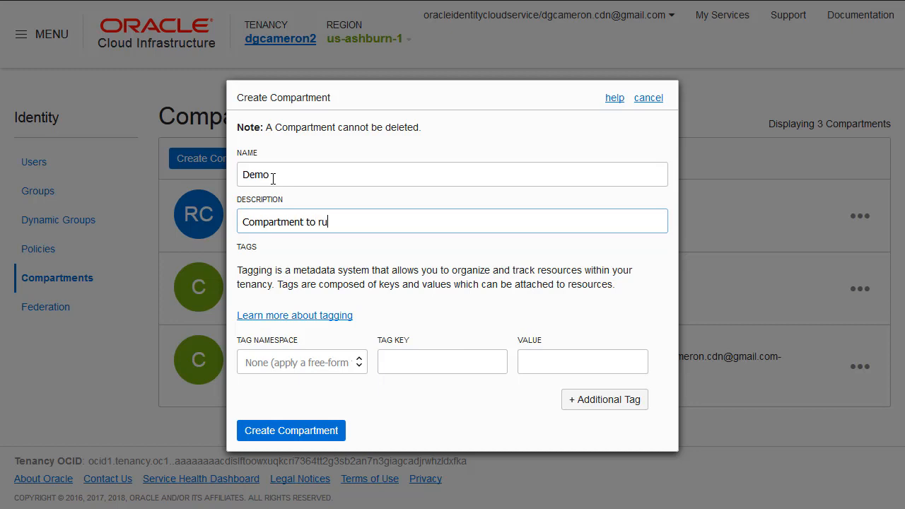
text(n Docker)
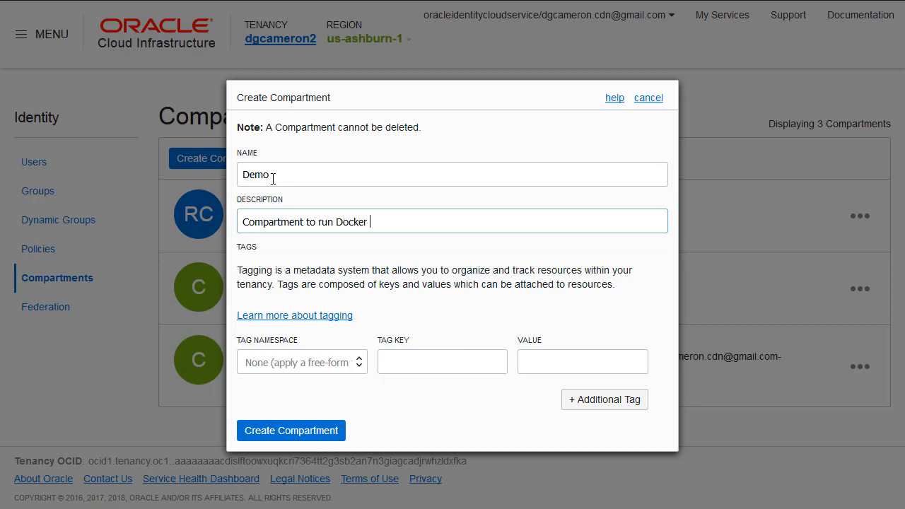
text(Lab)
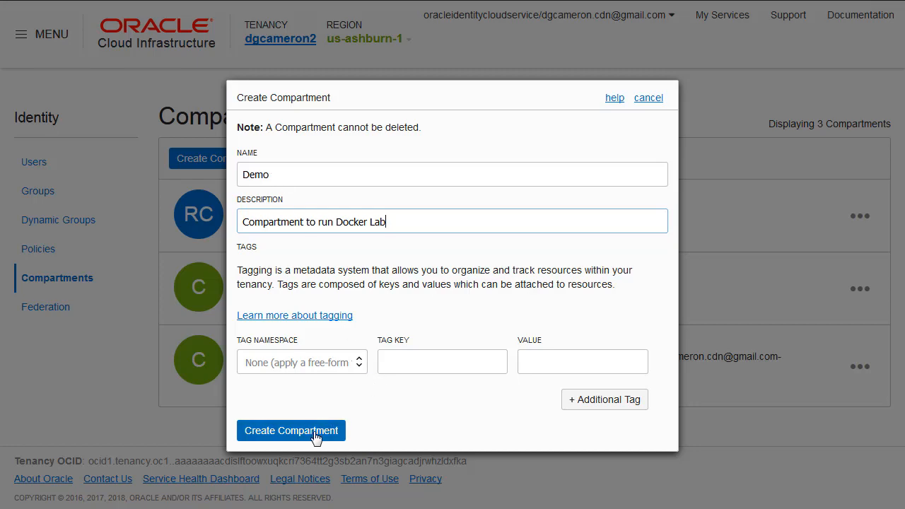
click(290, 431)
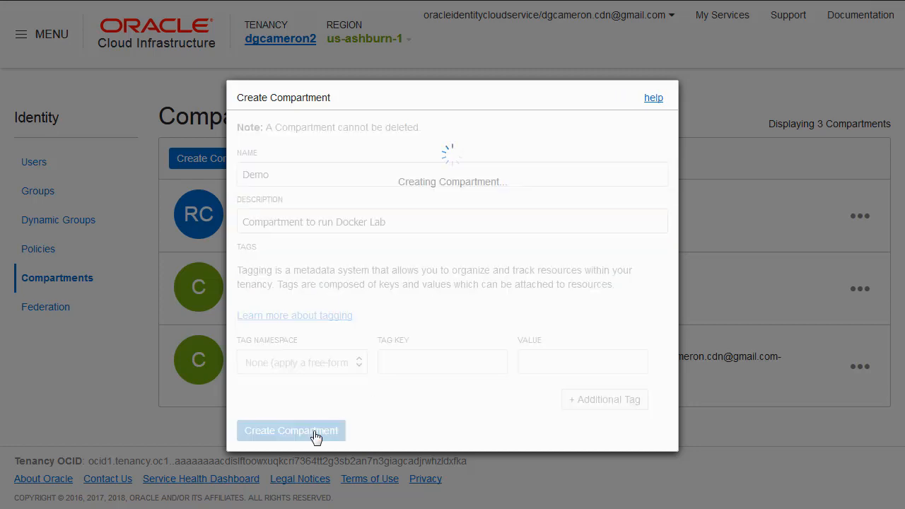
click(291, 430)
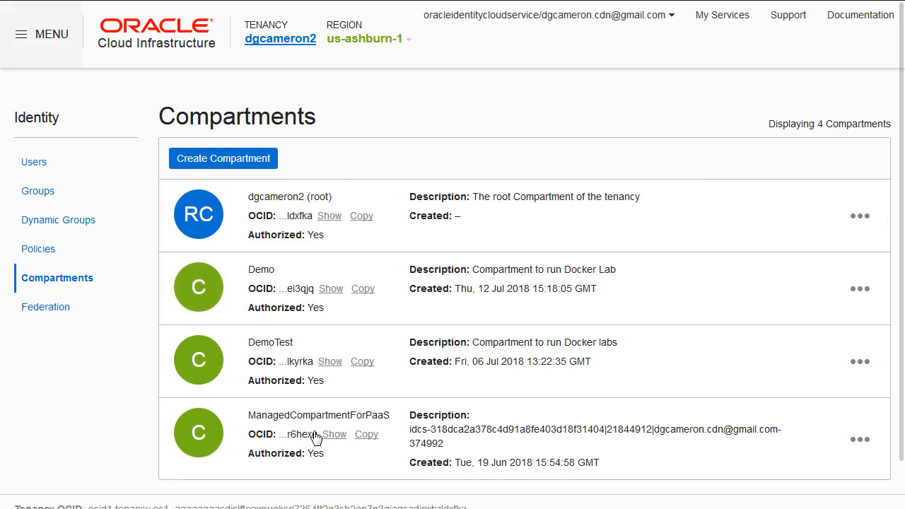
click(21, 34)
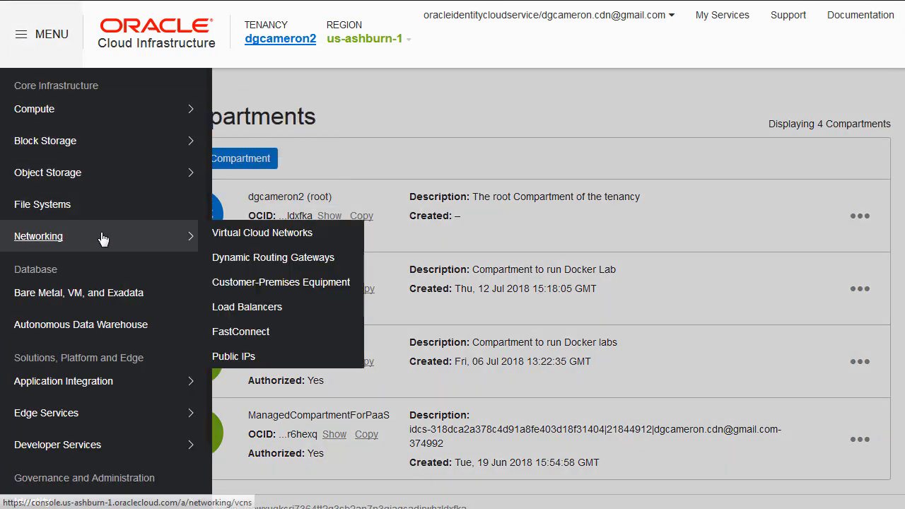
Go to Networking > Virtual Cloud Networks and scope the list to the Demo compartment.
click(263, 233)
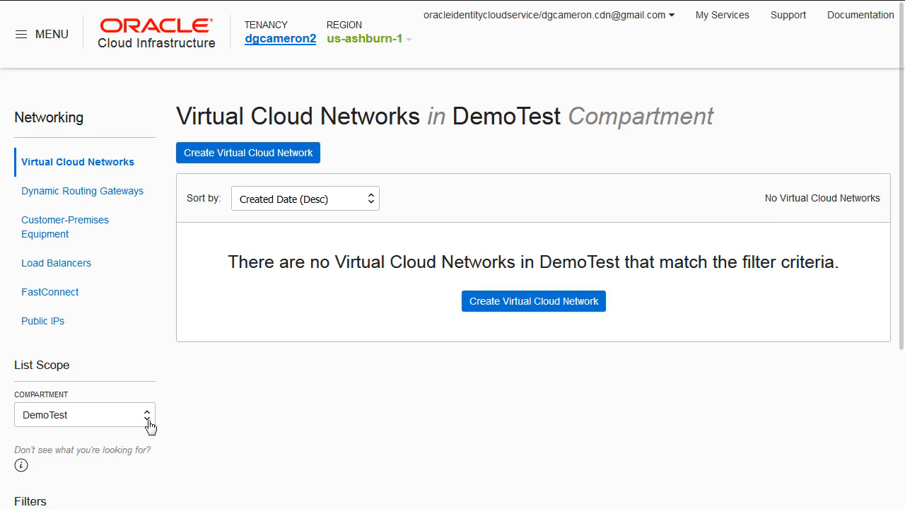
click(85, 414)
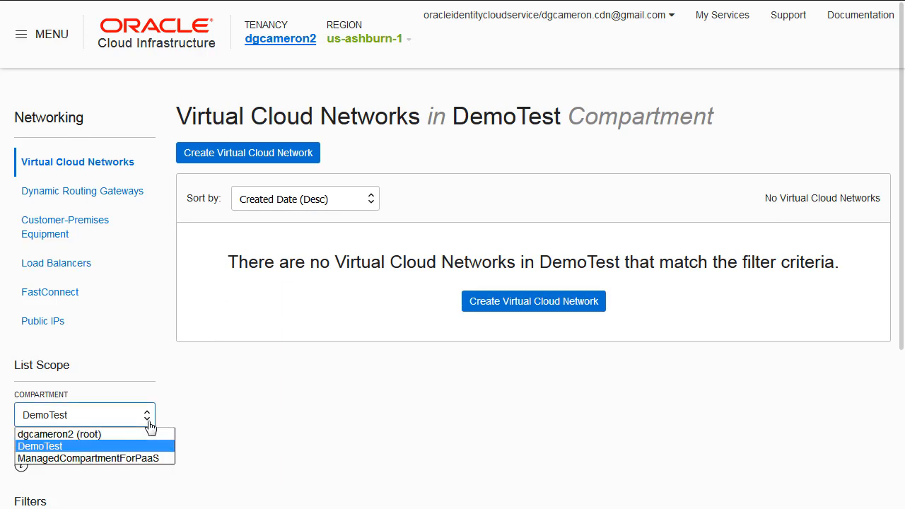
click(41, 446)
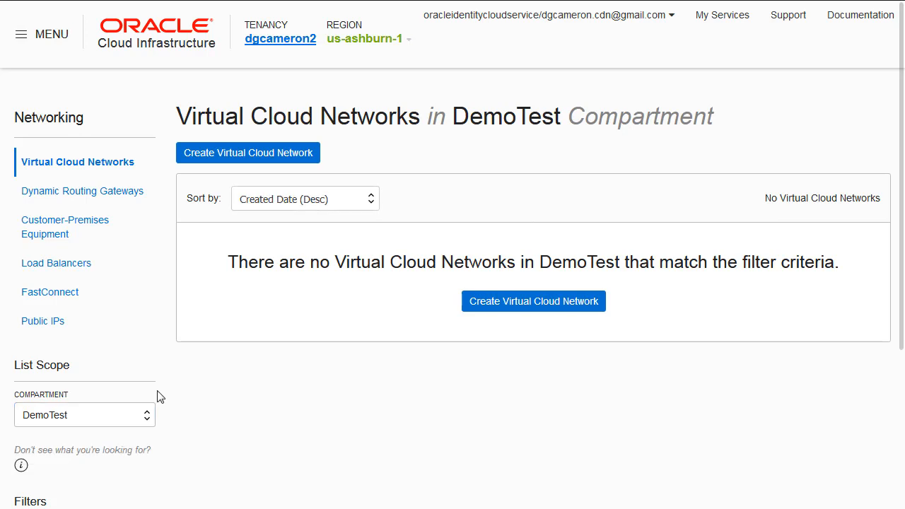
click(85, 415)
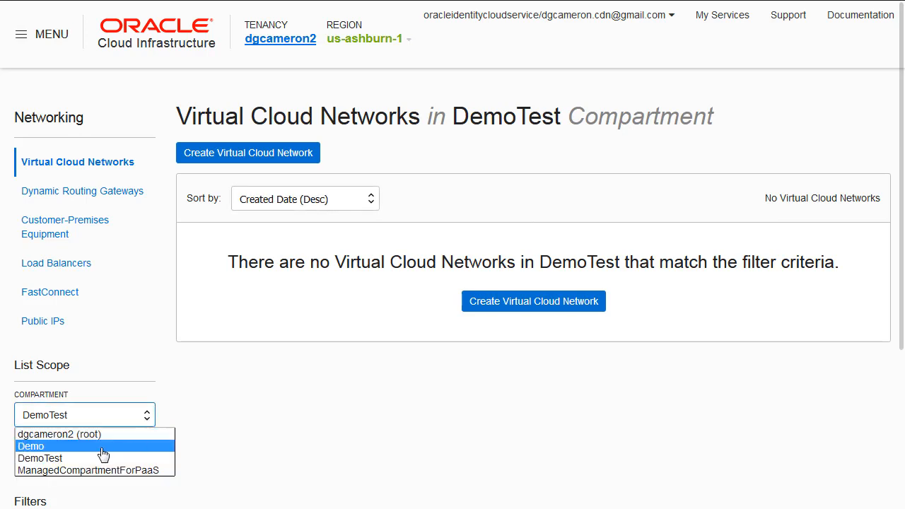
click(31, 445)
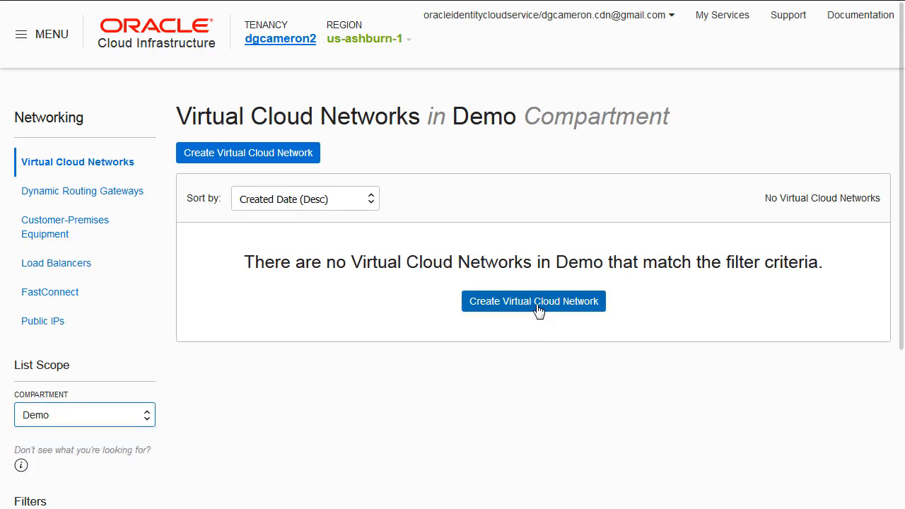
Create virtual cloud network DockerVCN with related resources, DNS hostnames turned off.
click(533, 301)
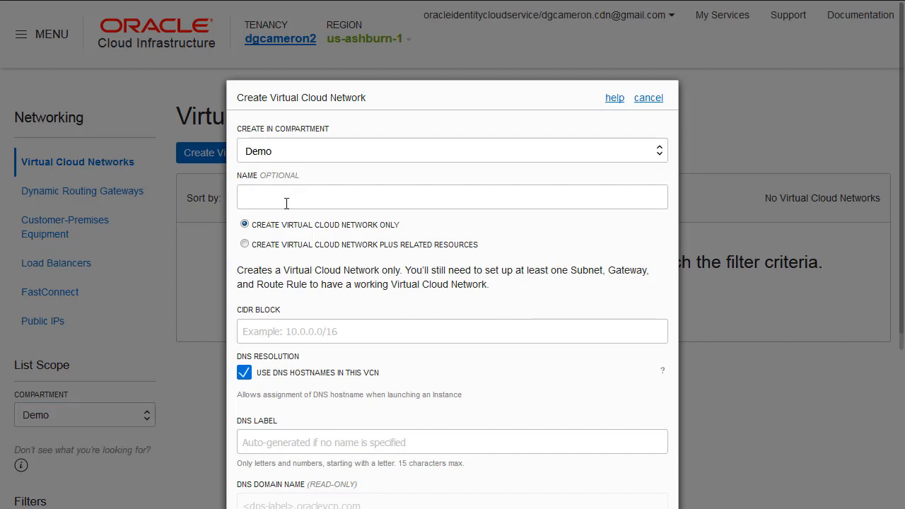
click(452, 196)
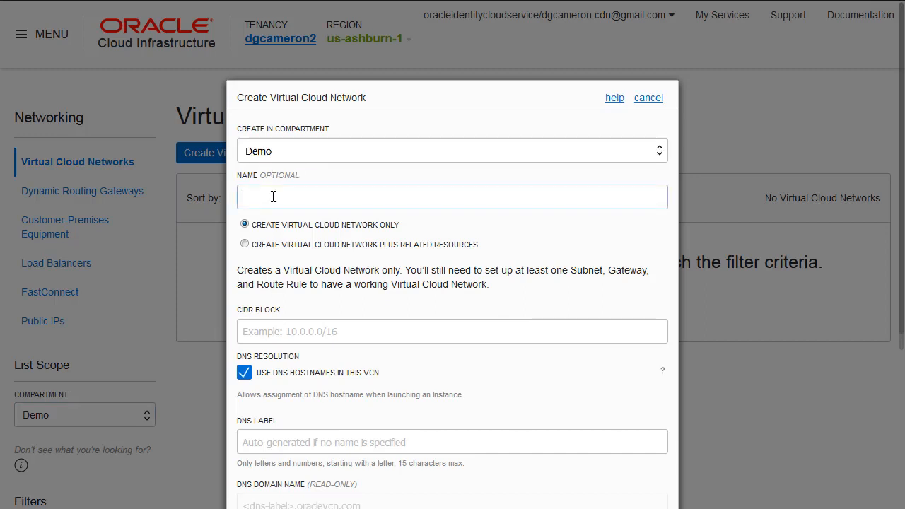
text(DockerVCN)
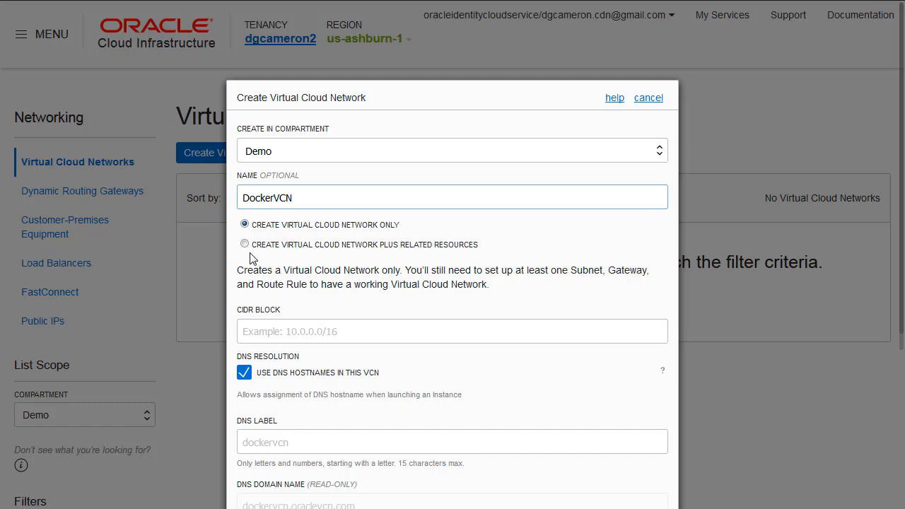
click(244, 244)
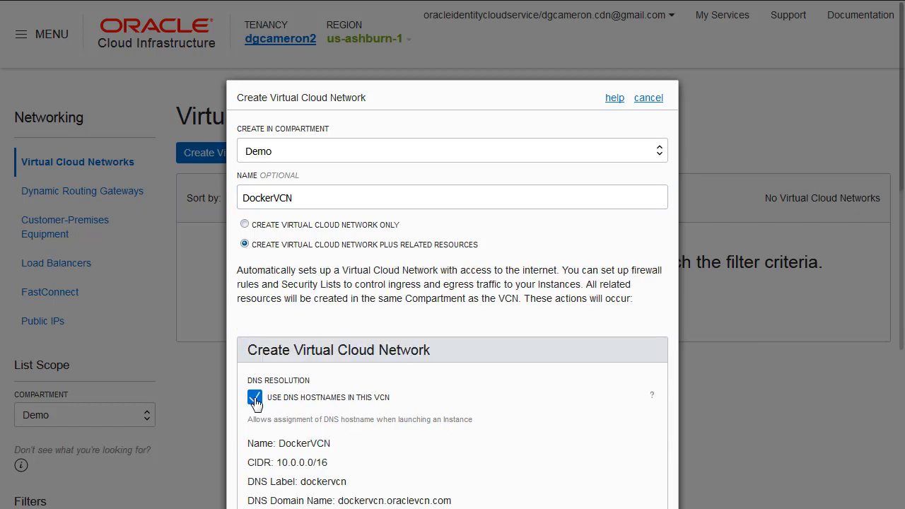
click(255, 397)
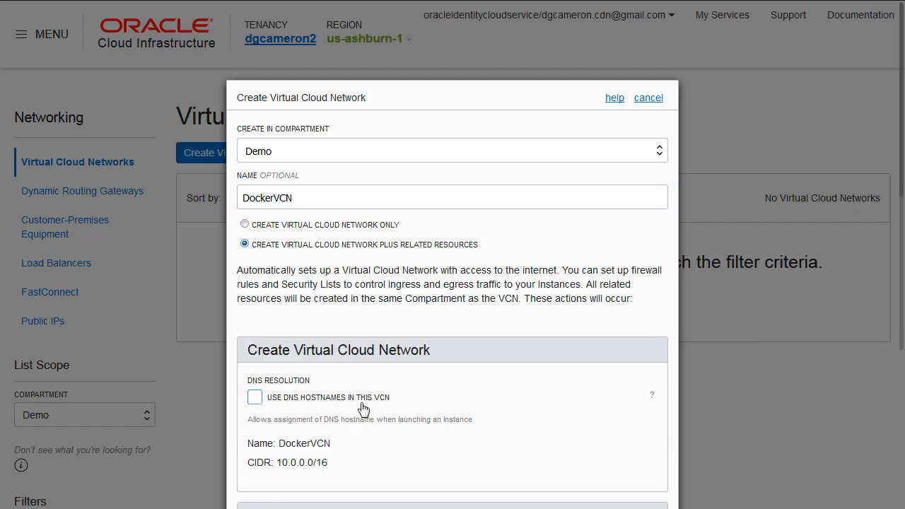
scroll(down, 3)
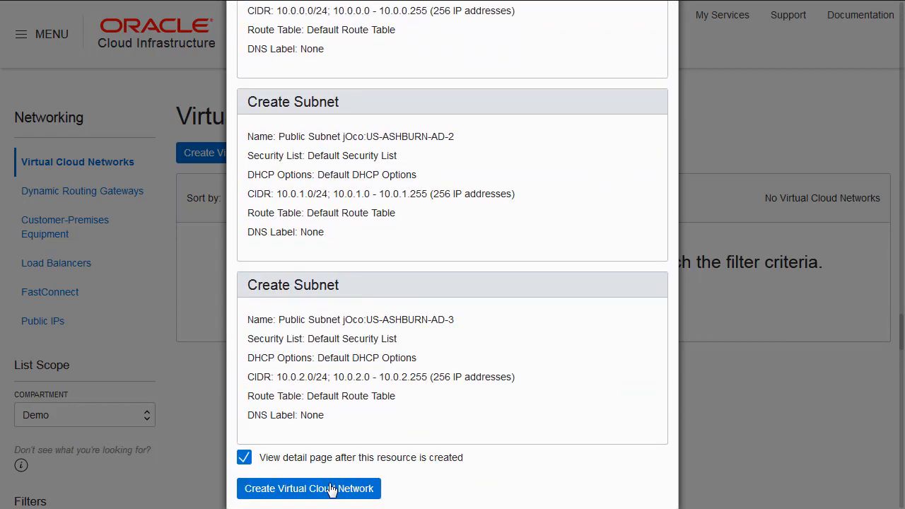
click(309, 489)
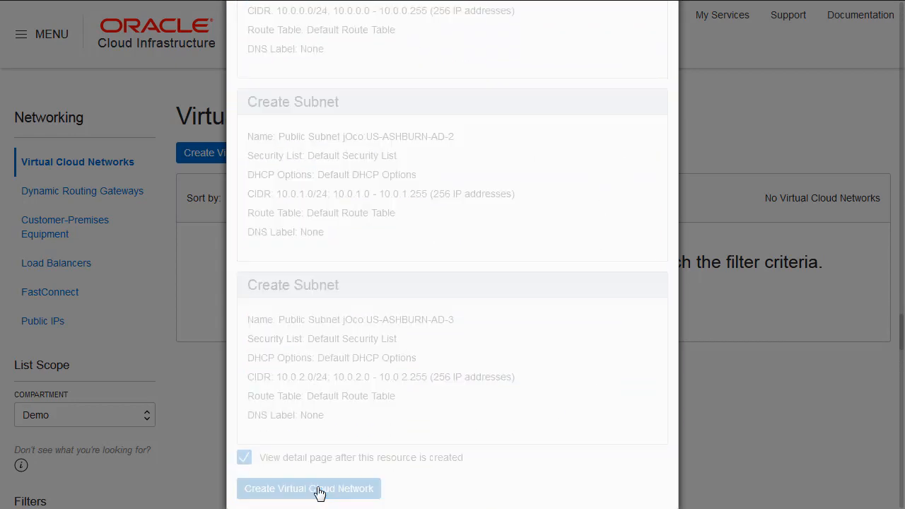
click(310, 489)
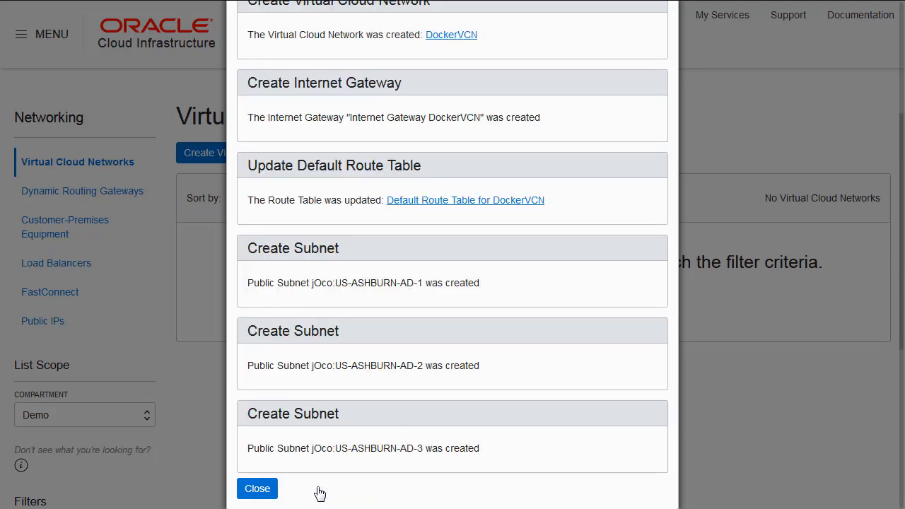
mouse_move(374, 481)
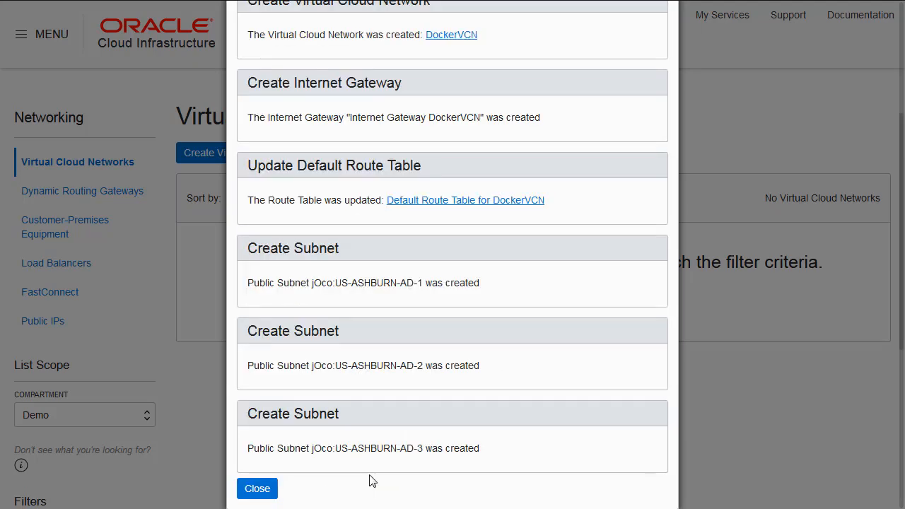
mouse_move(539, 373)
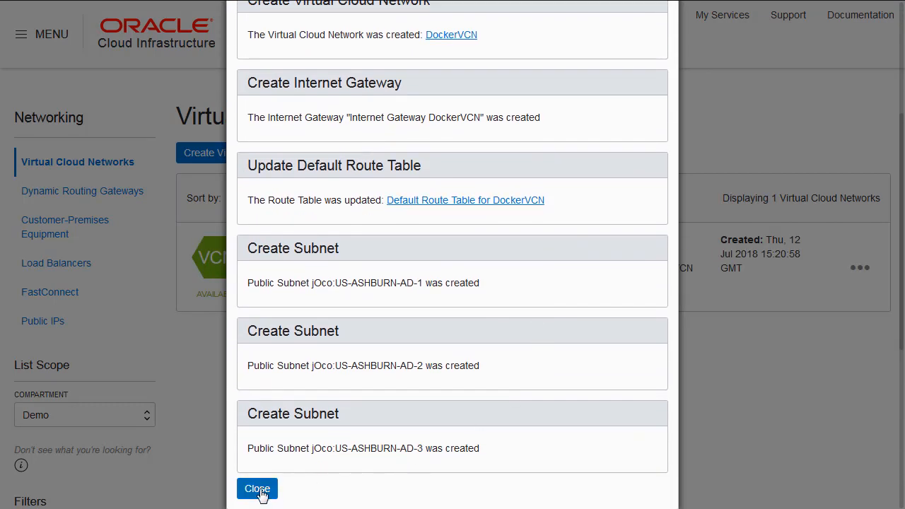
Open DockerVCN's default security list and start editing all its rules.
click(257, 489)
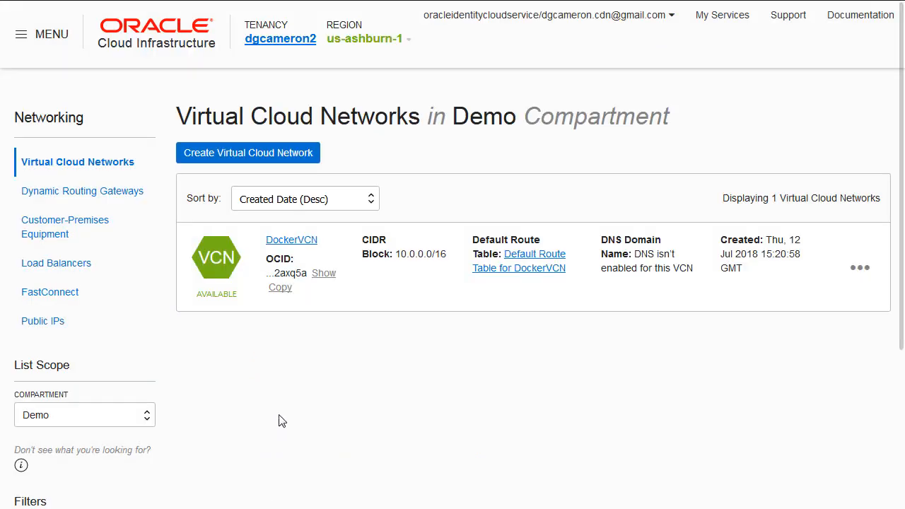
mouse_move(291, 240)
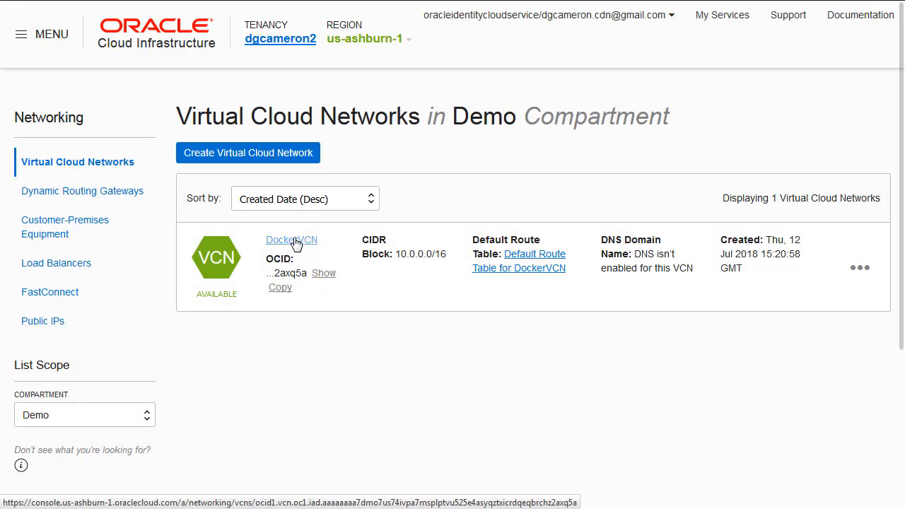
click(291, 240)
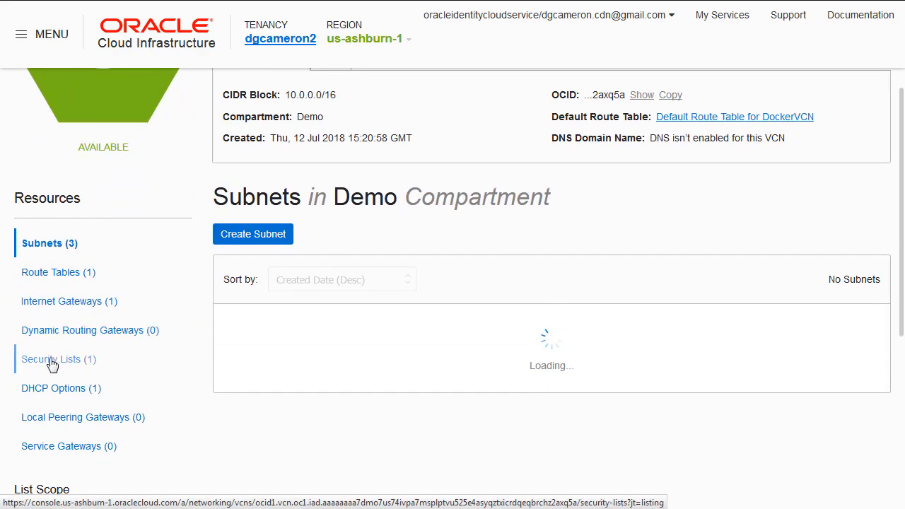
click(51, 359)
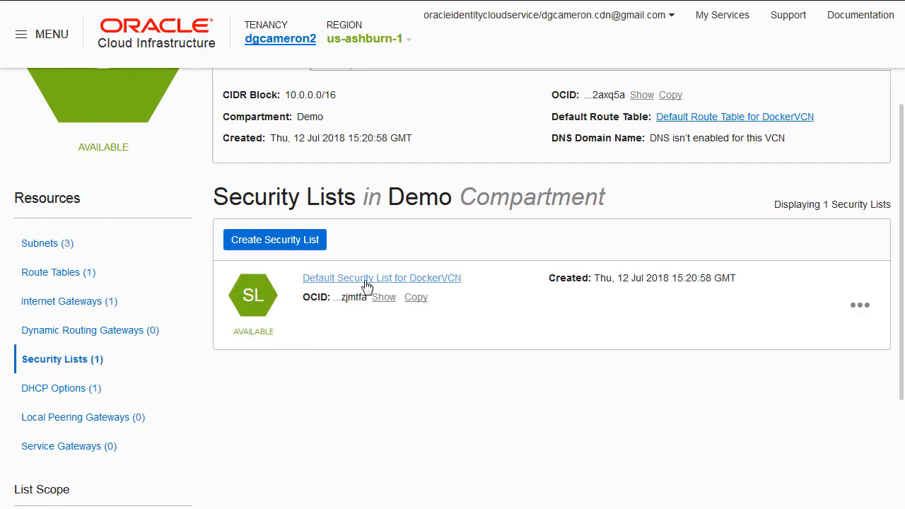
click(381, 277)
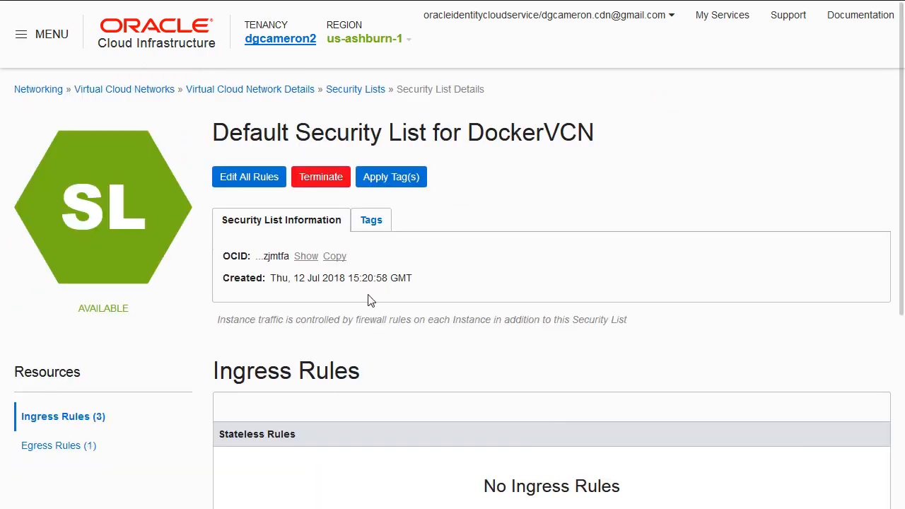
mouse_move(249, 176)
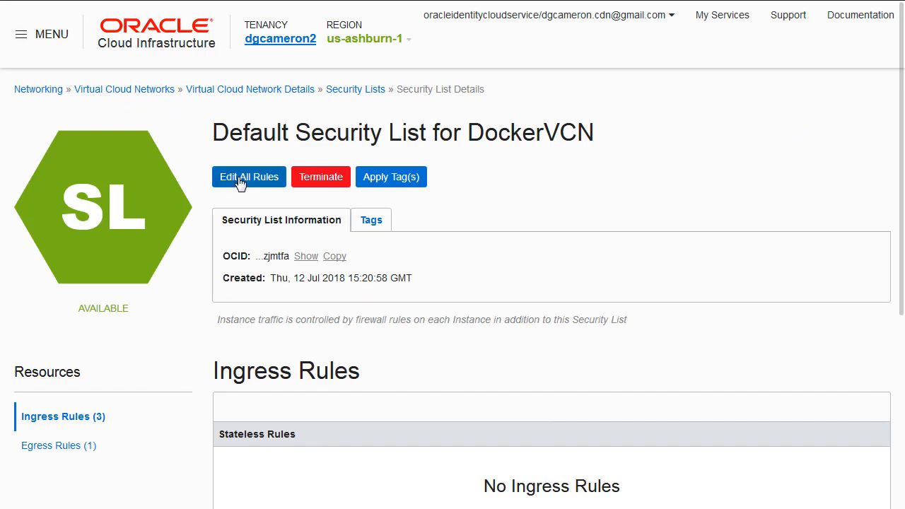
click(249, 177)
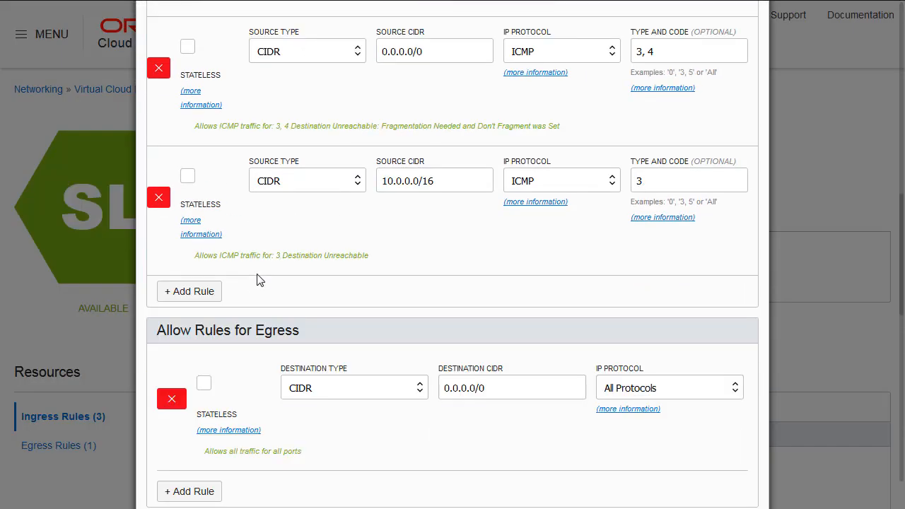
scroll(down, 3)
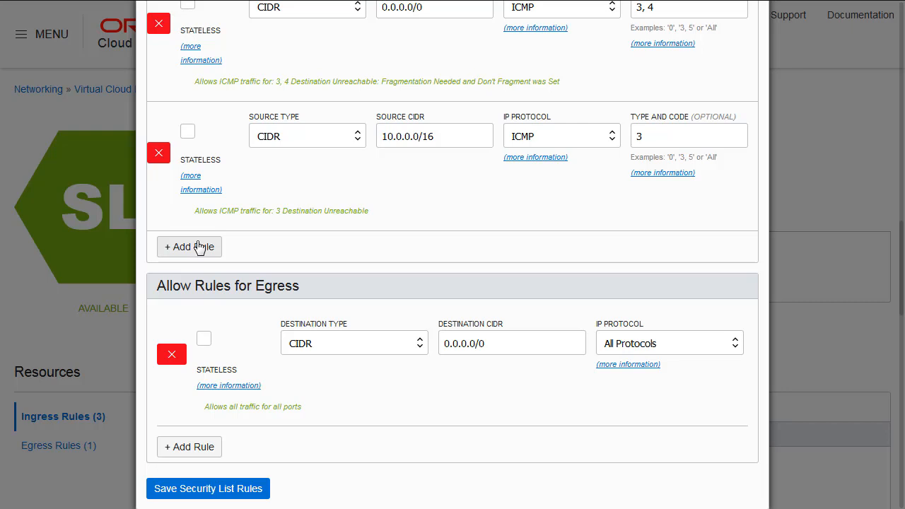
Add ingress rules from 0.0.0.0/0 for TCP ports 808x and 9080.
click(189, 247)
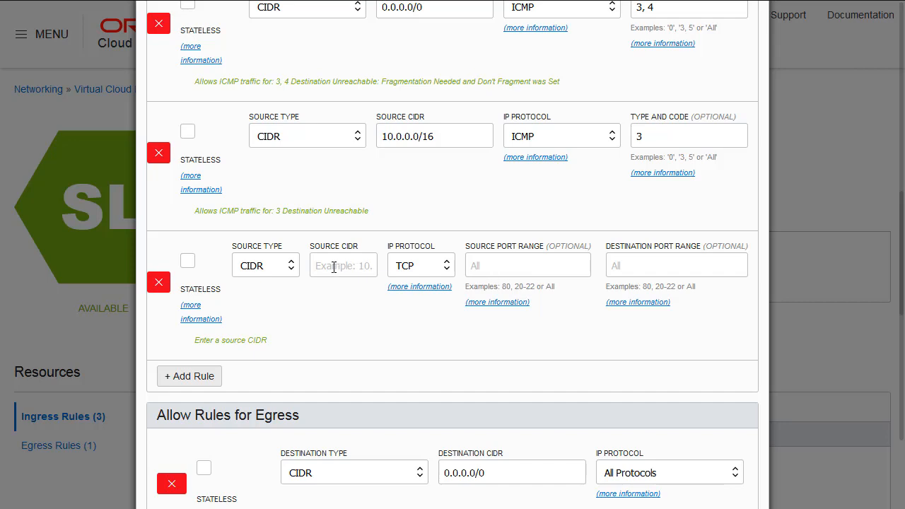
text(0.0.0.0/0)
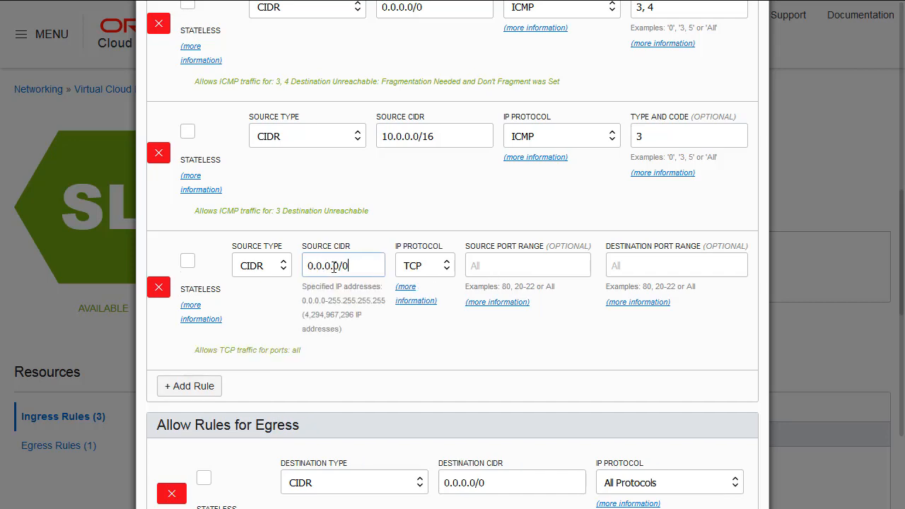
click(677, 265)
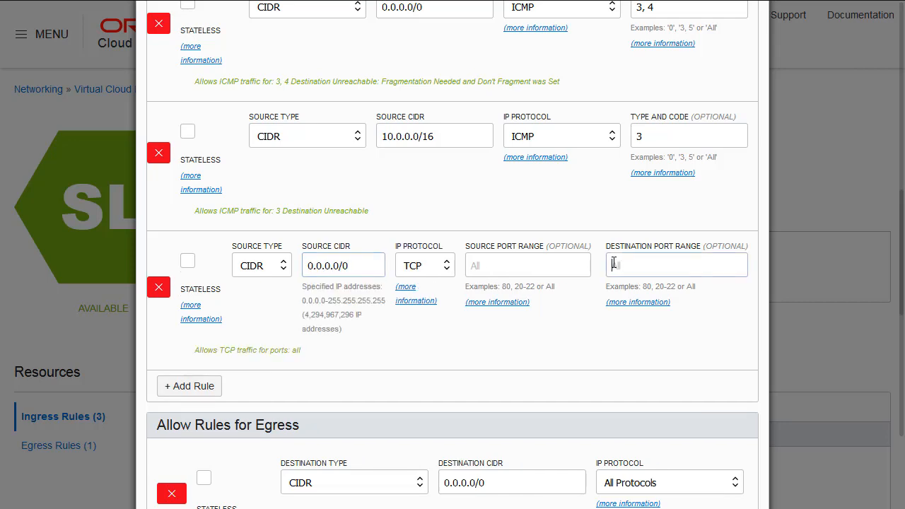
text(8085)
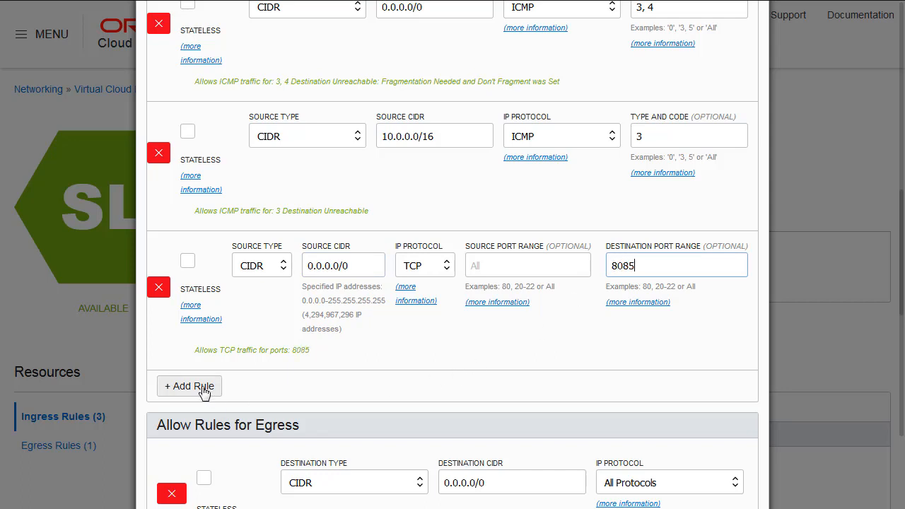
click(189, 386)
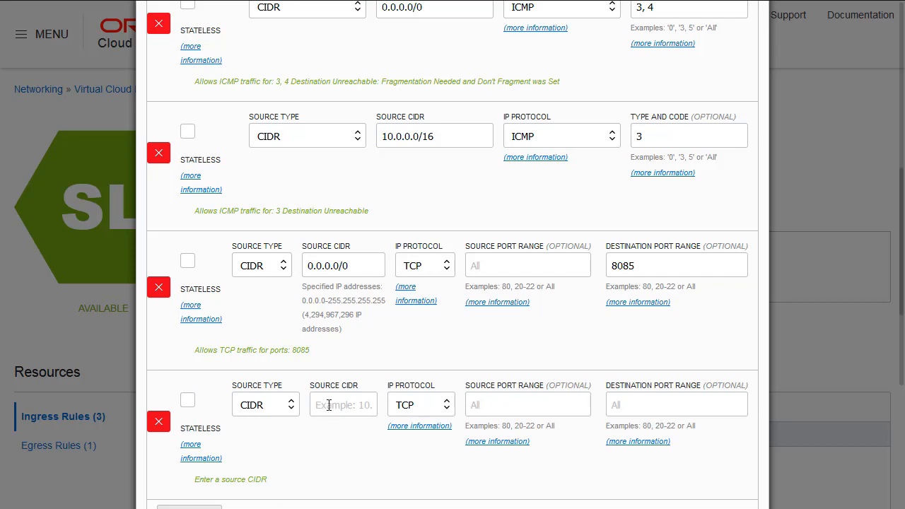
text(0.0.0.0/0)
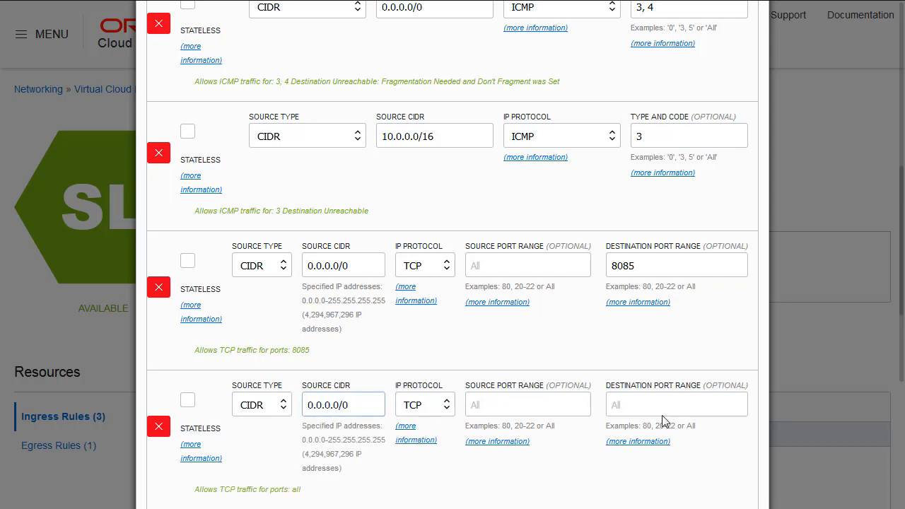
click(675, 405)
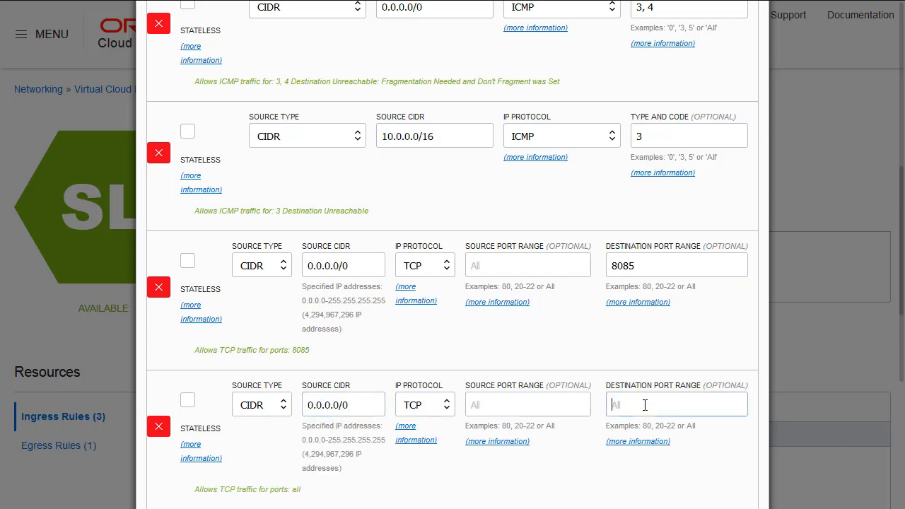
text(9080)
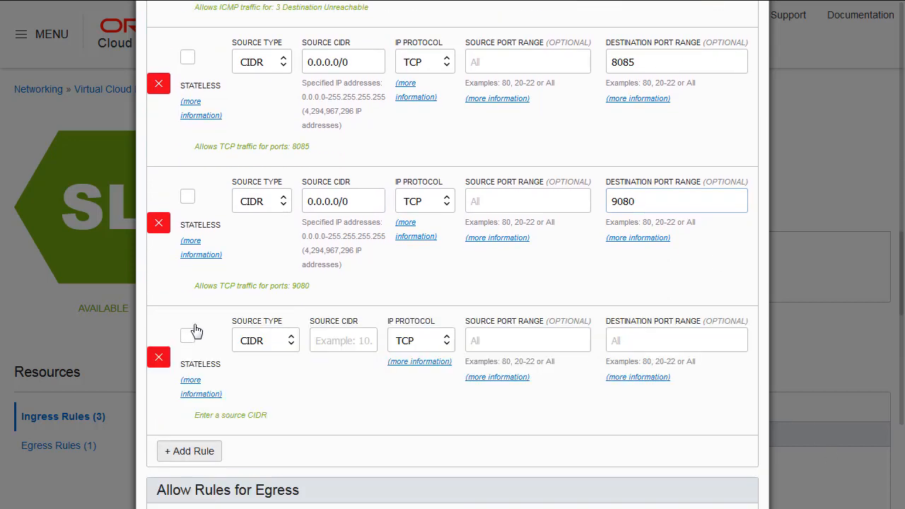
Add ingress rules from 0.0.0.0/0 for TCP ports 8002, 18002 and 5600.
text(0.0.0.0/0)
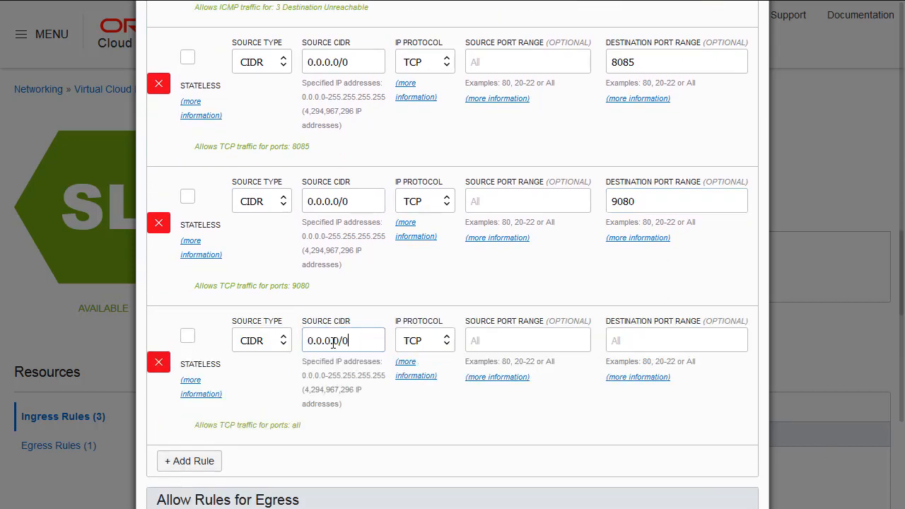
click(676, 339)
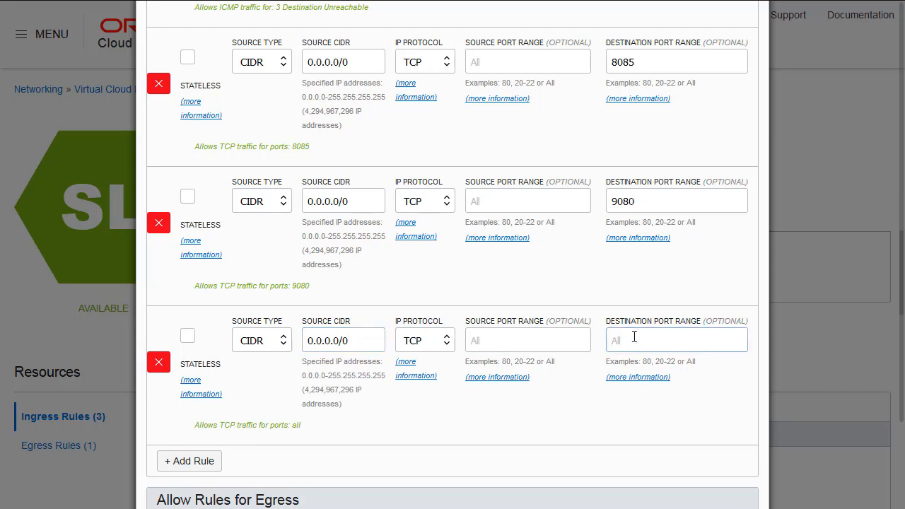
text(8)
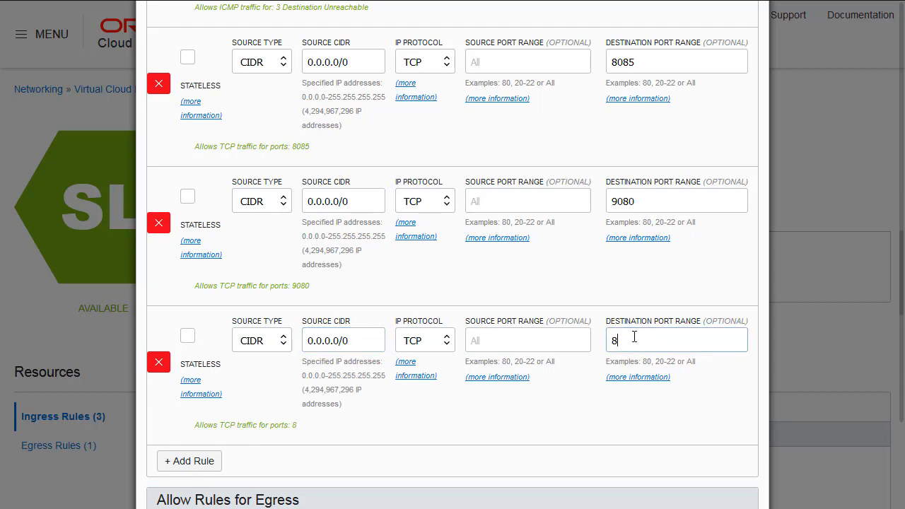
text(002)
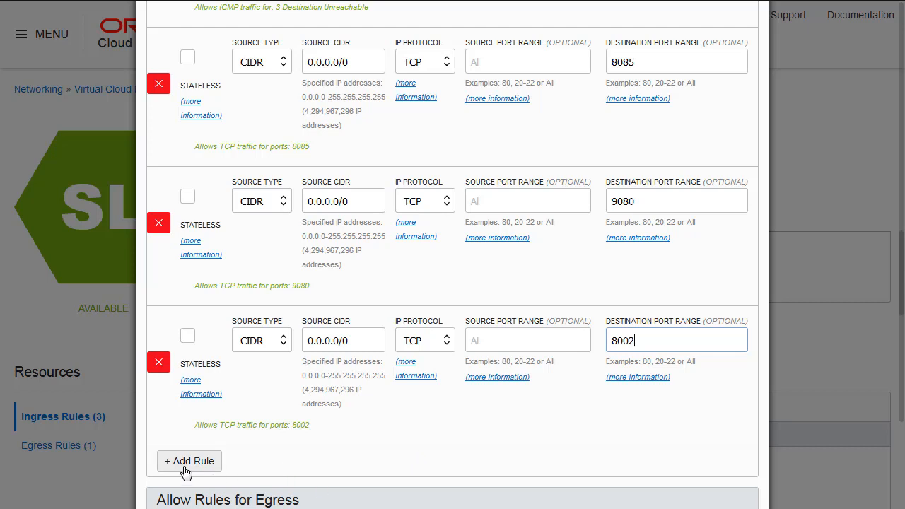
click(189, 461)
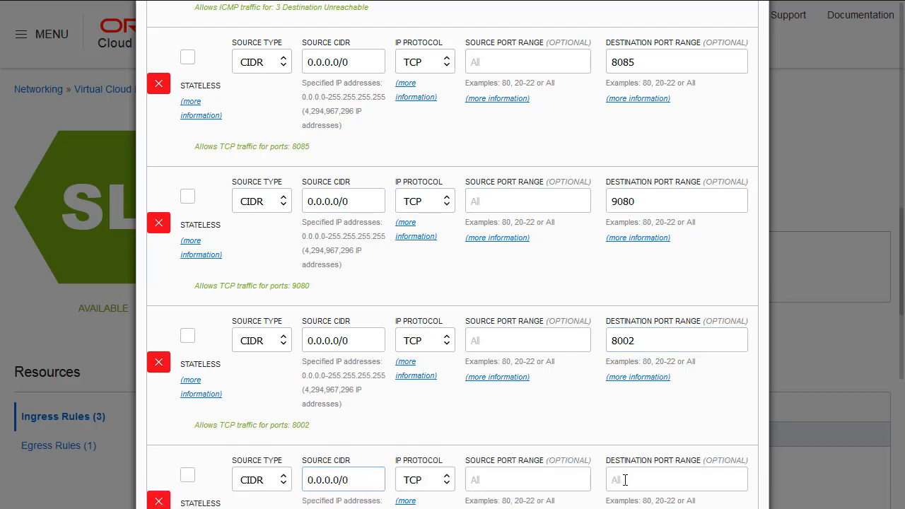
text(18002)
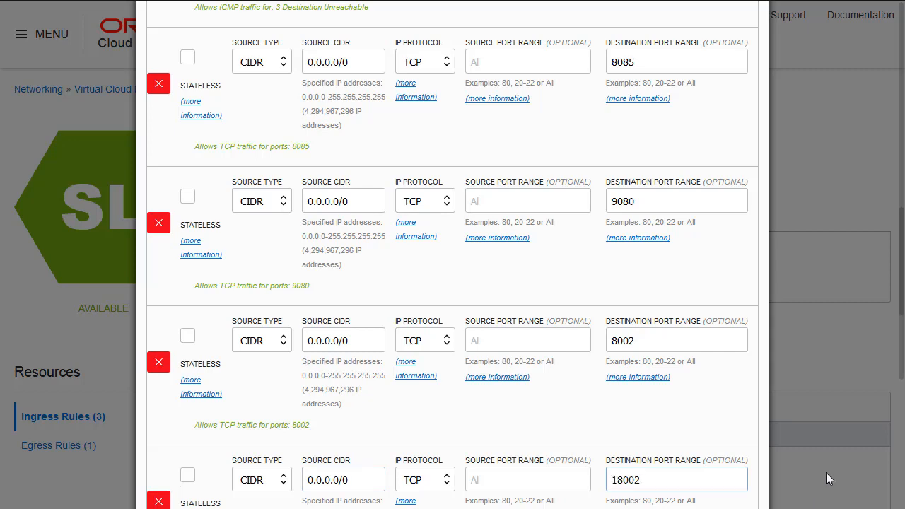
scroll(down, 3)
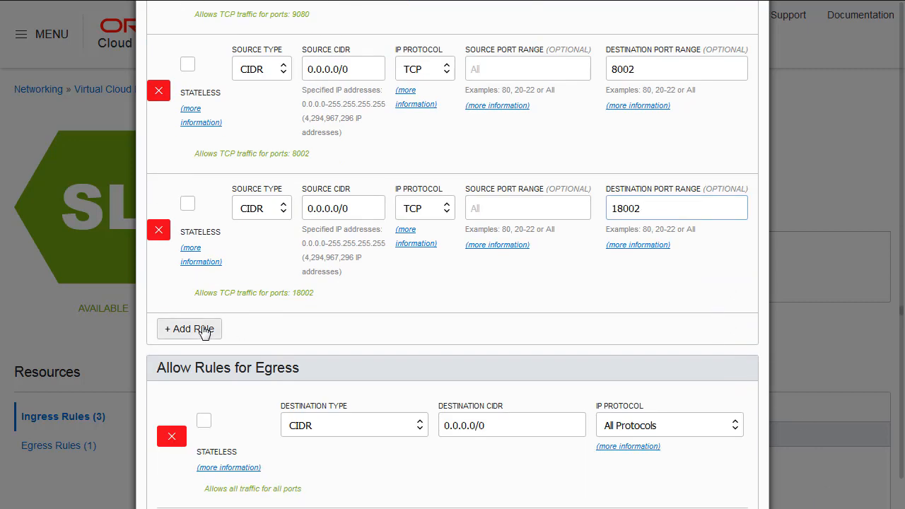
click(189, 329)
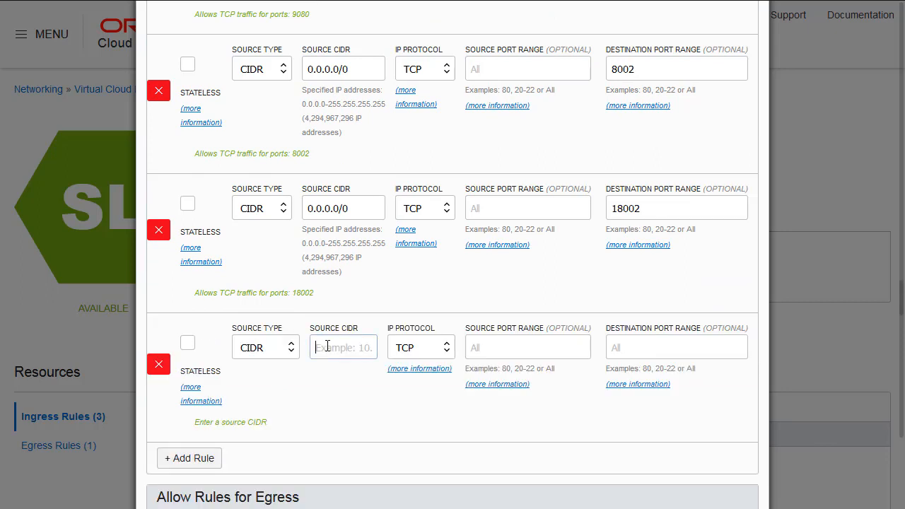
text(0.0.0.0/0)
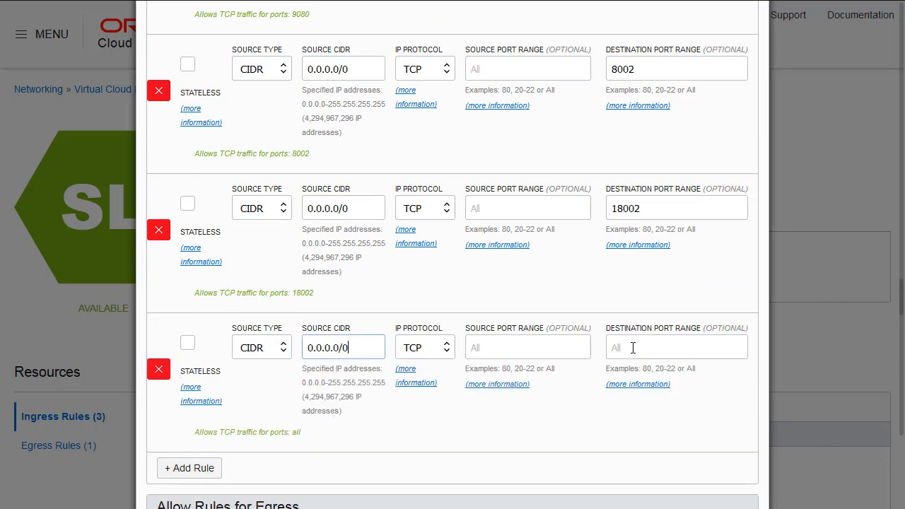
text(5)
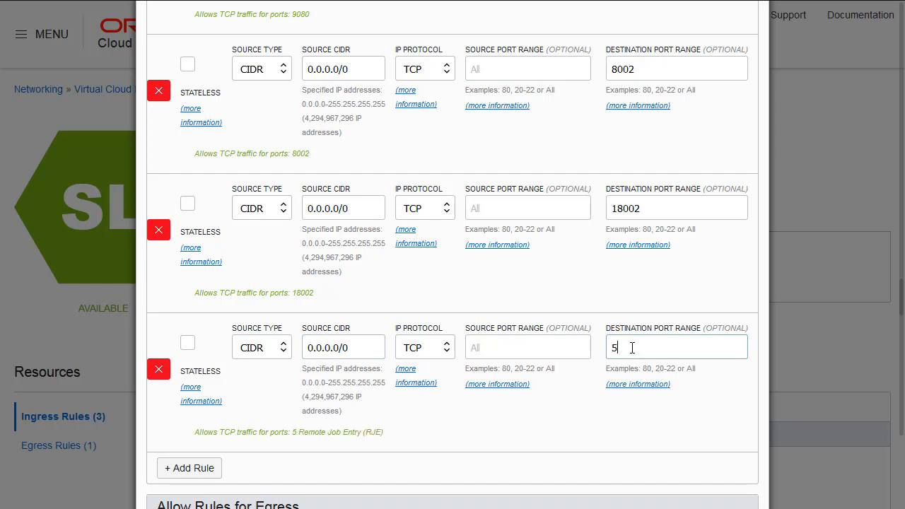
text(60)
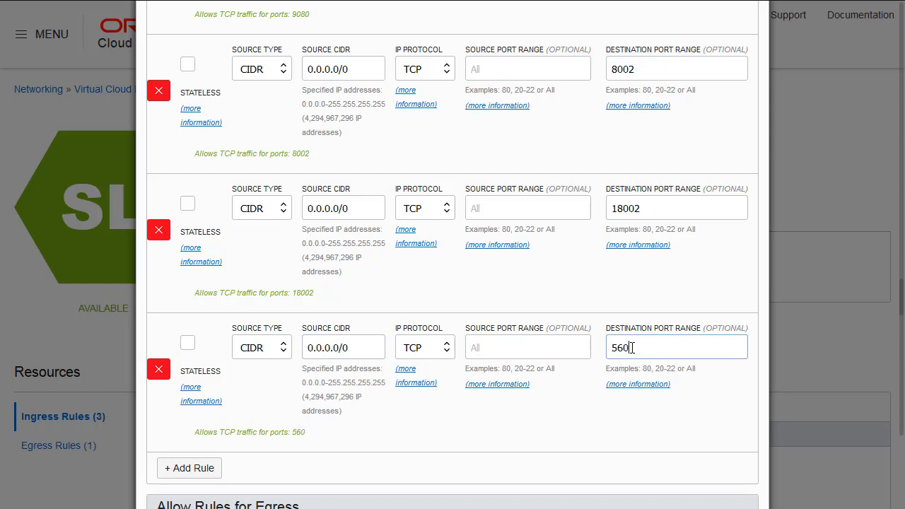
text(0)
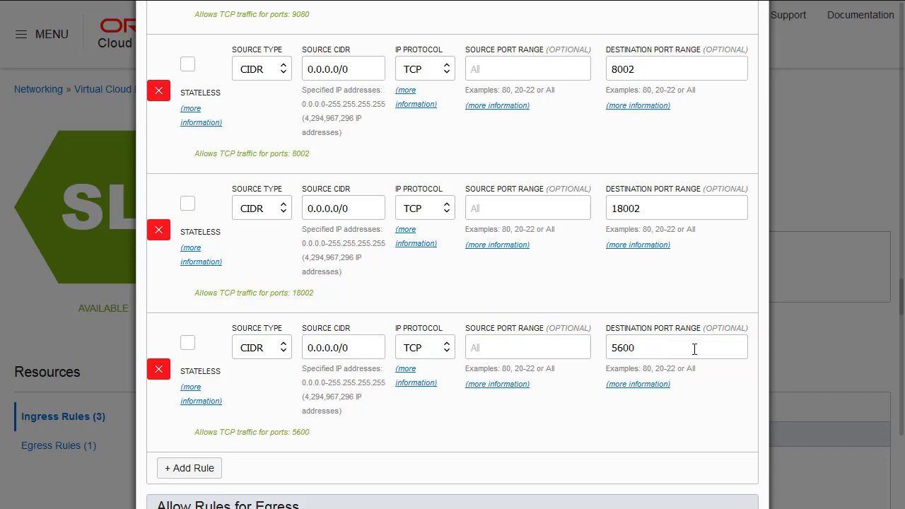
click(676, 346)
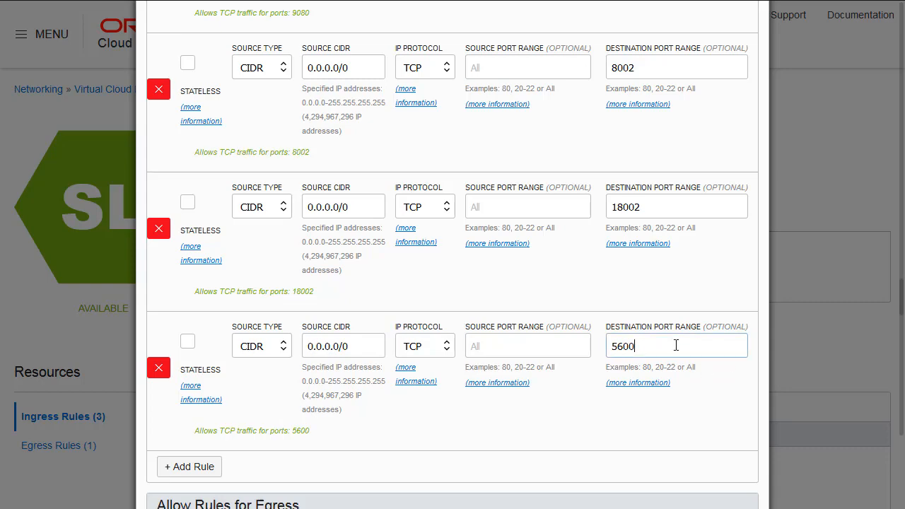
scroll(down, 3)
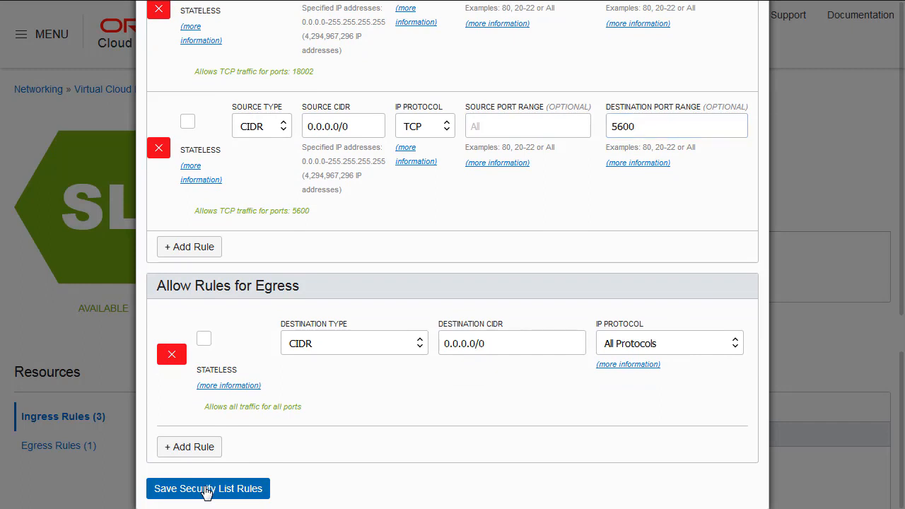
Save the security list rules and review the resulting eight stateful ingress rules.
click(208, 489)
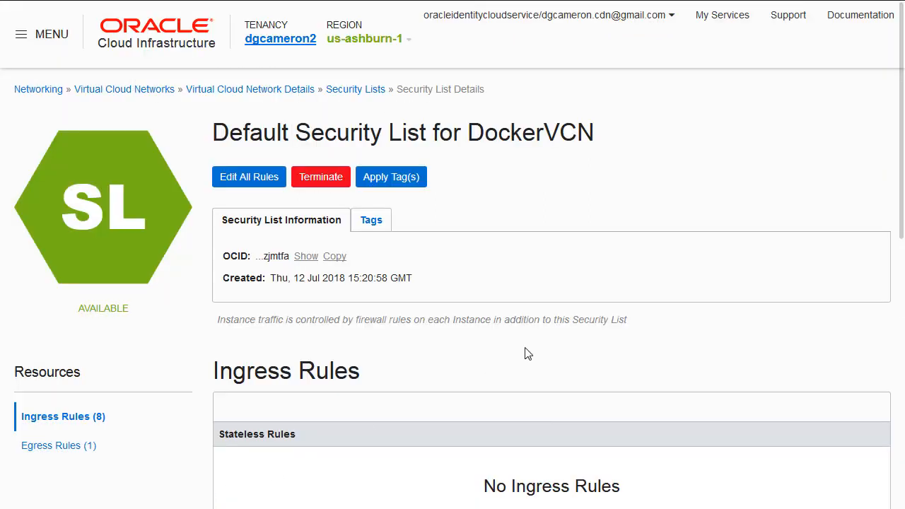
mouse_move(556, 346)
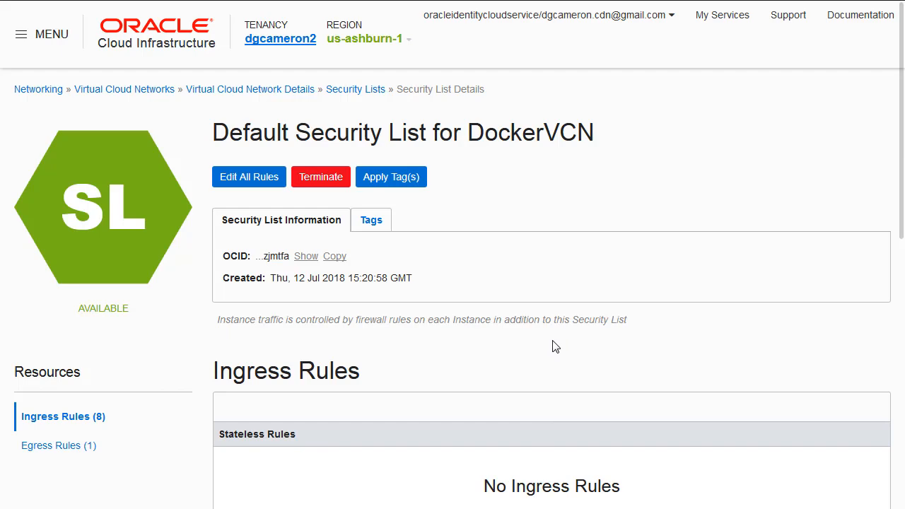
scroll(down, 3)
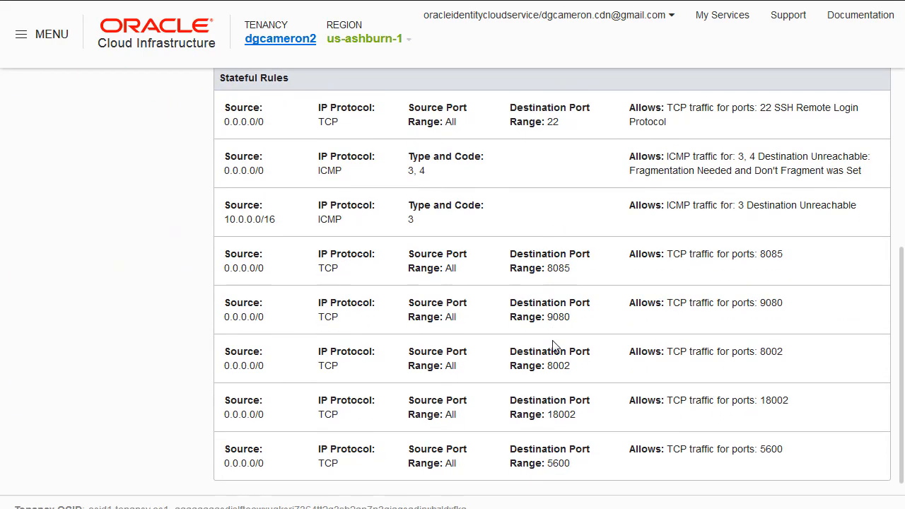
scroll(down, 3)
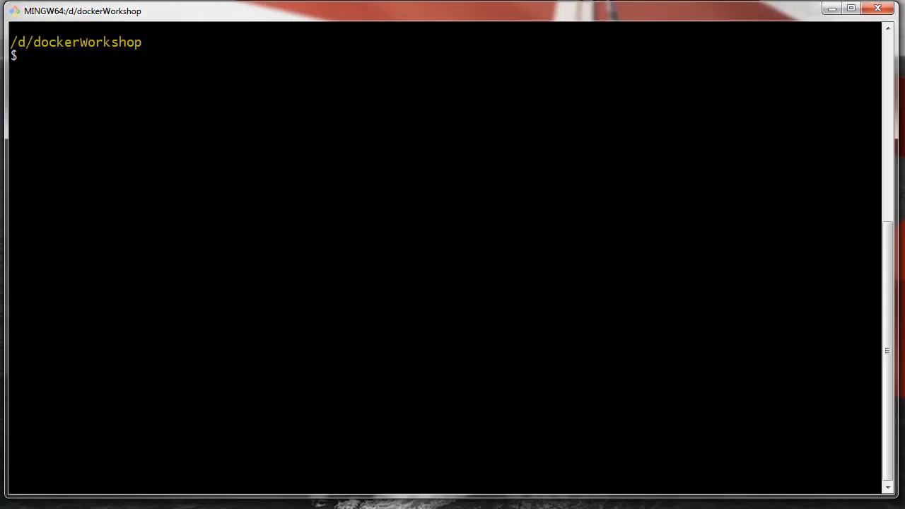
Run ssh-keygen -b 2048 -t rsa -f dockerkey with no passphrase, then list the files with ls -l.
text(ssh-keygen -b 2048 -t rsa -f dockerkey)
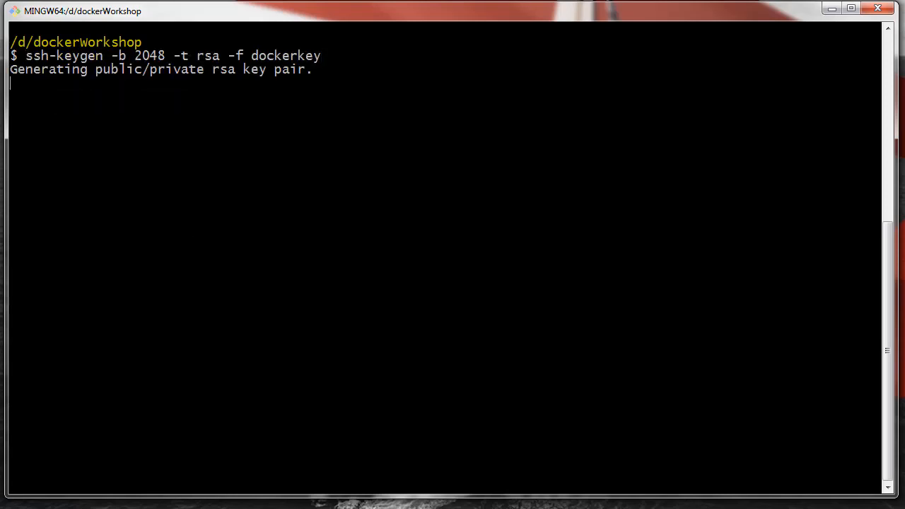
key(Enter)
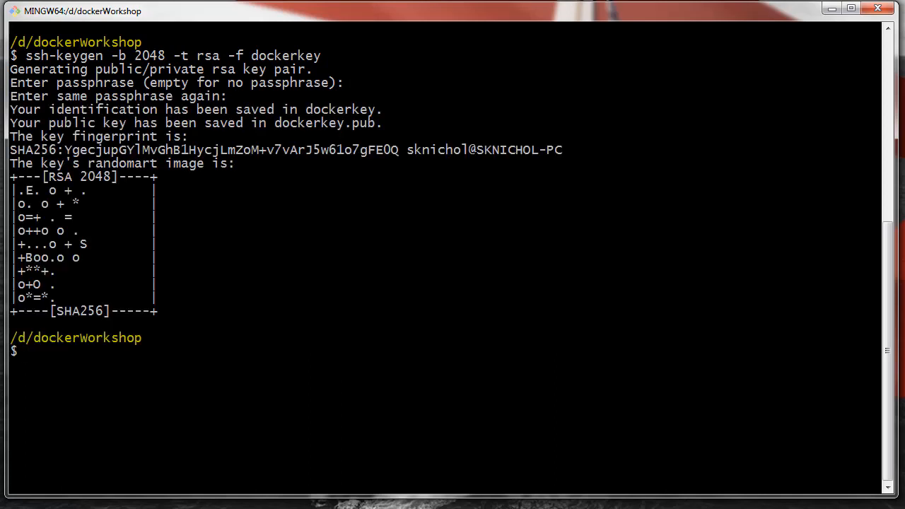
text(ls -l)
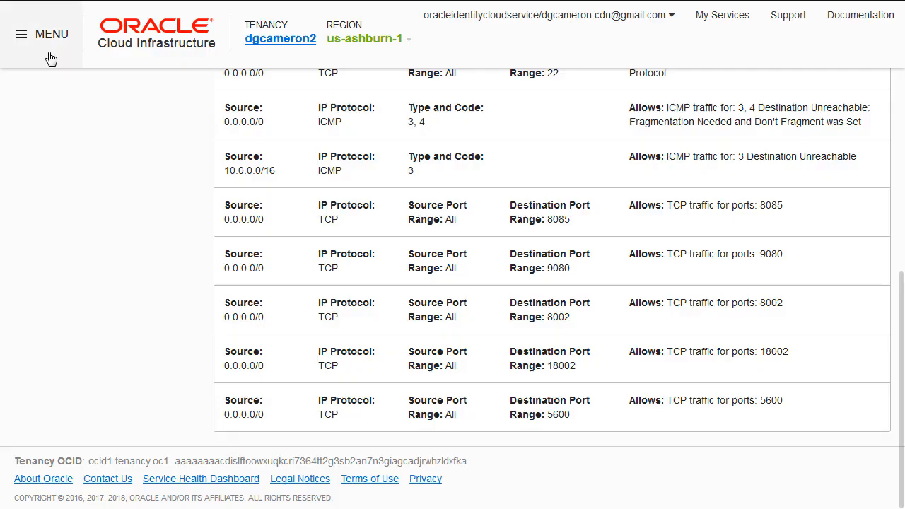
Go to Compute > Instances for the Demo compartment.
click(39, 34)
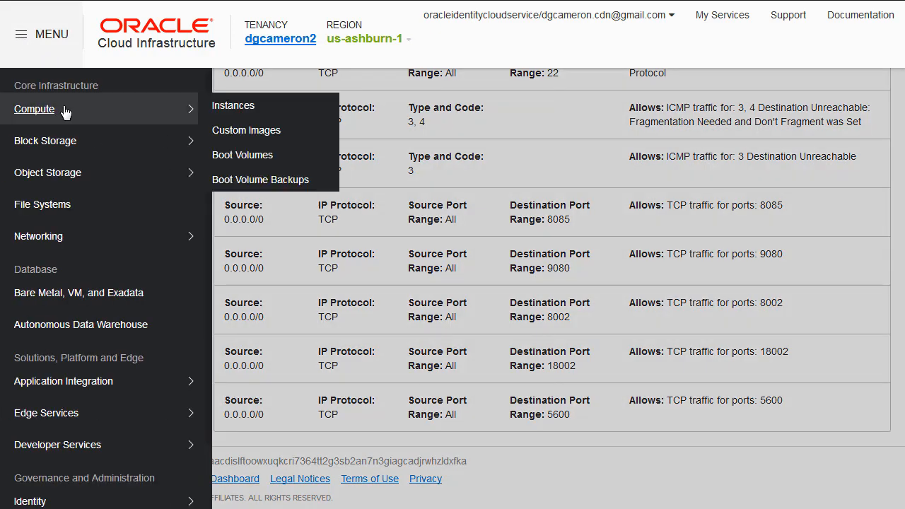
click(233, 104)
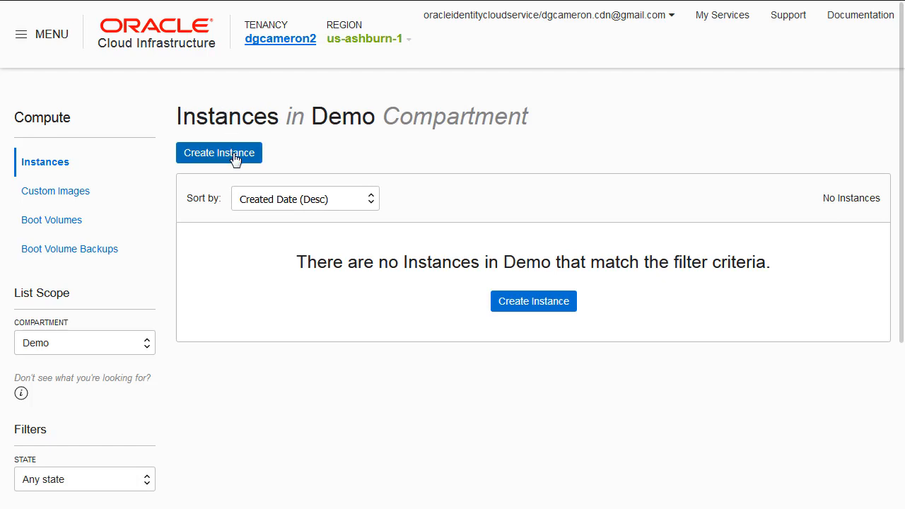
Start a new instance named Docker on Oracle Linux 7.5 with shape VM.Standard1.1.
click(219, 153)
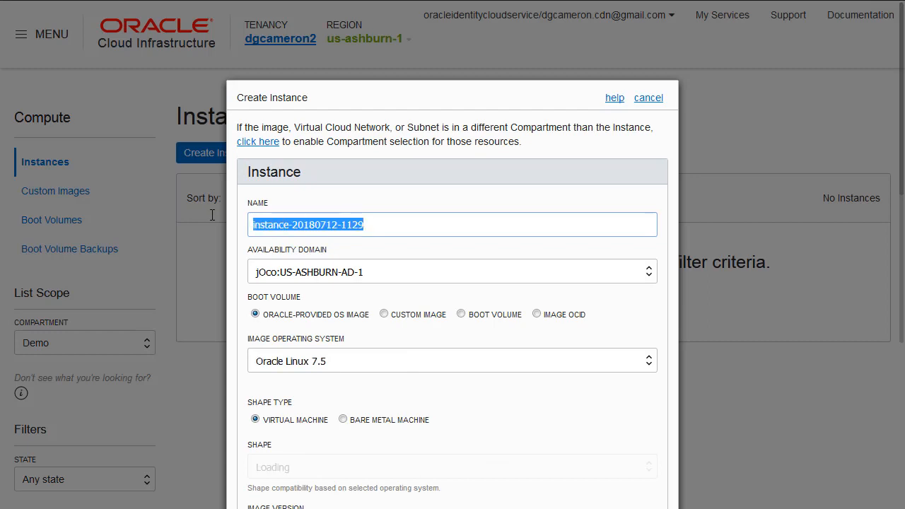
text(Doc)
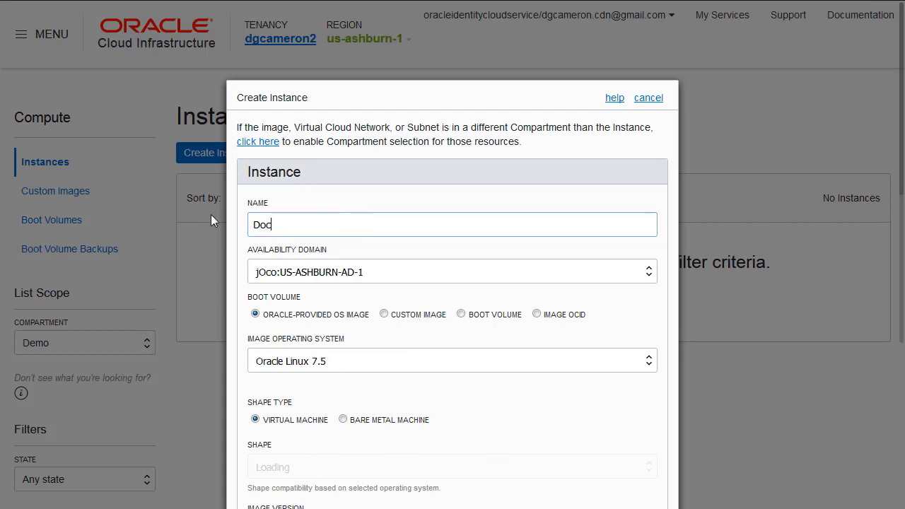
text(e)
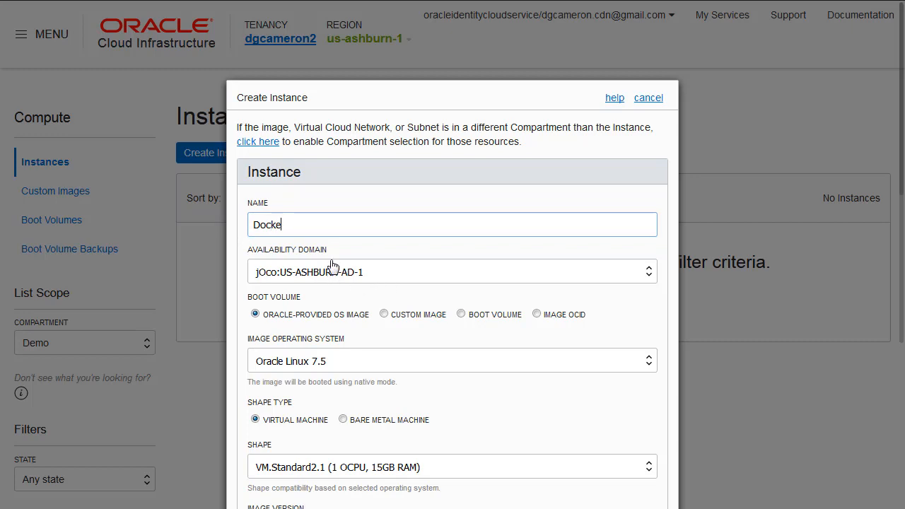
text(r)
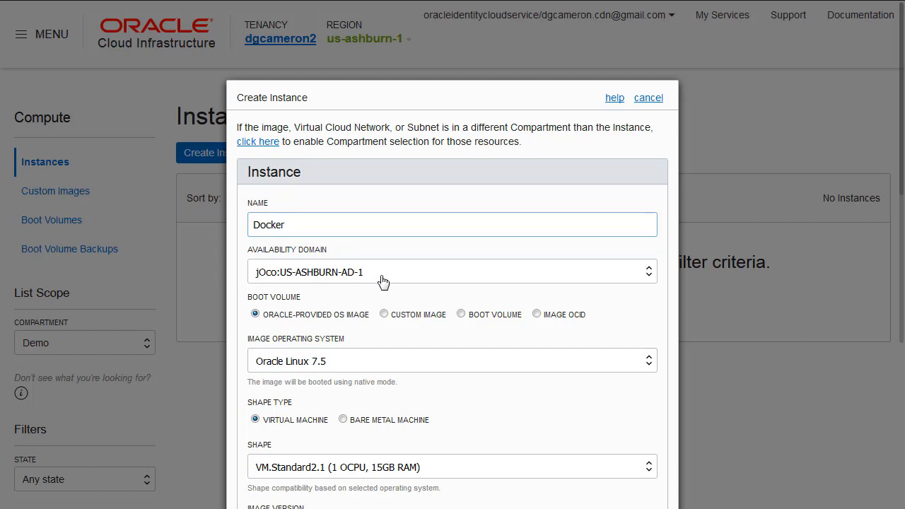
mouse_move(293, 359)
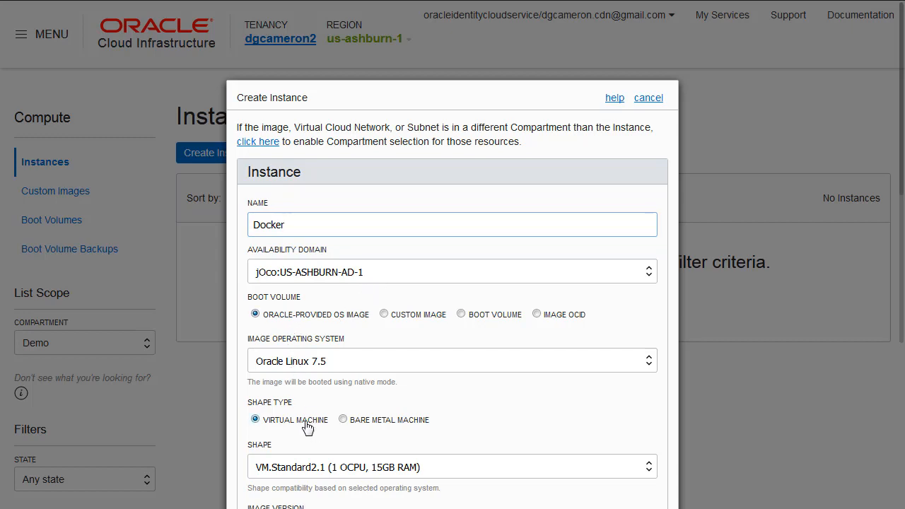
scroll(down, 3)
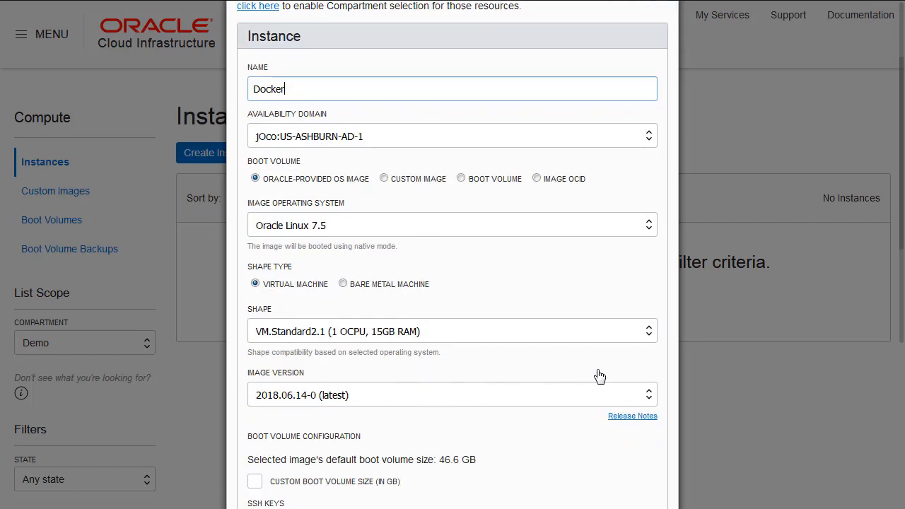
click(451, 331)
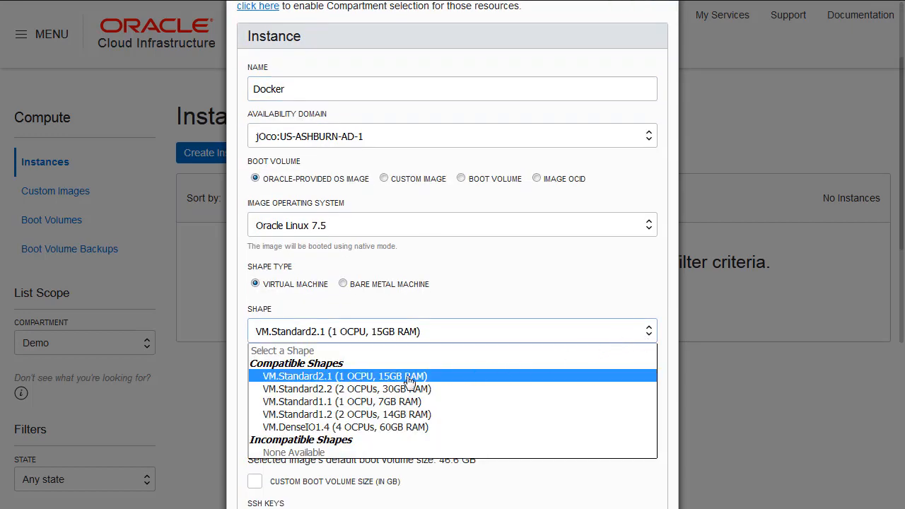
mouse_move(371, 402)
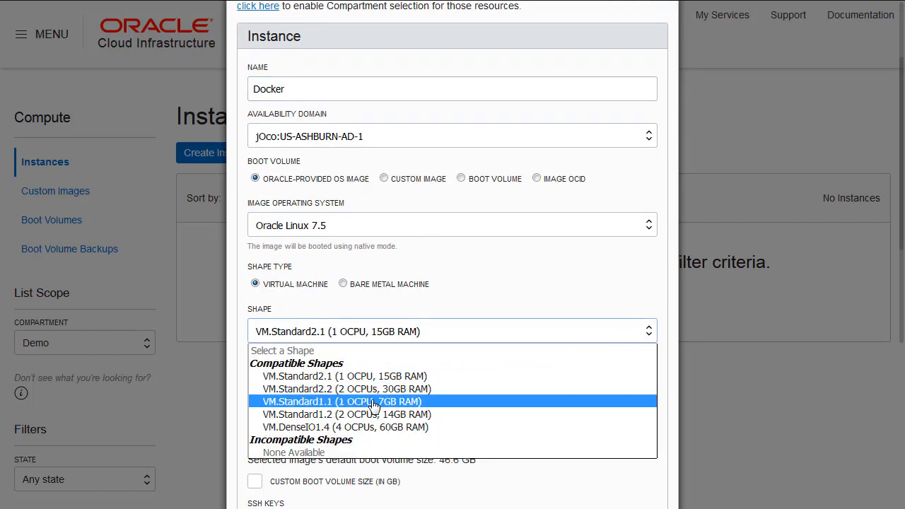
click(341, 401)
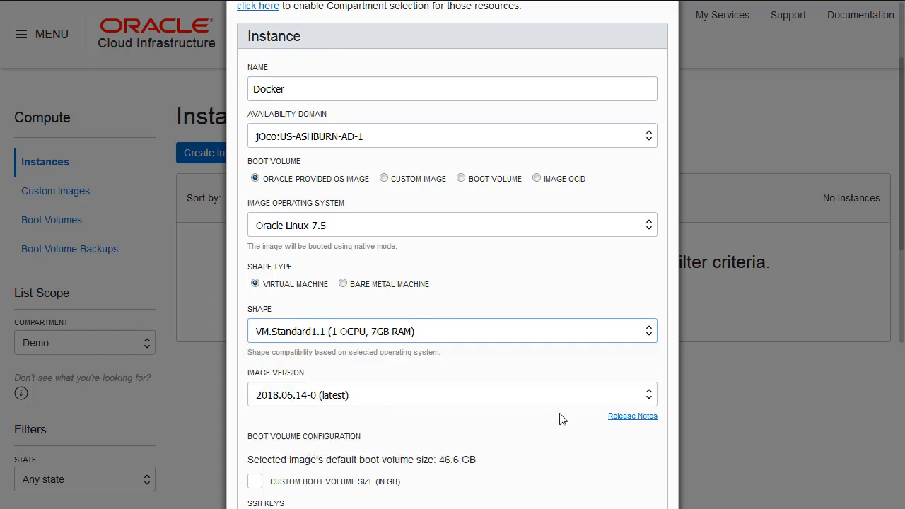
scroll(down, 3)
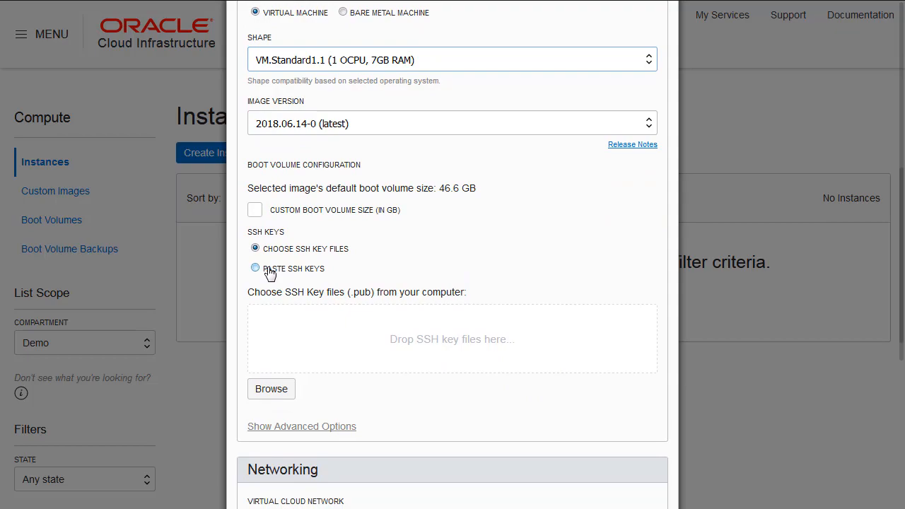
Attach dockerkey.pub as the instance's SSH public key file.
click(271, 389)
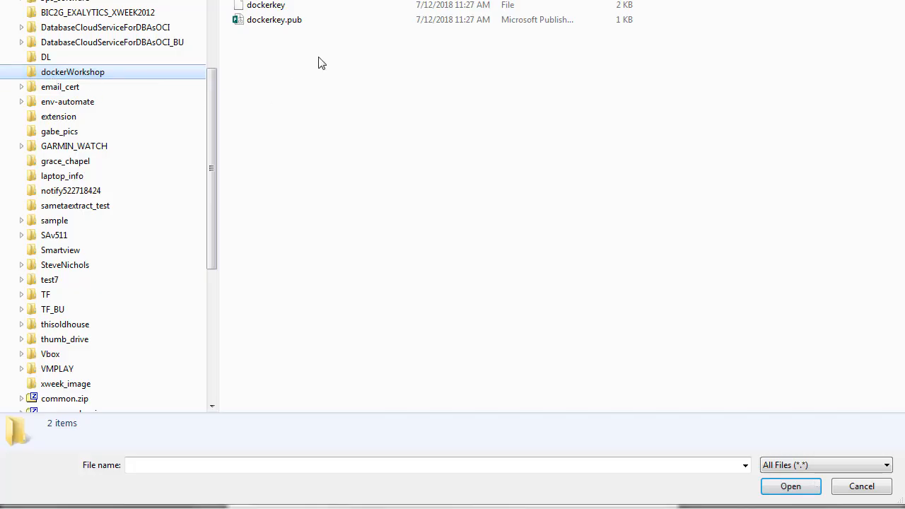
click(275, 19)
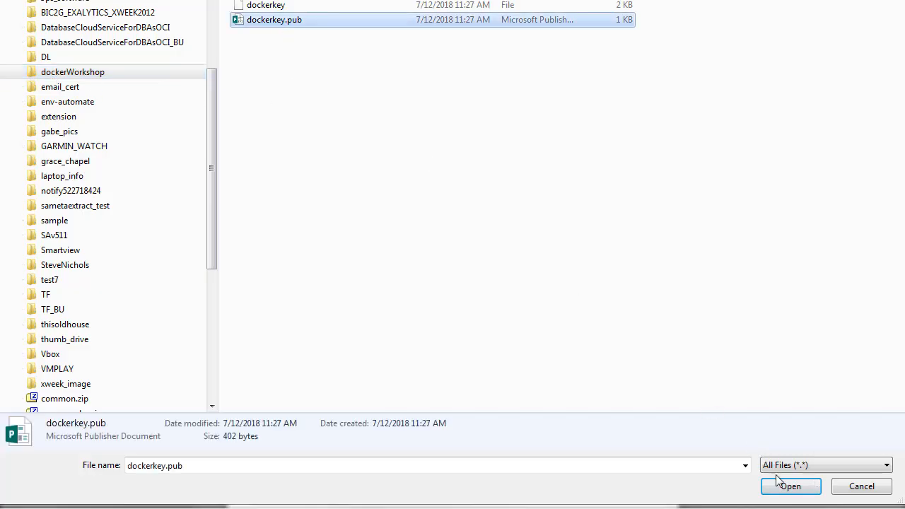
click(790, 486)
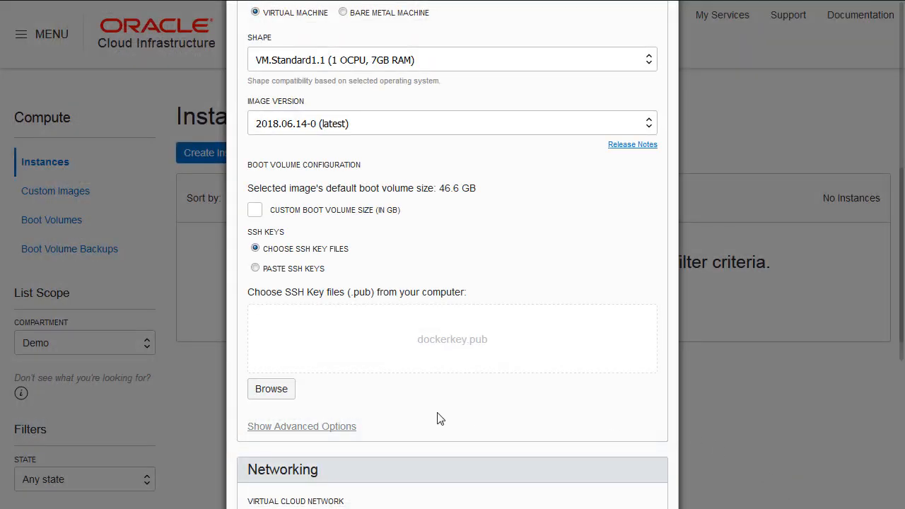
mouse_move(420, 432)
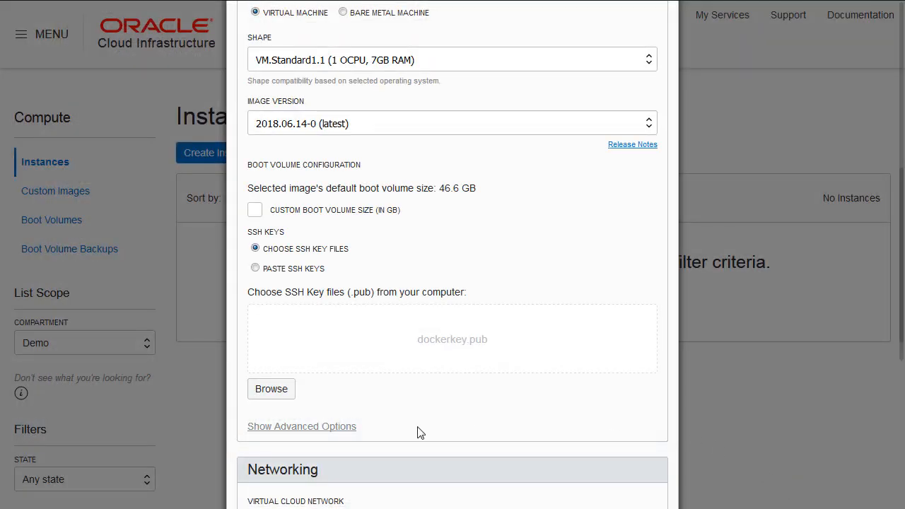
Launch the Docker instance on DockerVCN's public subnet with Create Instance.
scroll(down, 3)
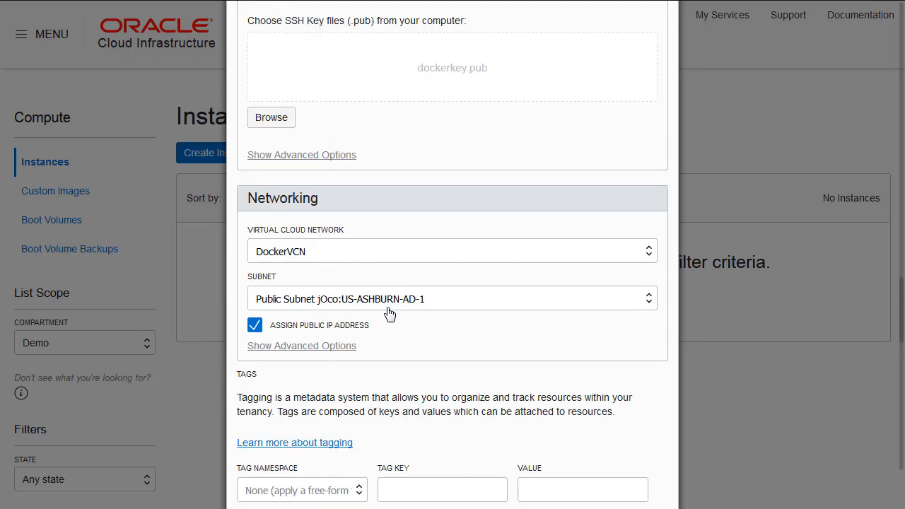
scroll(down, 3)
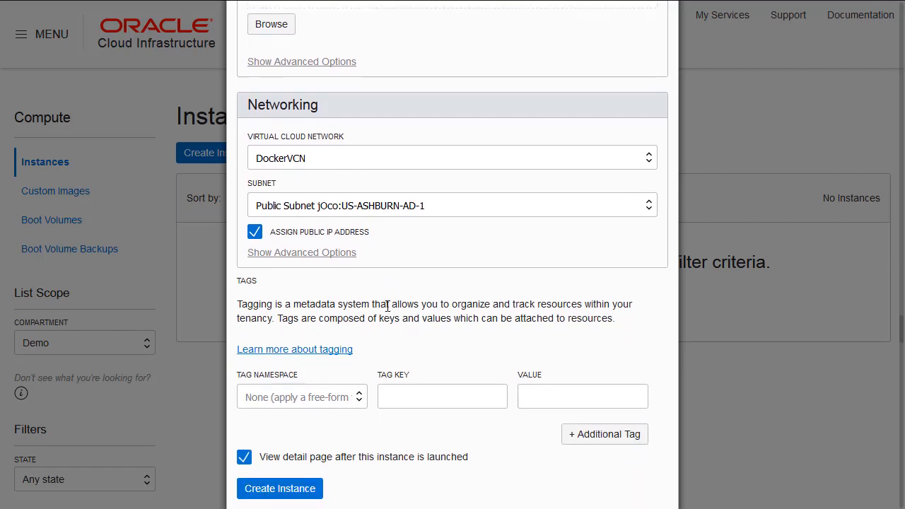
scroll(down, 3)
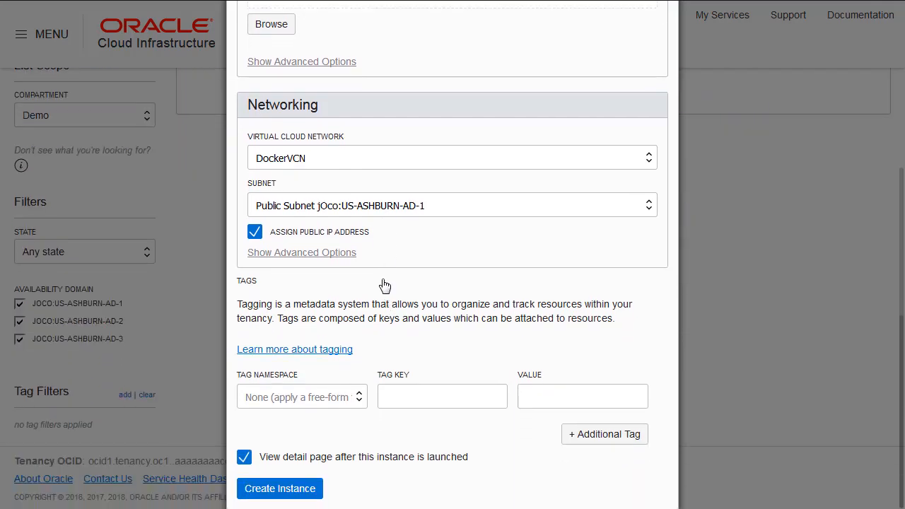
mouse_move(327, 378)
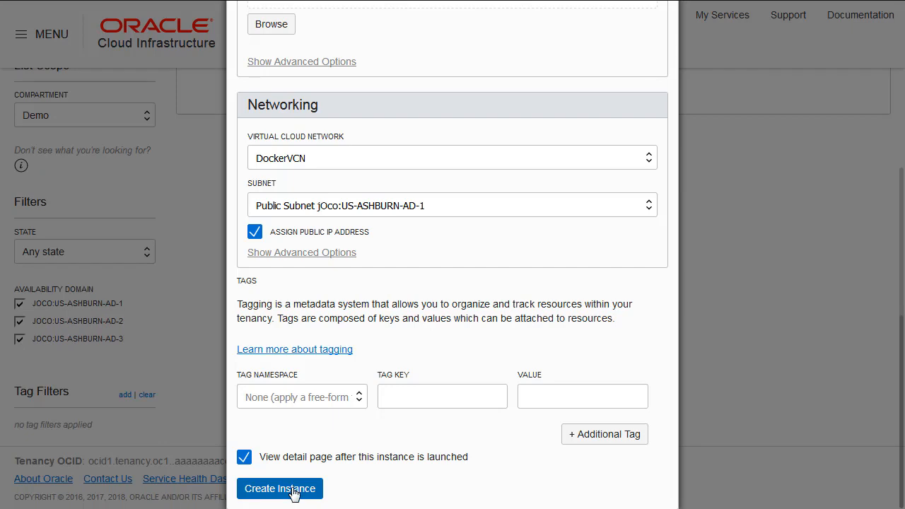
click(280, 489)
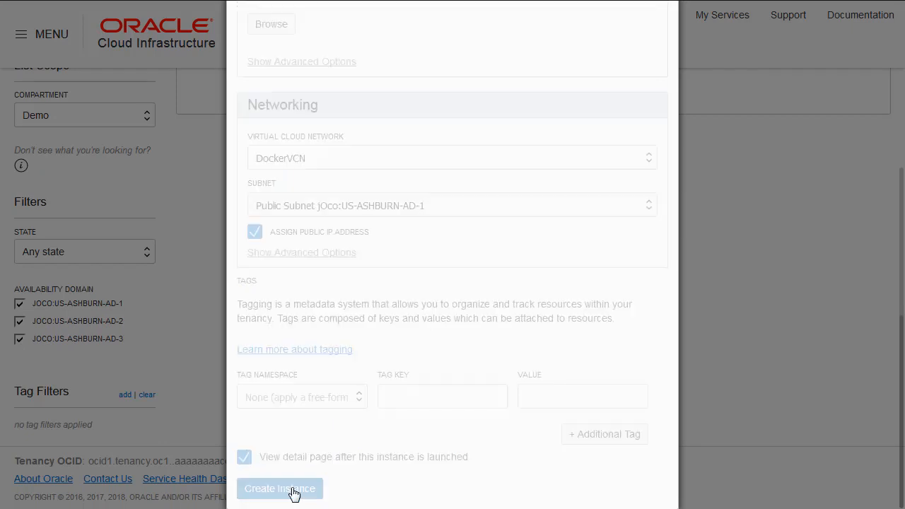
click(280, 489)
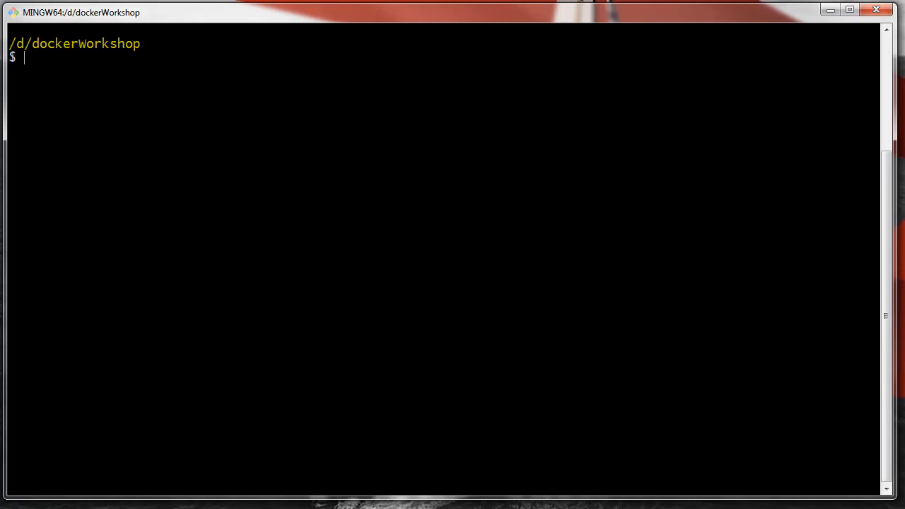
Restrict the dockerkey private key to owner-only permissions with chmod 600.
text(ls -l)
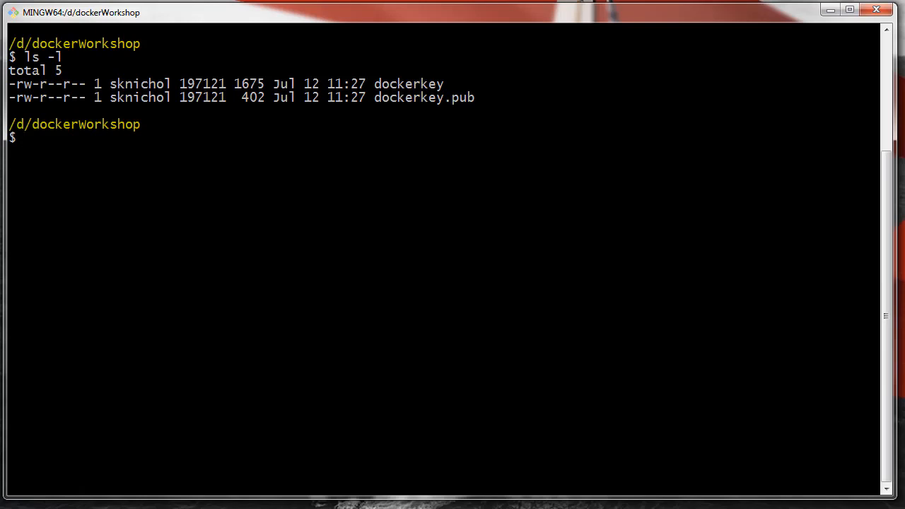
text(chmod)
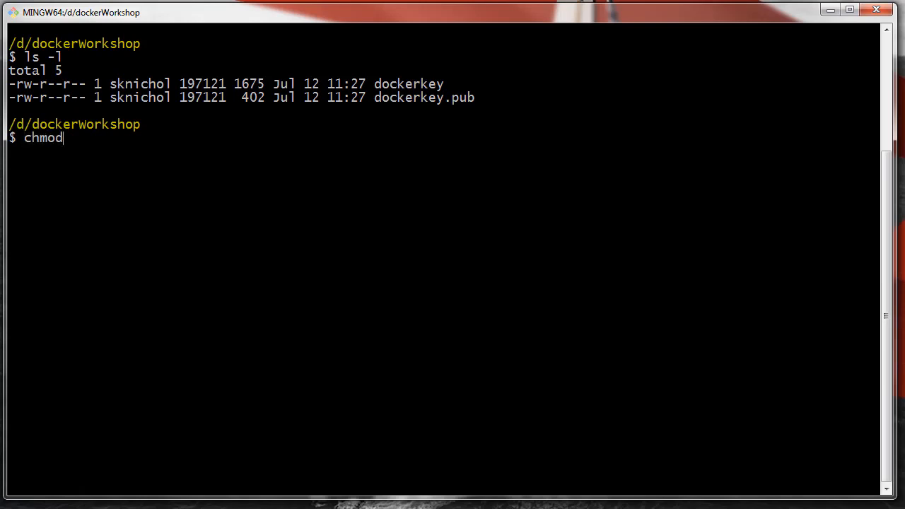
text(6)
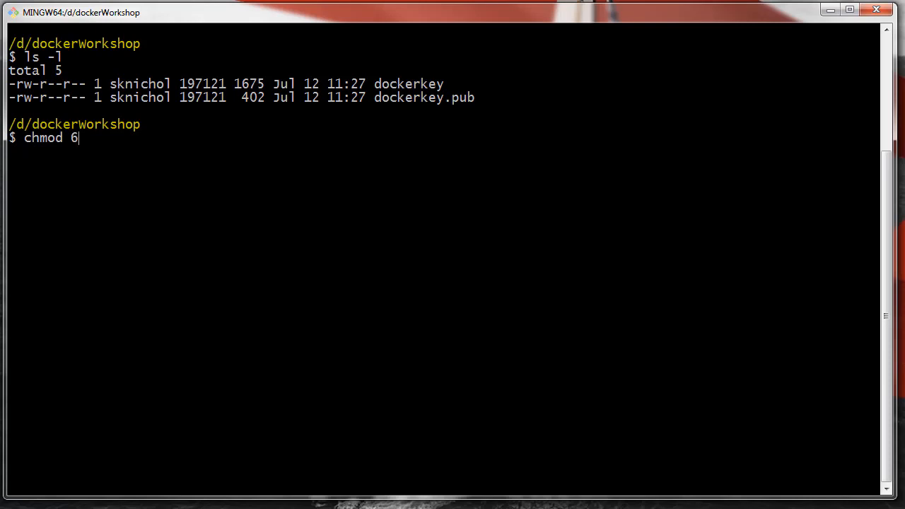
text(00)
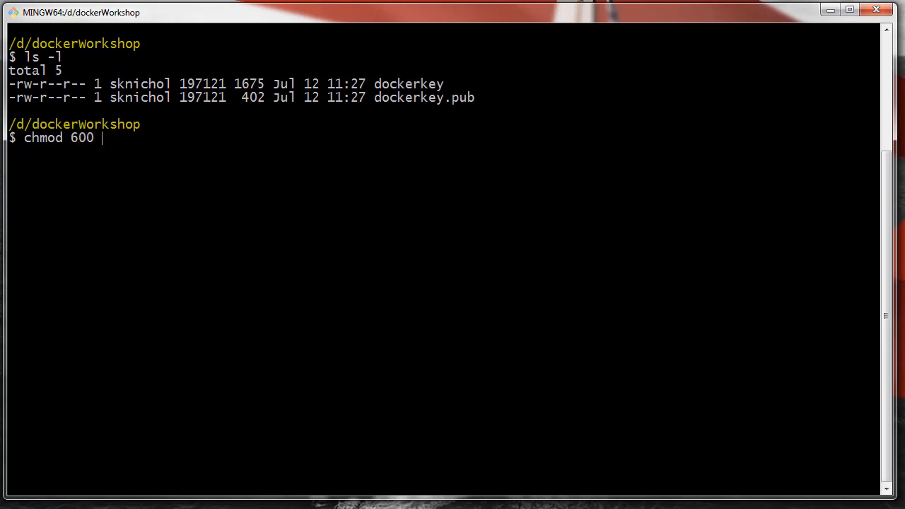
text(docker)
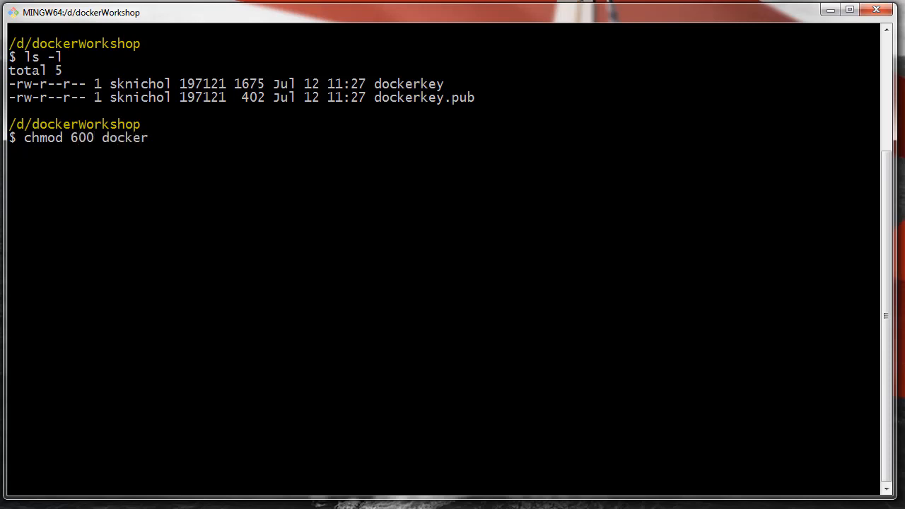
text(key)
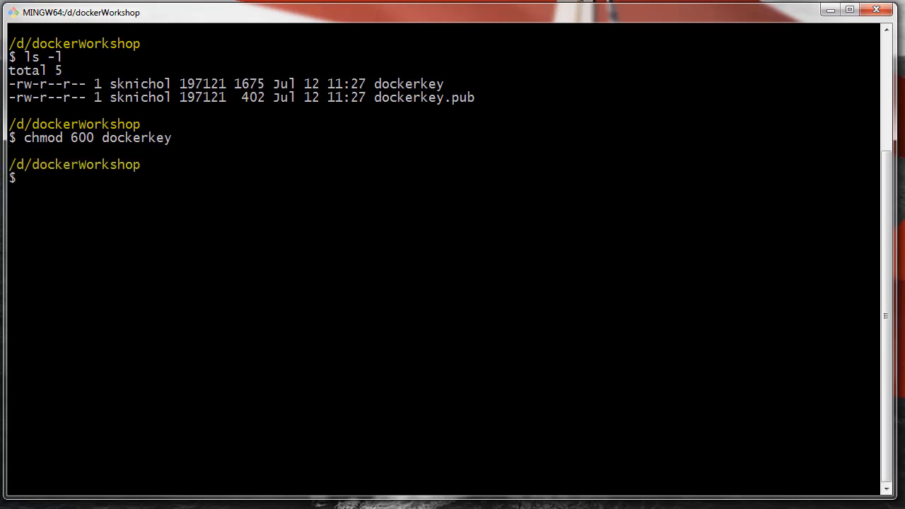
SSH into the instance as opc using ./dockerkey, accept the host, and list the empty home directory.
right_click(44, 188)
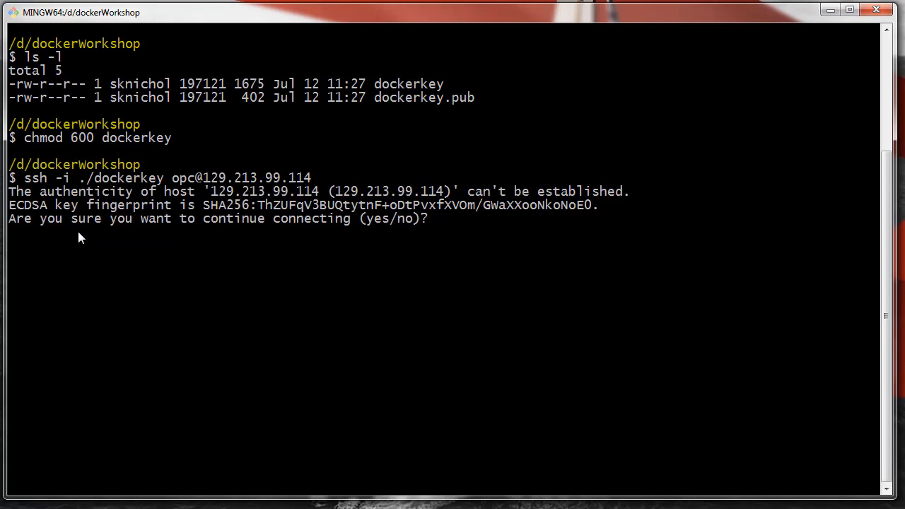
text(yes)
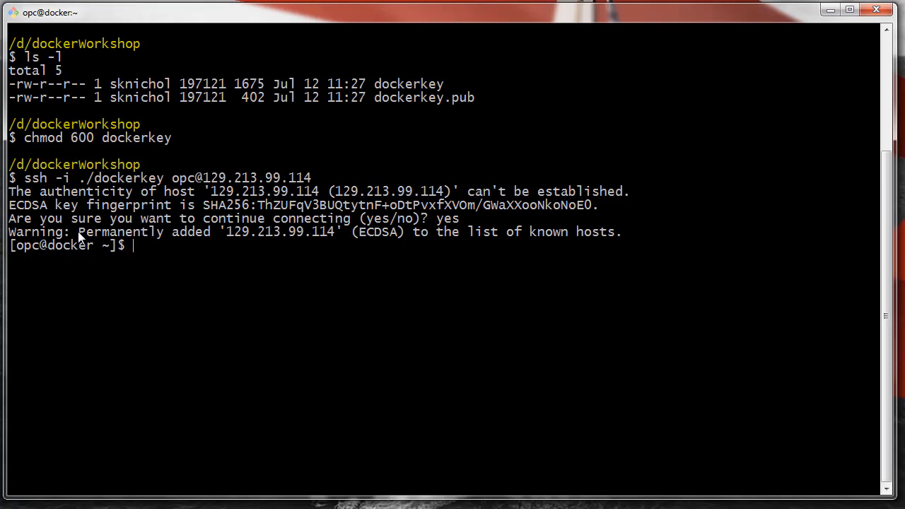
text(ls -l)
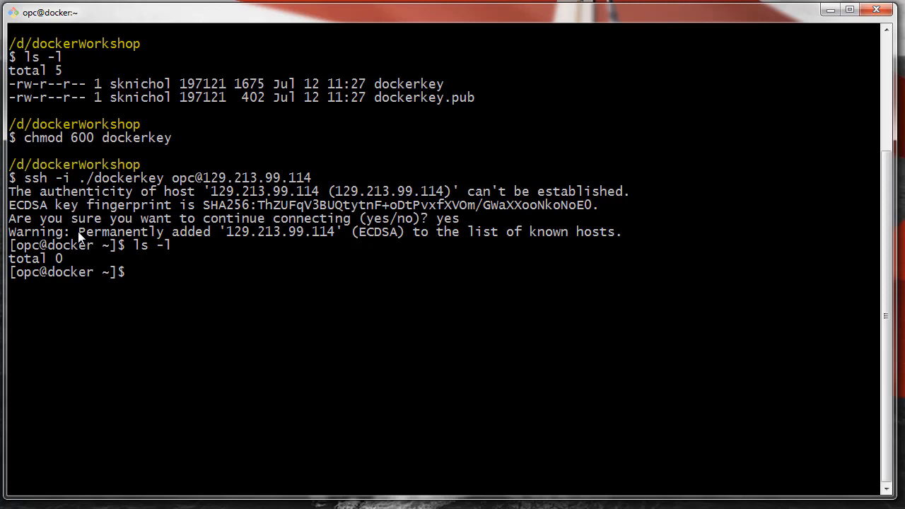
text(cle)
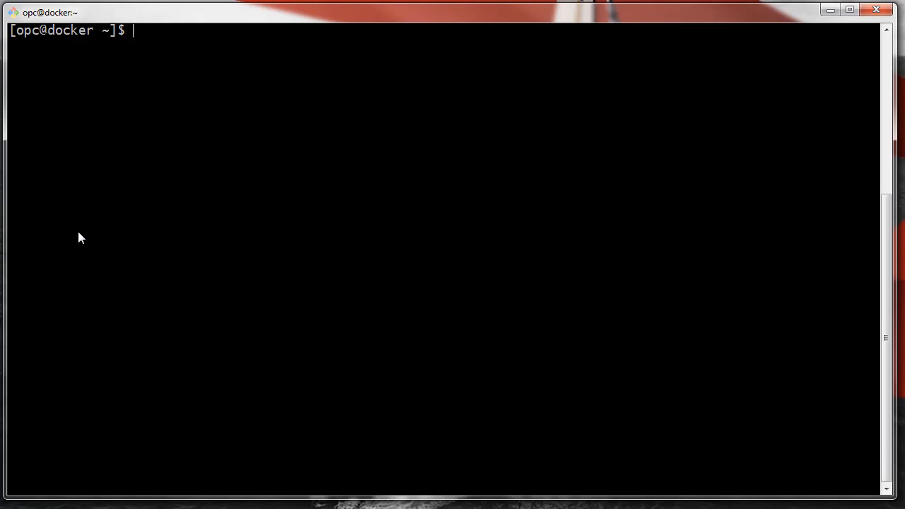
Become root with sudo -s and install docker-engine via yum, confirming with y.
text(sudo -s)
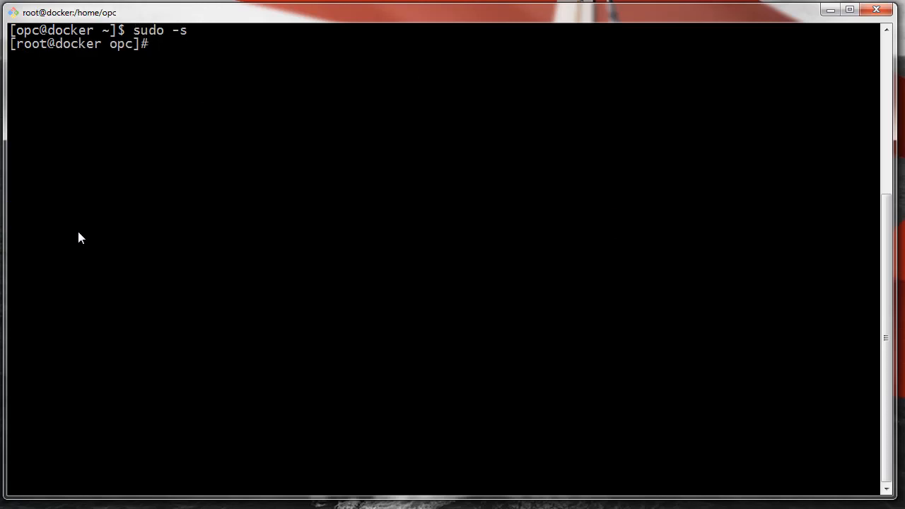
text(yu)
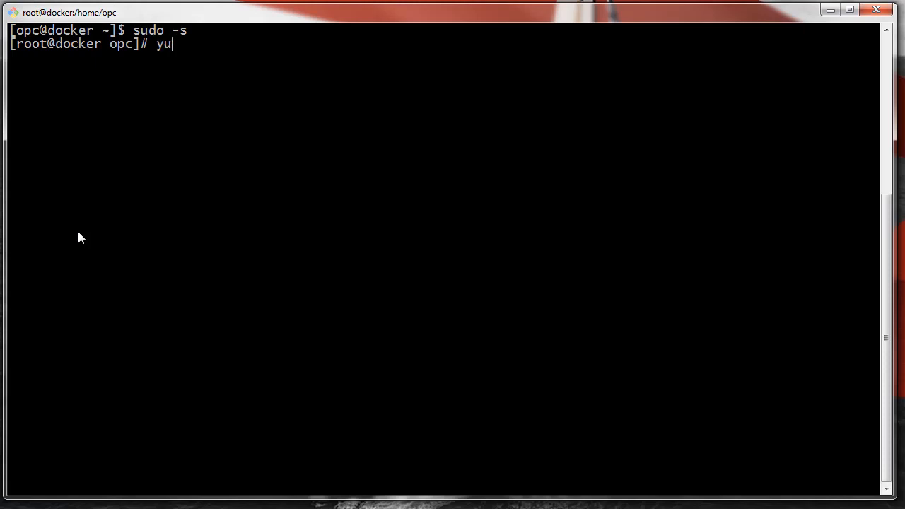
text(m install)
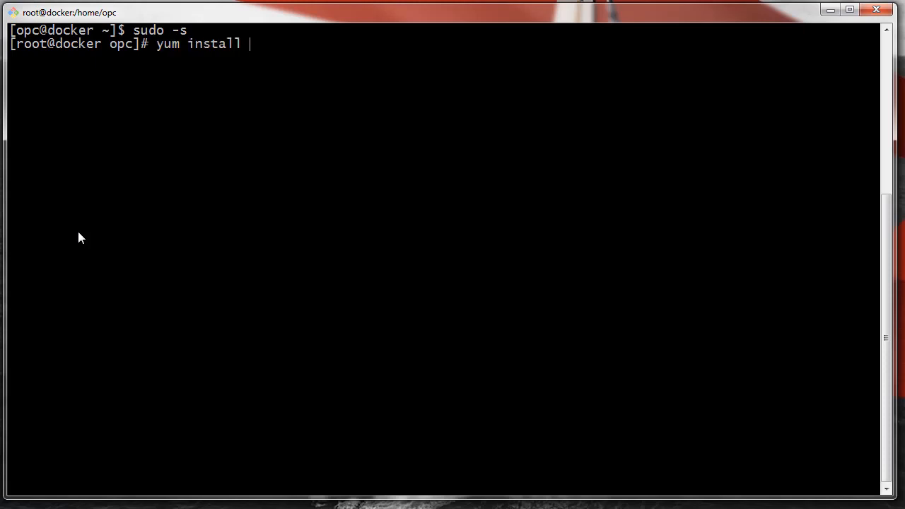
text(docker)
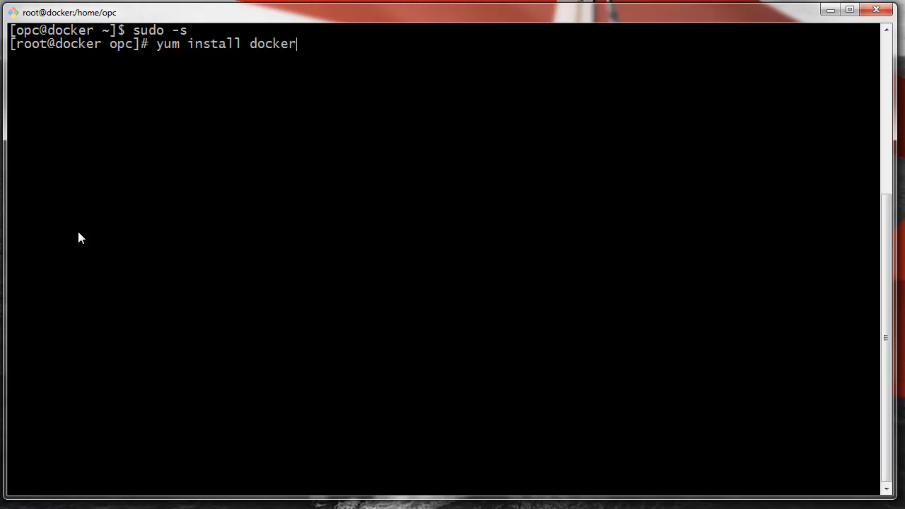
text(-)
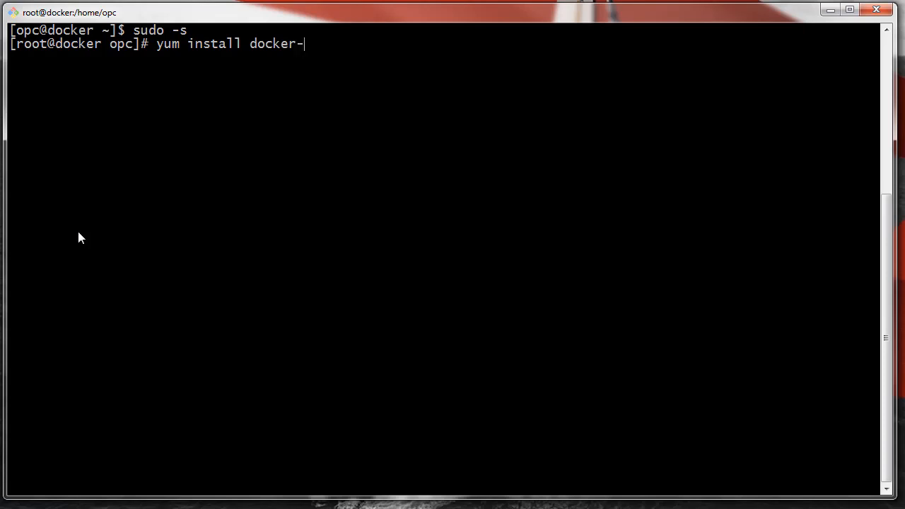
text(engine)
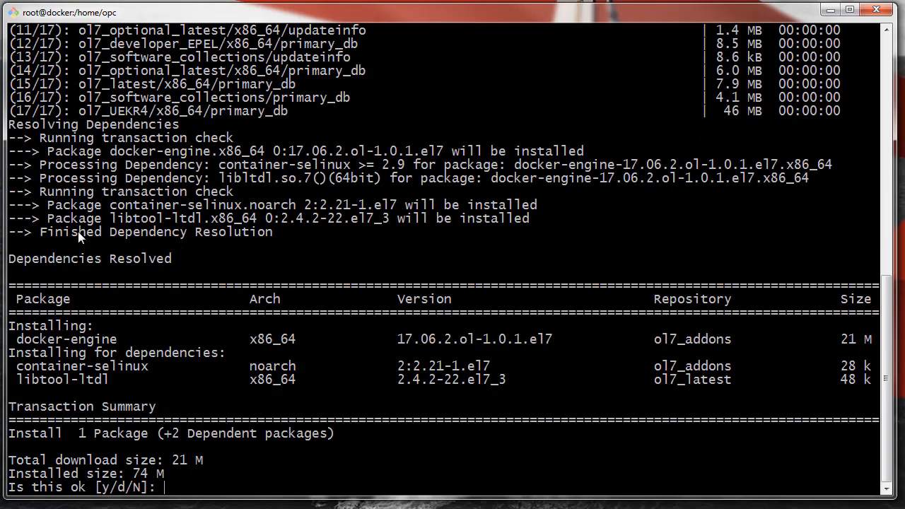
text(y)
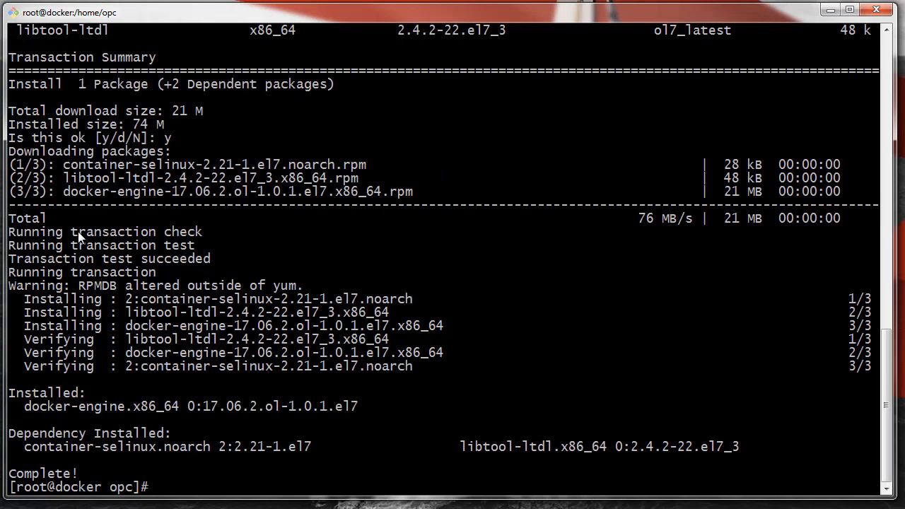
Add the opc user to the docker group with usermod -aG.
text(uis)
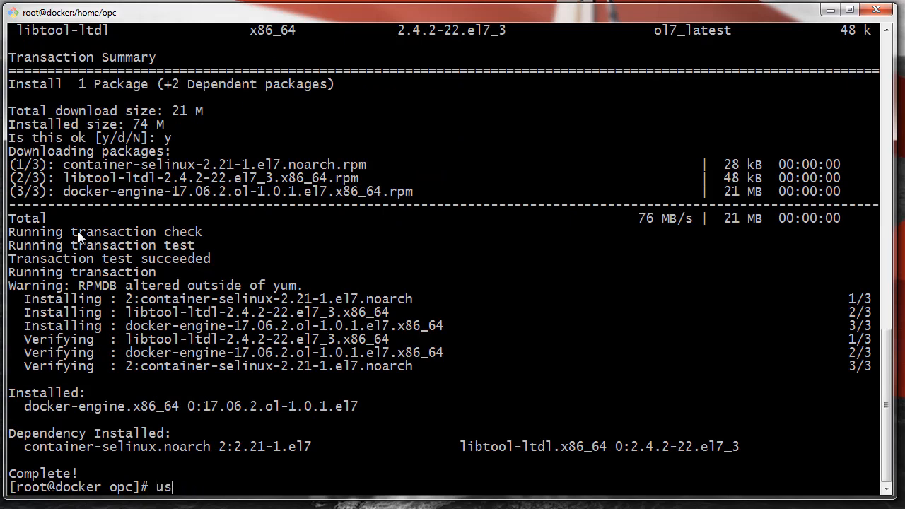
text(ermod -A)
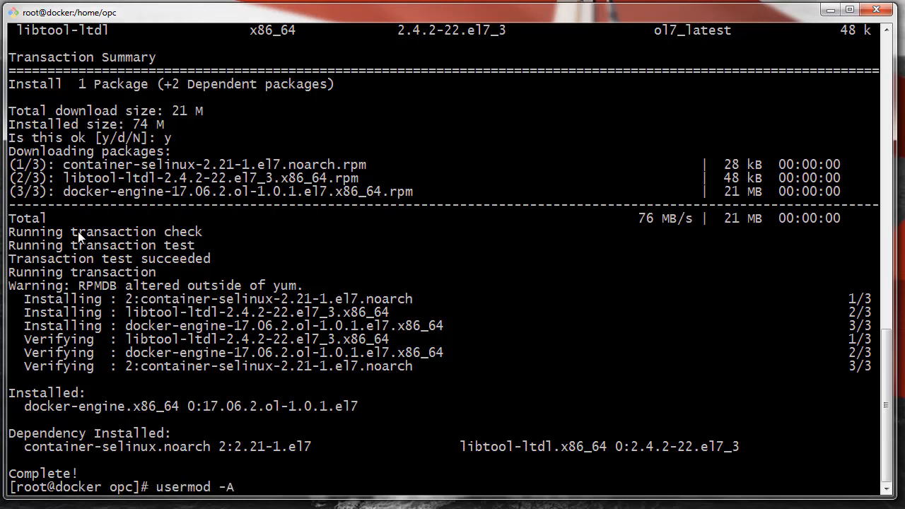
text(G)
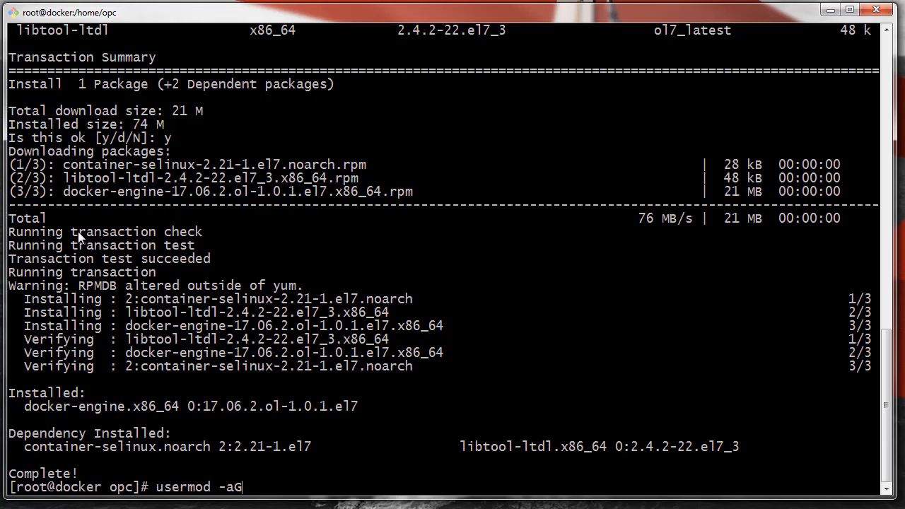
text(docker)
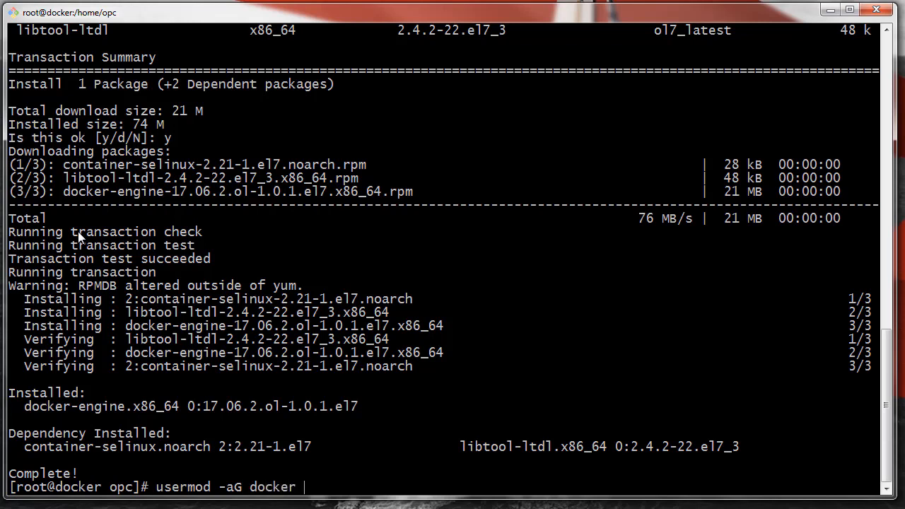
text(opc)
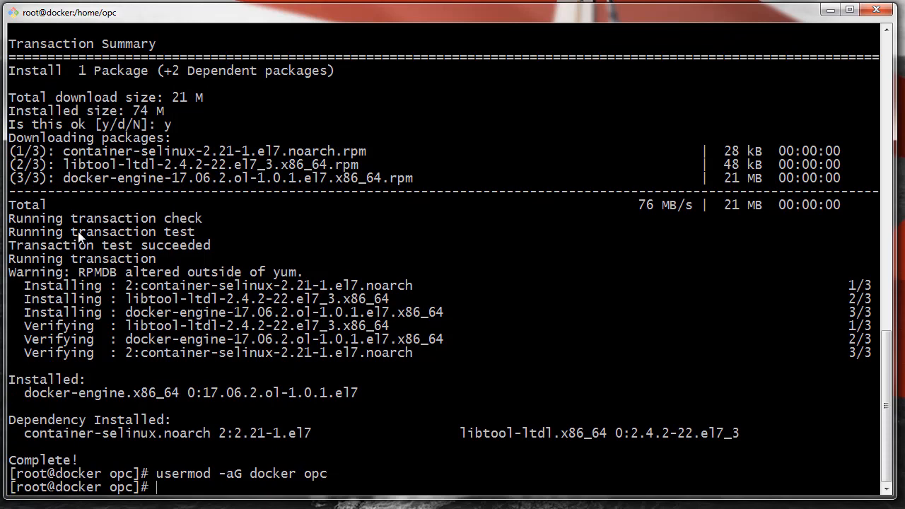
Enable and start the docker service with systemctl, then clear the screen.
text(system)
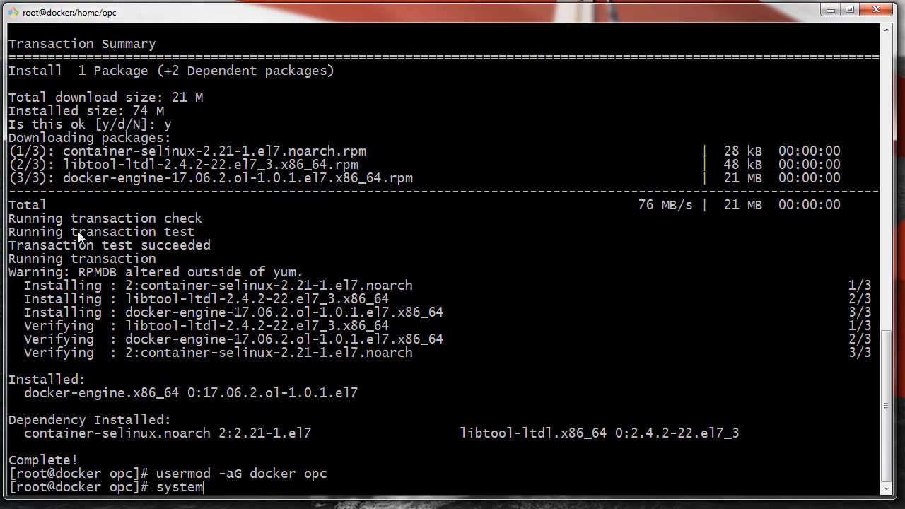
text(ctl e)
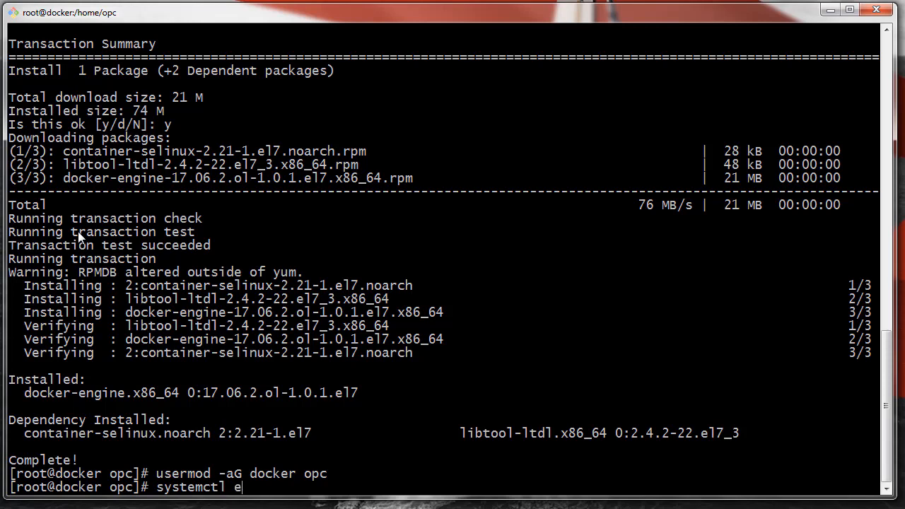
text(nable doc)
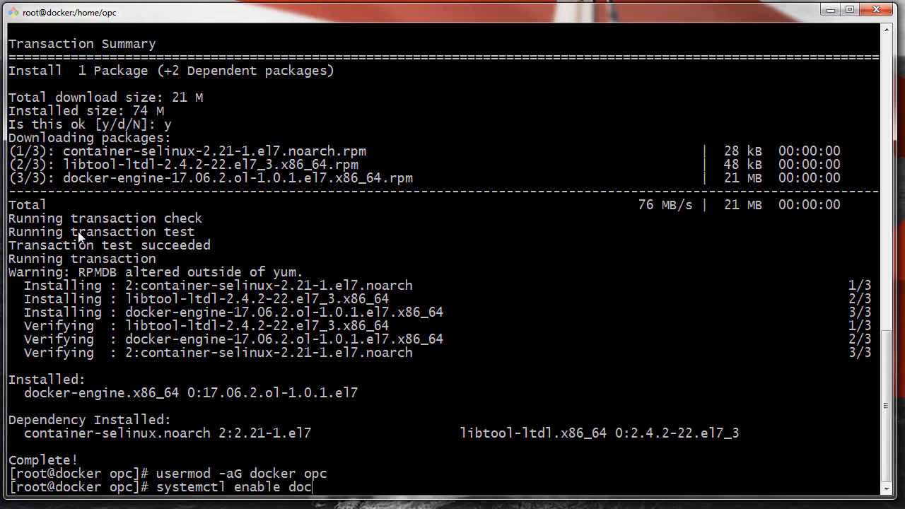
text(ker)
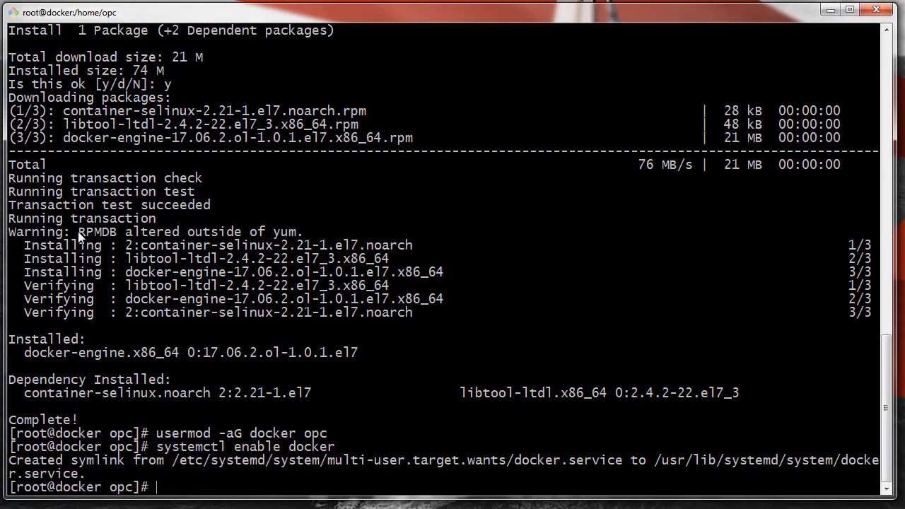
text(systemctl enable docker)
text(systemctl start docker)
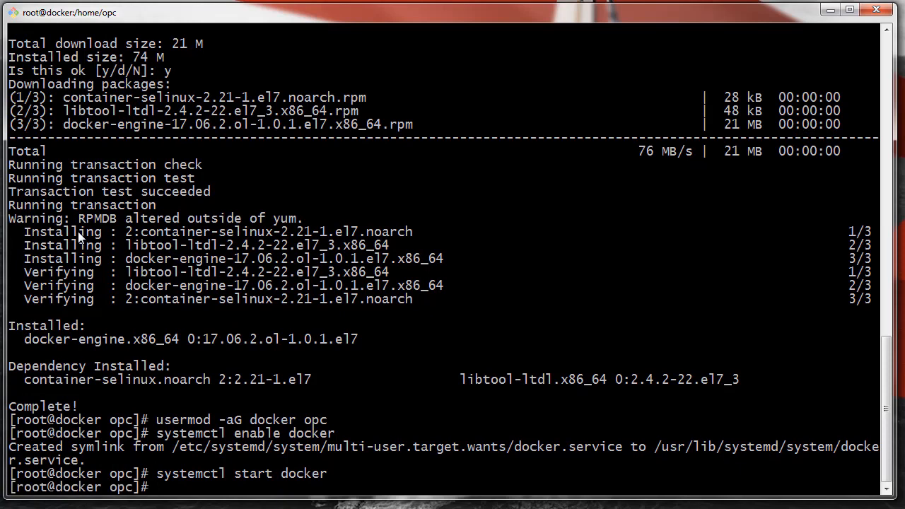
text(clear)
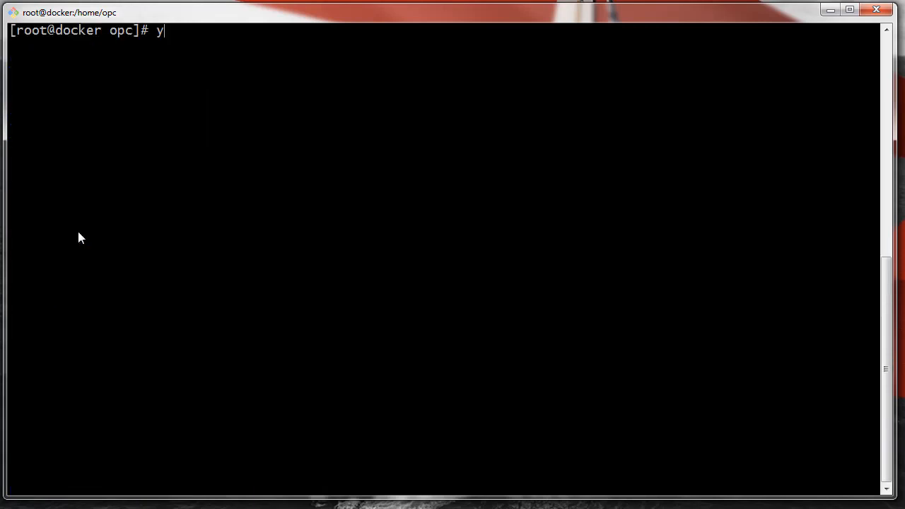
Install git via yum with its Perl and keyring dependencies, confirming with y.
text(um in)
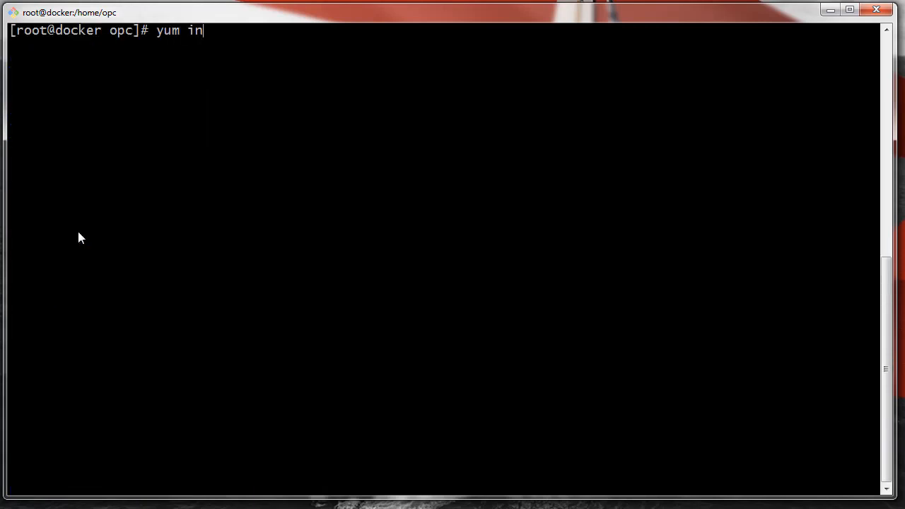
text(stall gi)
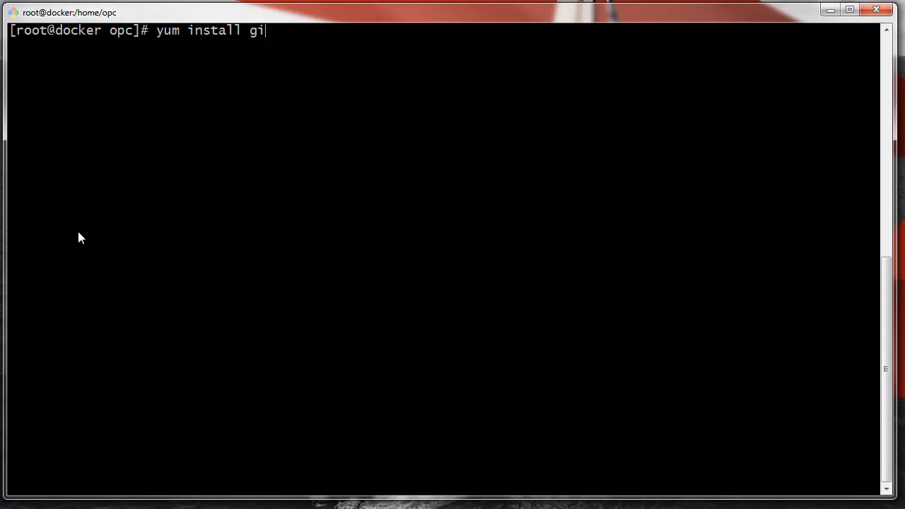
text(t)
text(y)
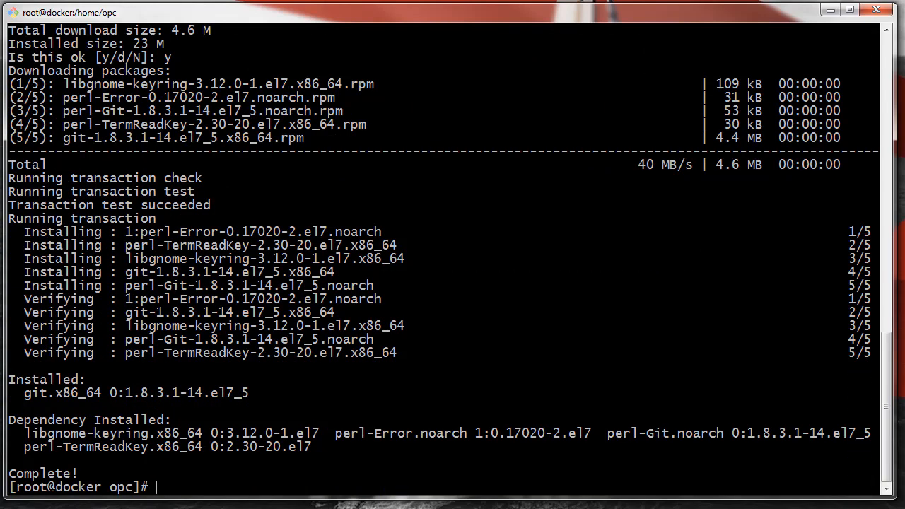
text(c)
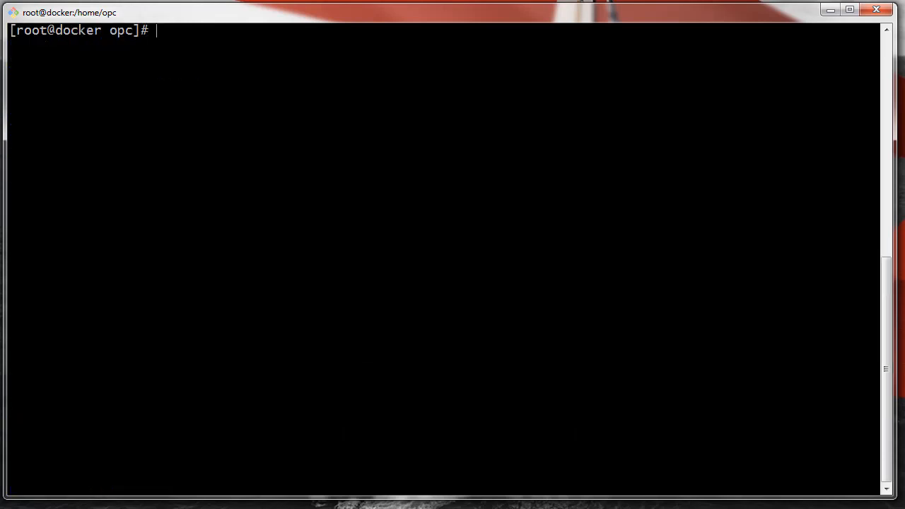
Switch to opc and confirm docker version 17.06.2 client and server respond and docker images lists none.
text(su -)
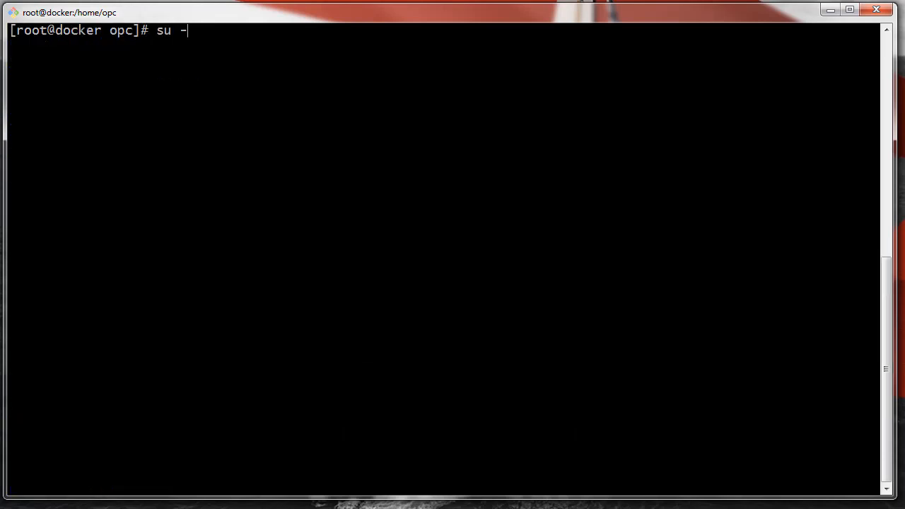
text(opc)
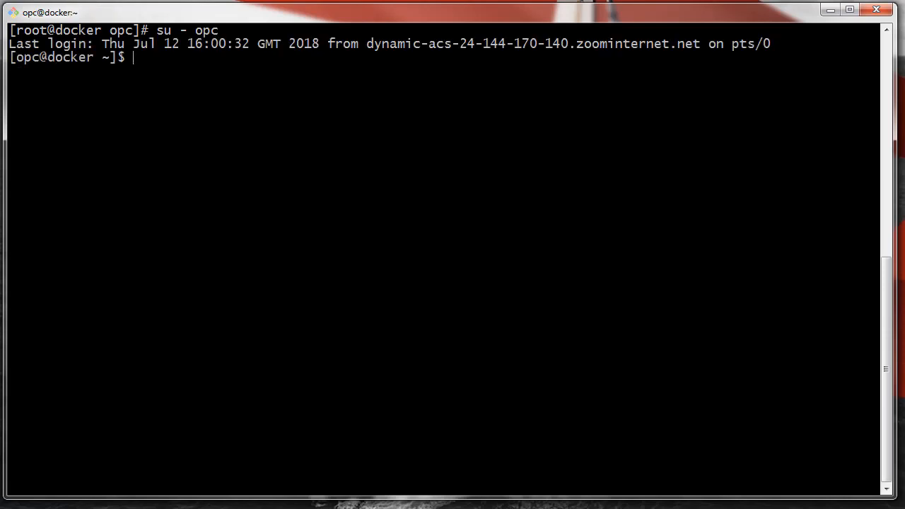
text(docke)
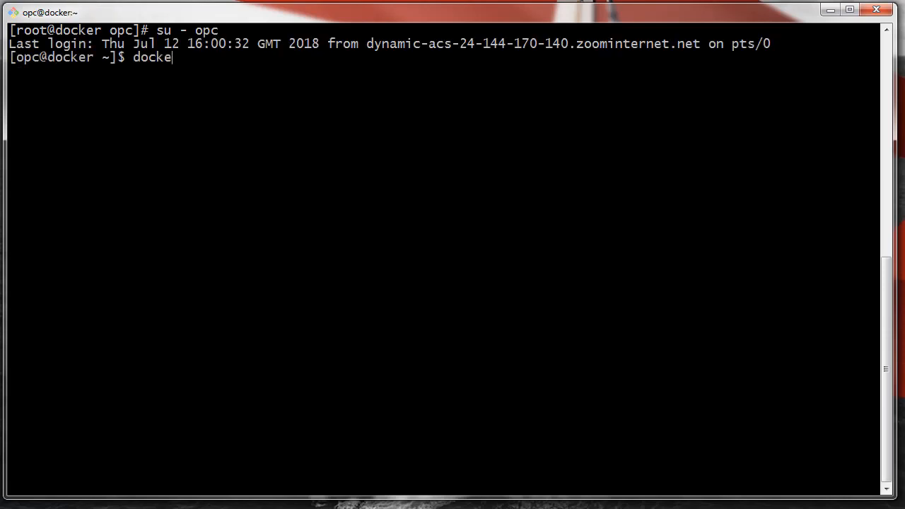
text(r version)
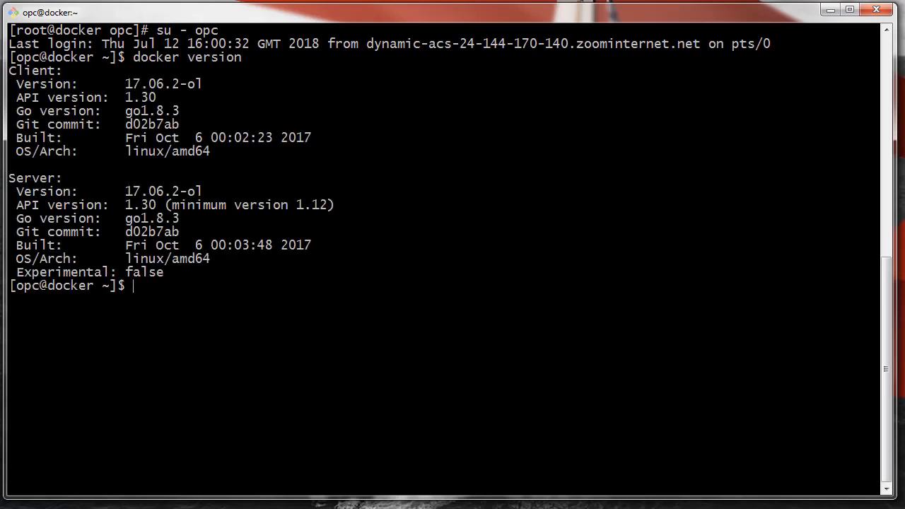
text(docker im)
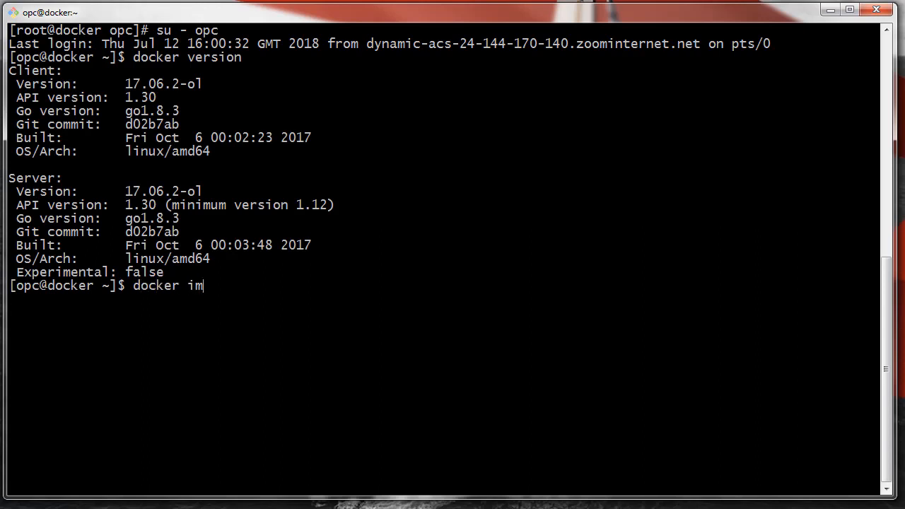
text(ages)
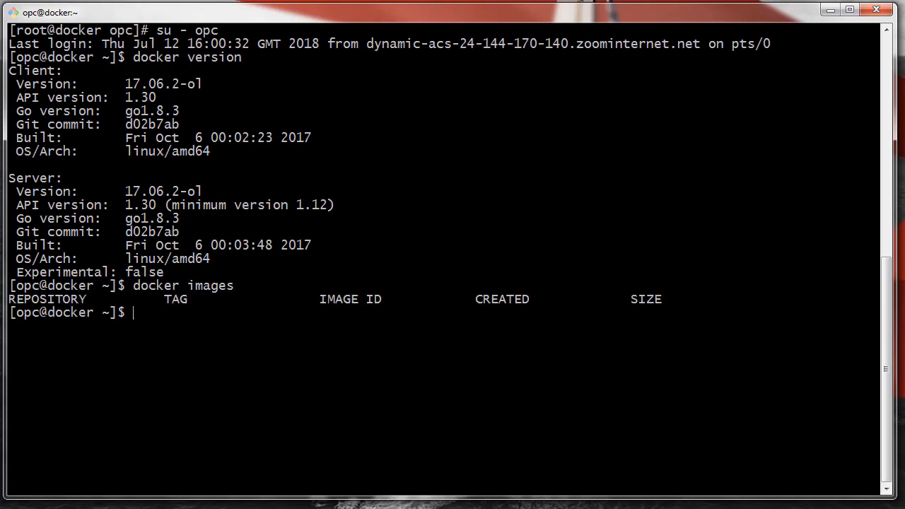
Check the installed Git version with git --version.
text(git)
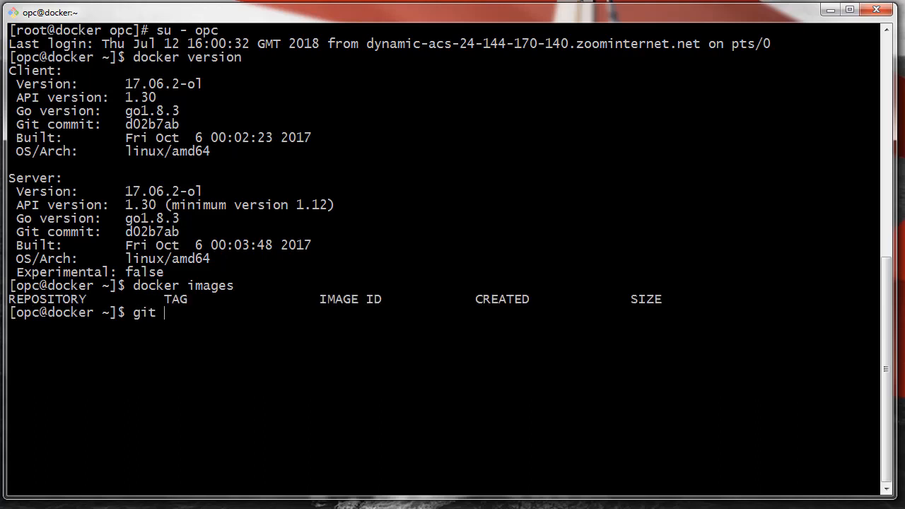
text(--ver)
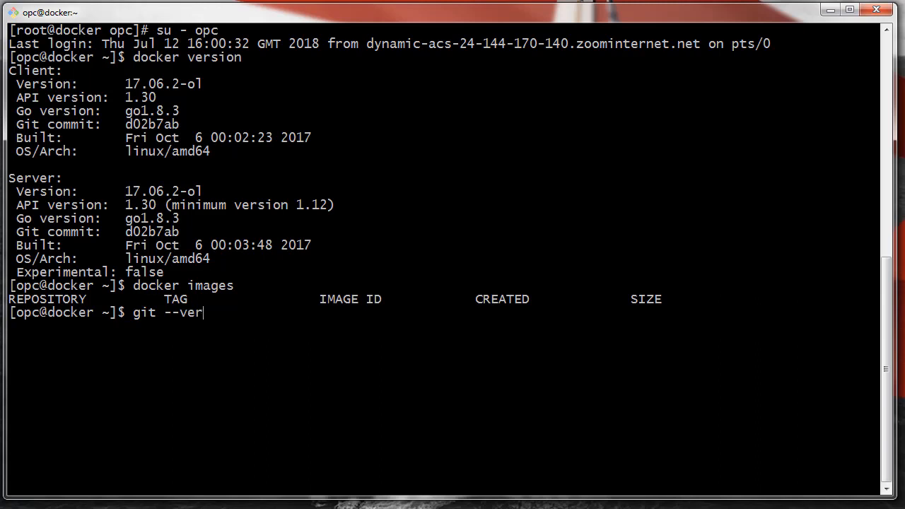
text(sion)
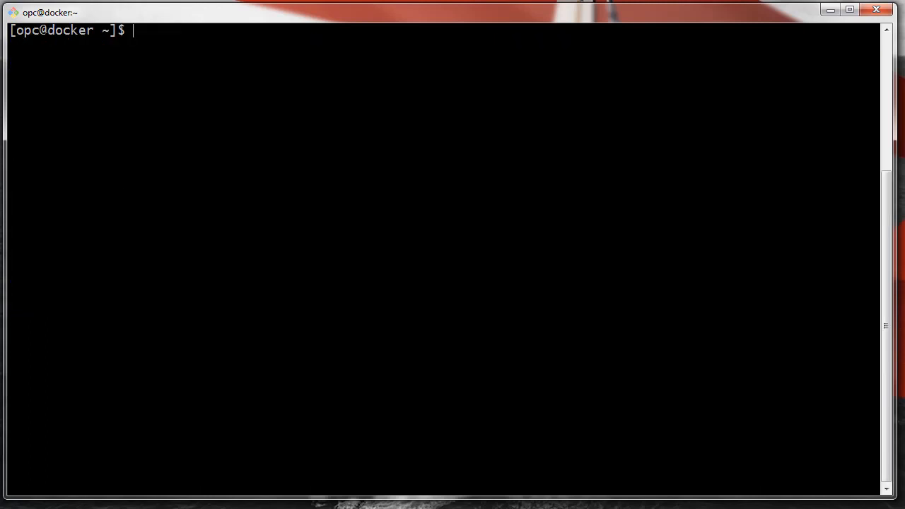
Become root and open /etc/sysconfig/selinux in vi.
text(sudo)
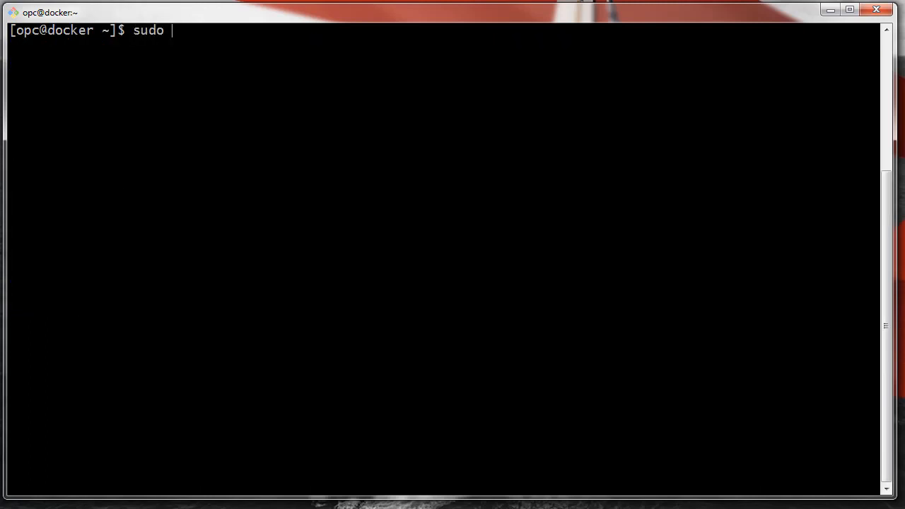
text(-s)
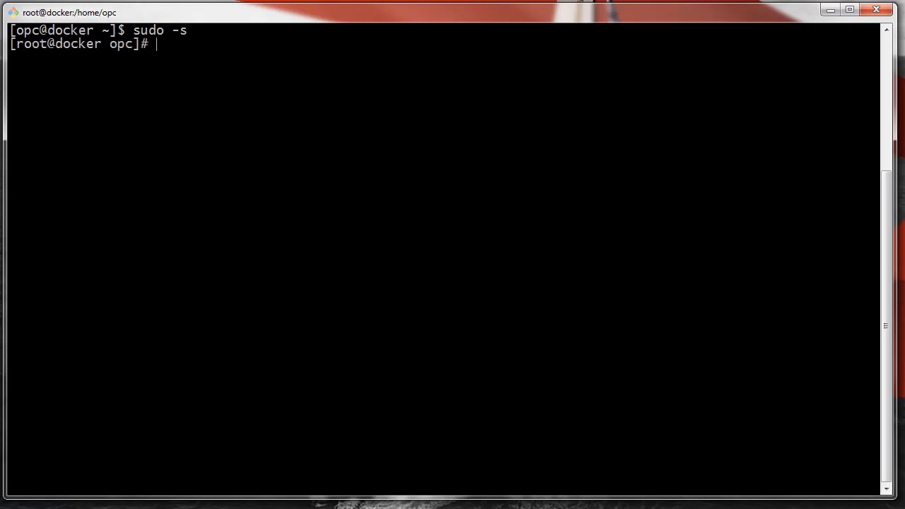
text(vi /etc)
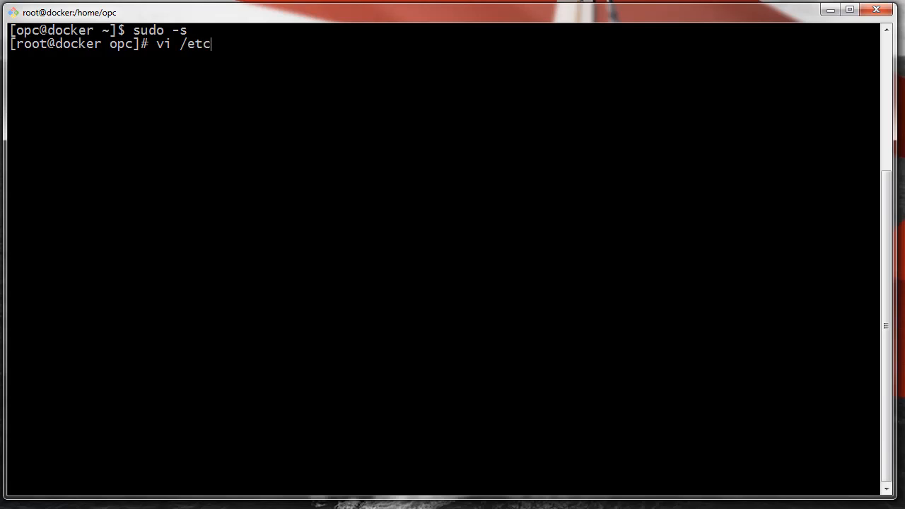
text(/sys)
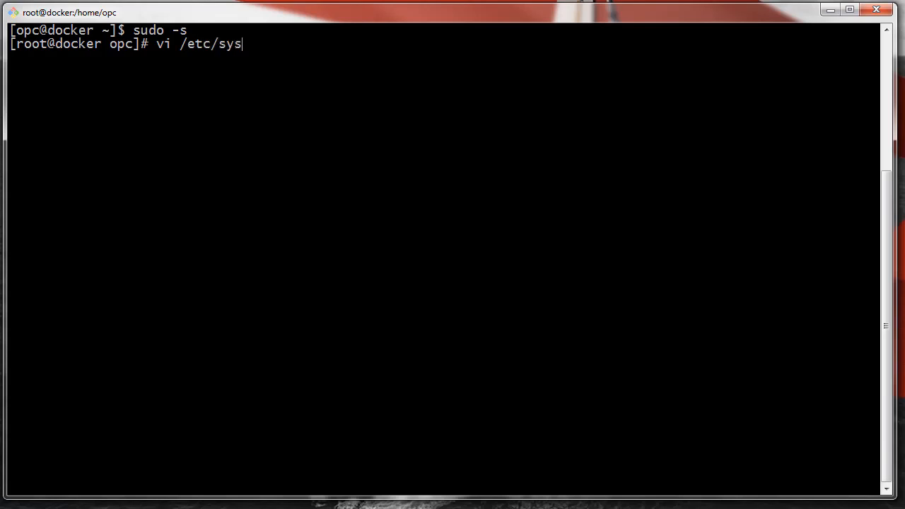
text(config/)
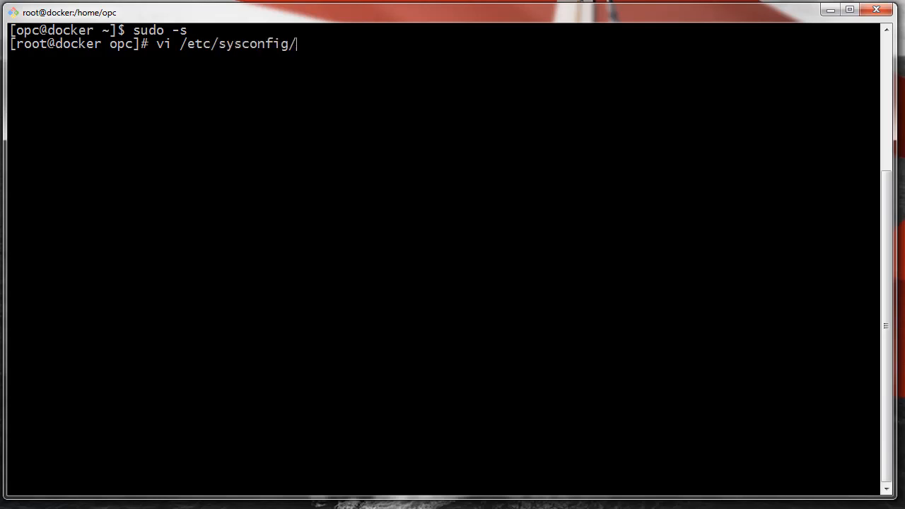
text(selinux)
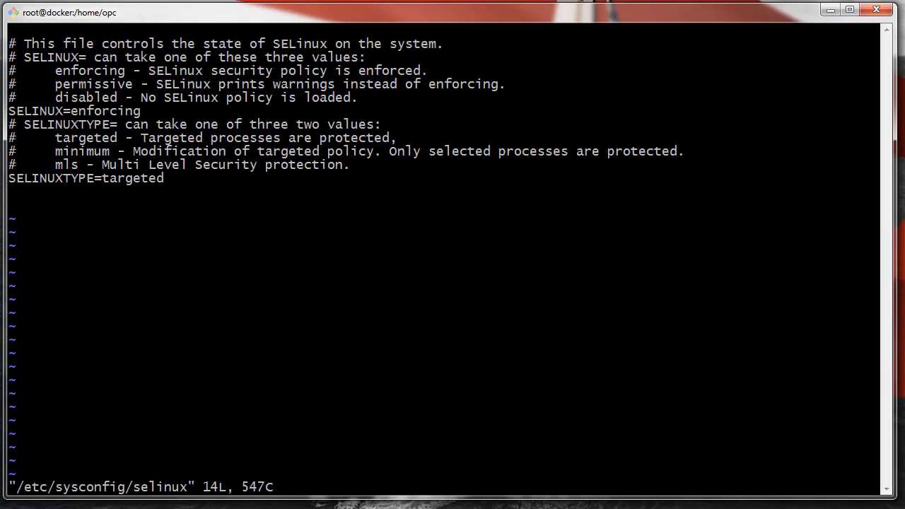
Replace SELINUX=enforcing with permissive and save the file.
key(i)
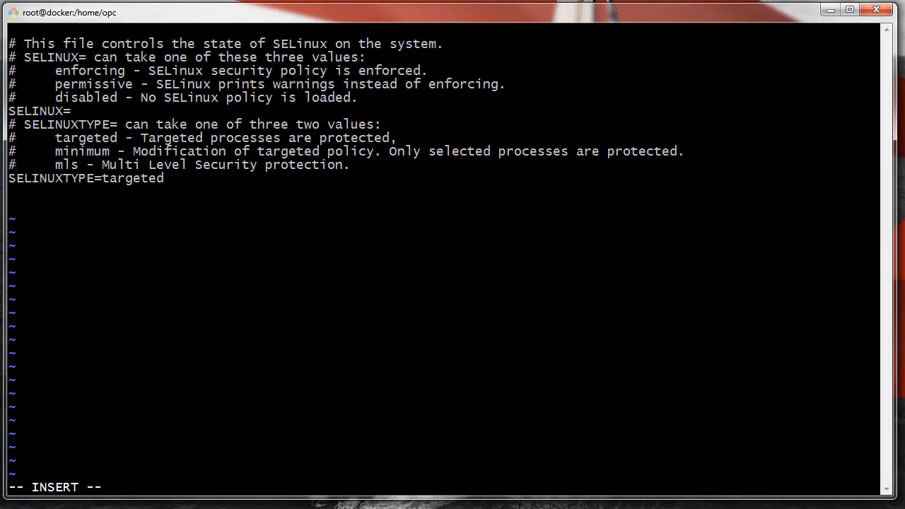
text(permi)
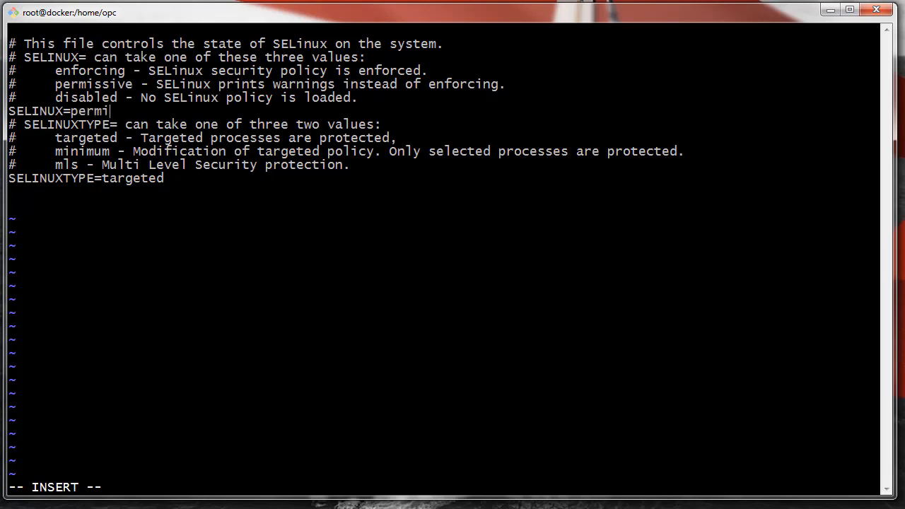
text(ss)
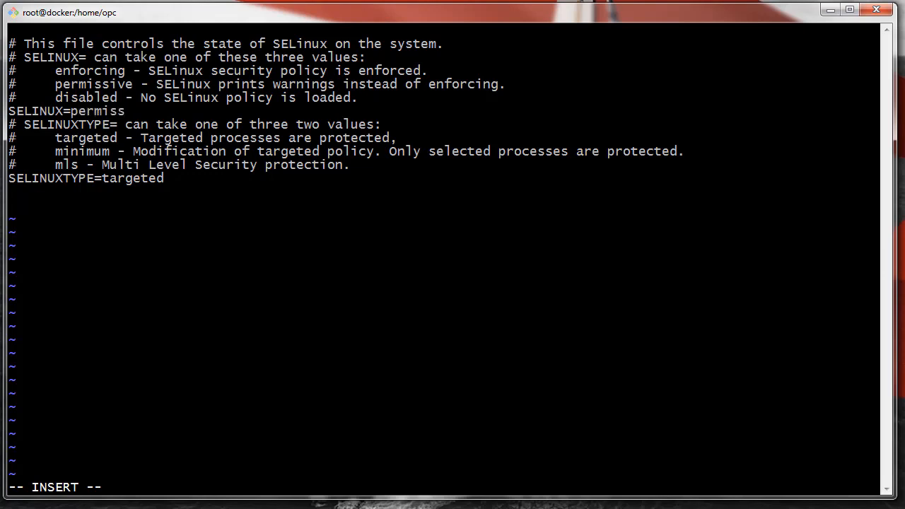
text(ive)
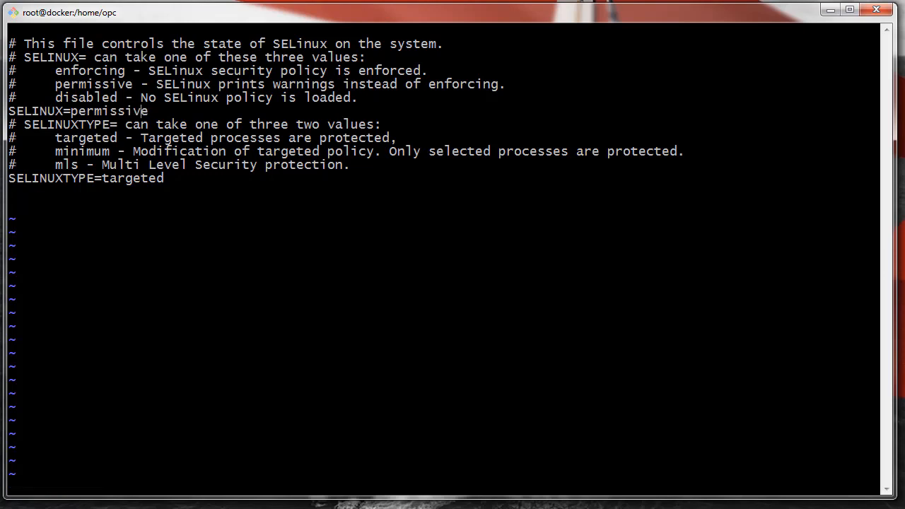
text(:w)
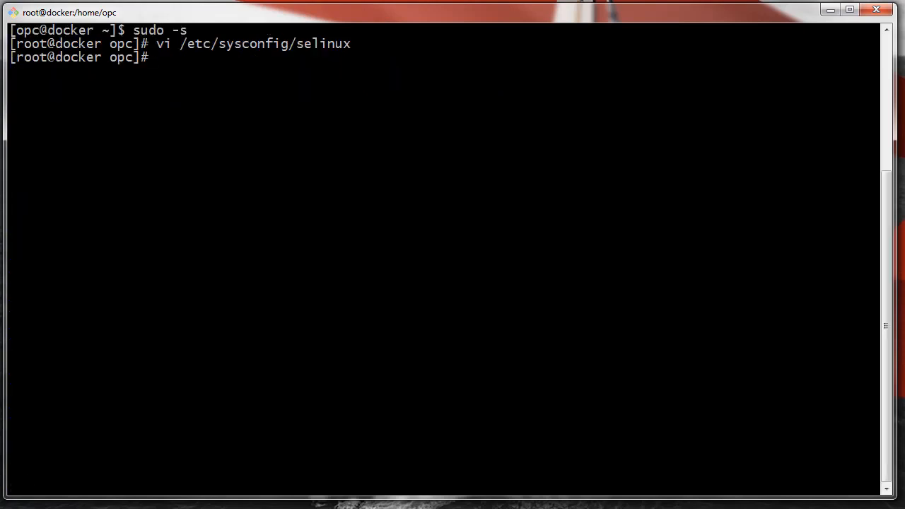
Switch SELinux to permissive immediately with setenforce 0.
text(s)
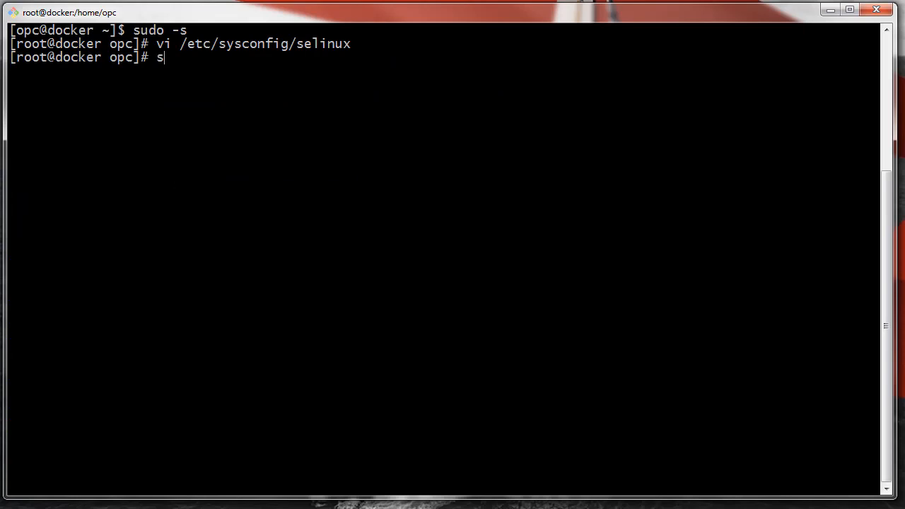
text(etenfo)
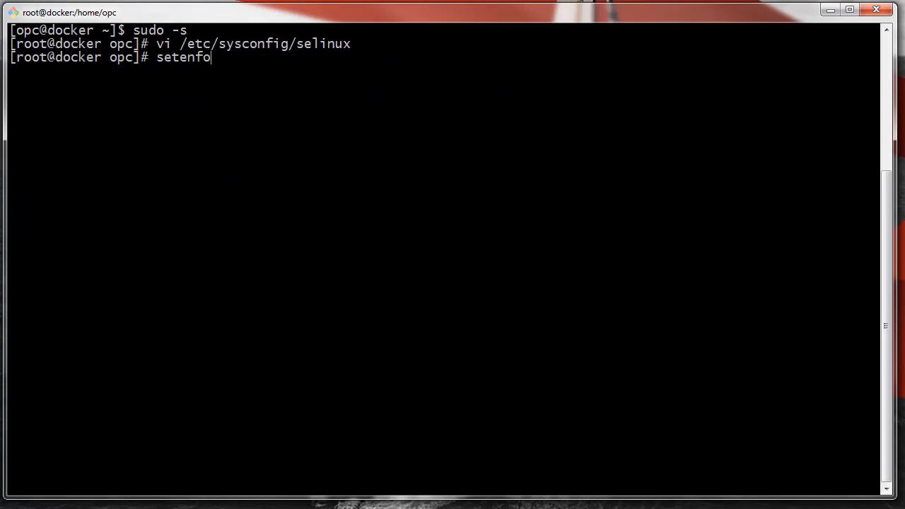
text(rce)
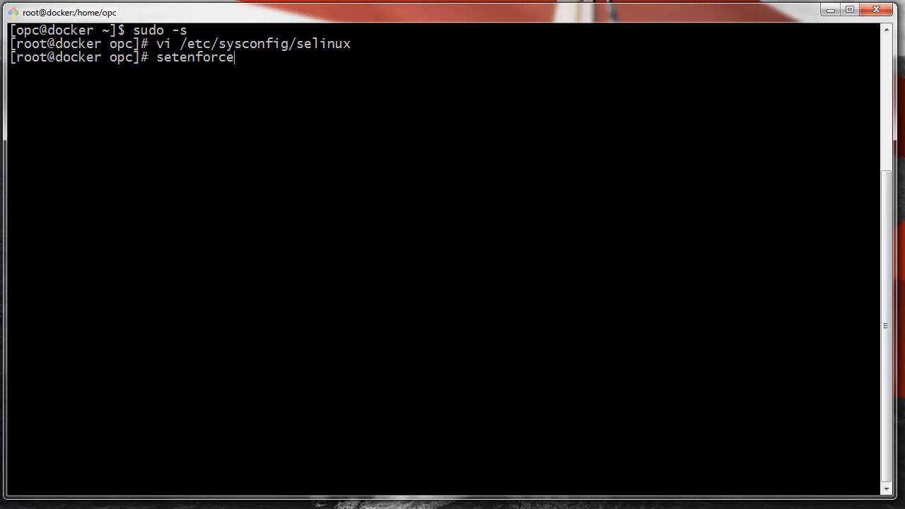
text(0)
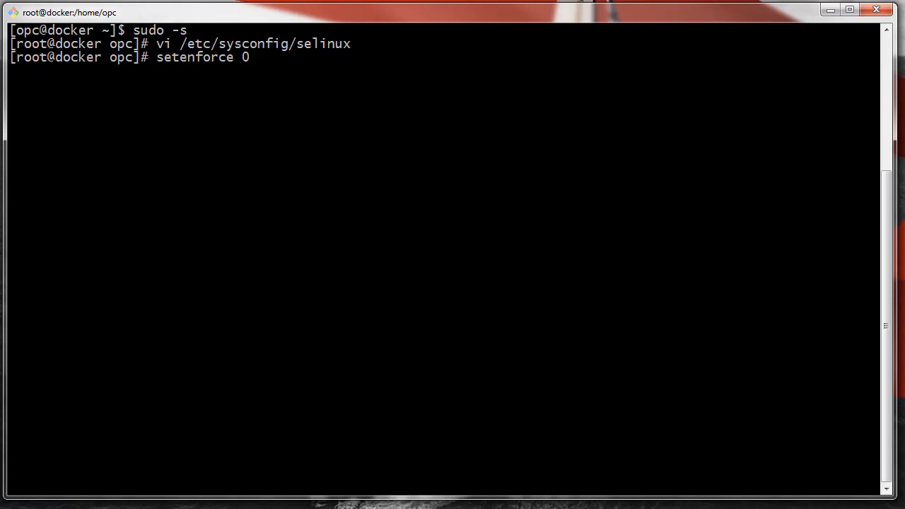
Verify sestatus reports permissive mode, exit the root shell back to opc, and check whoami.
text(s)
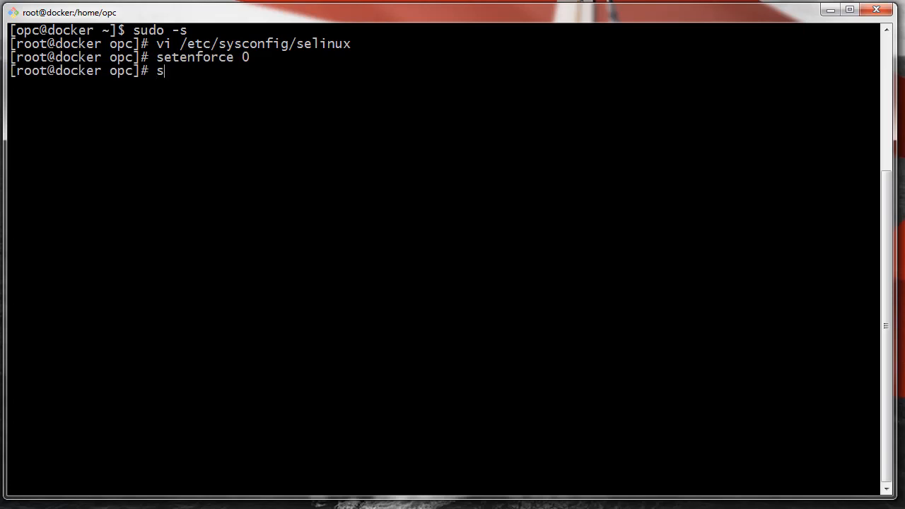
text(estat)
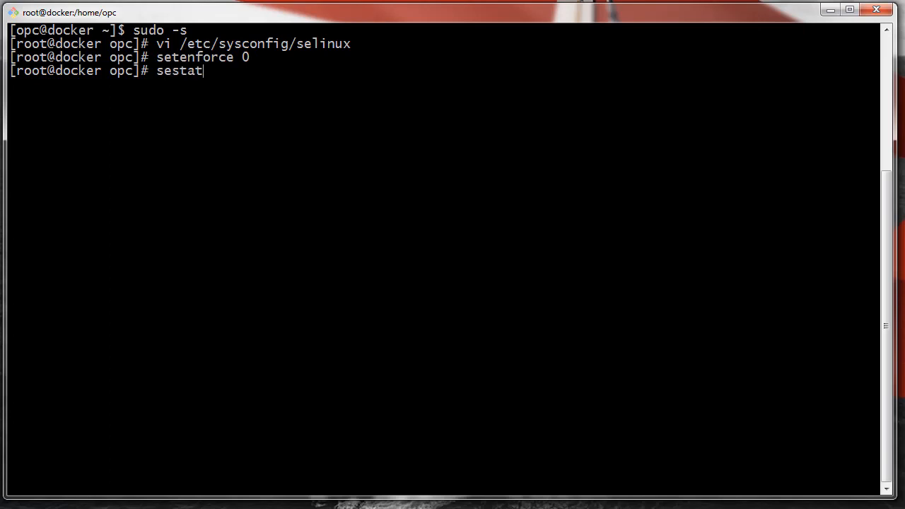
text(us)
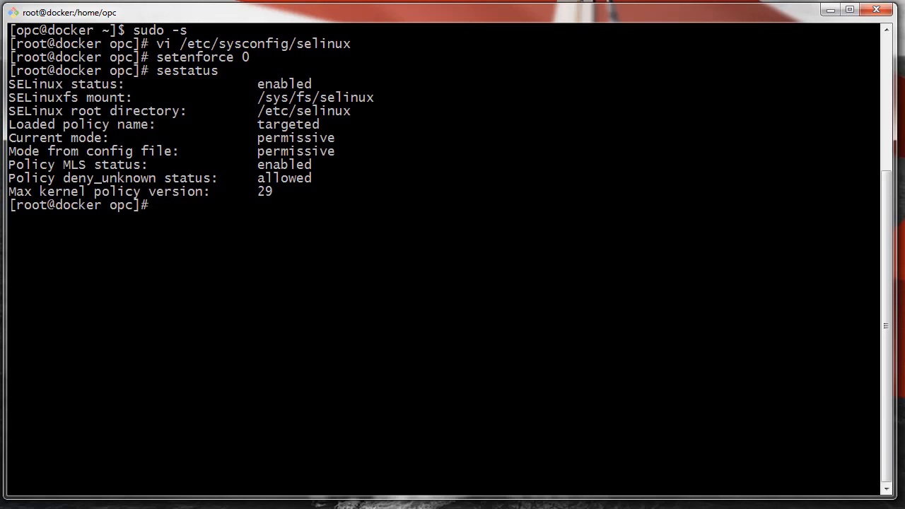
text(exit)
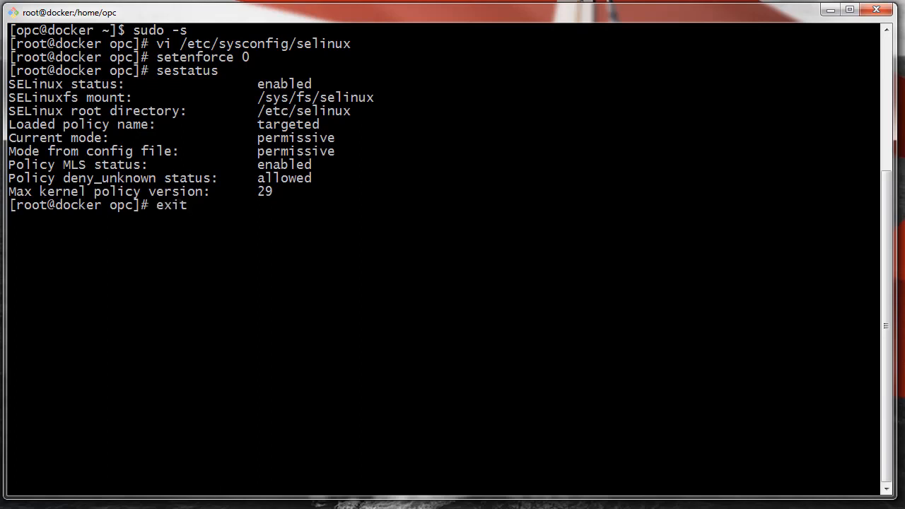
text(wh)
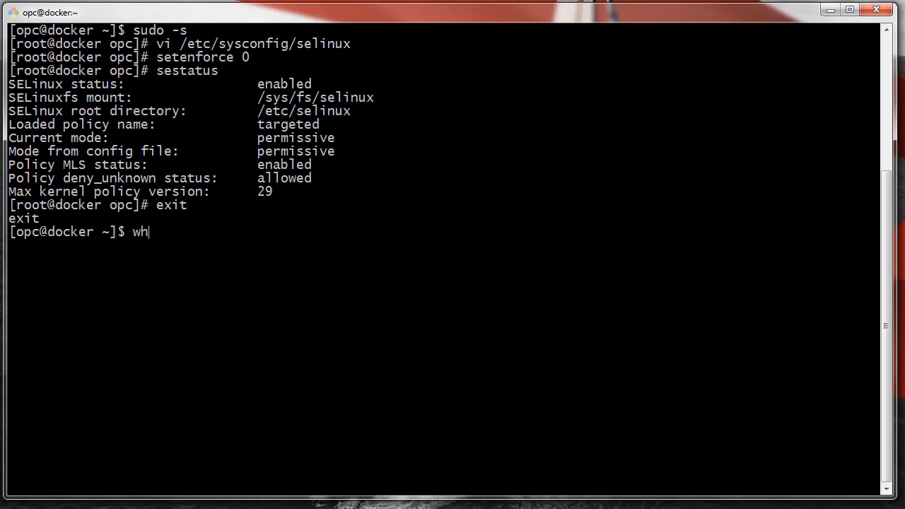